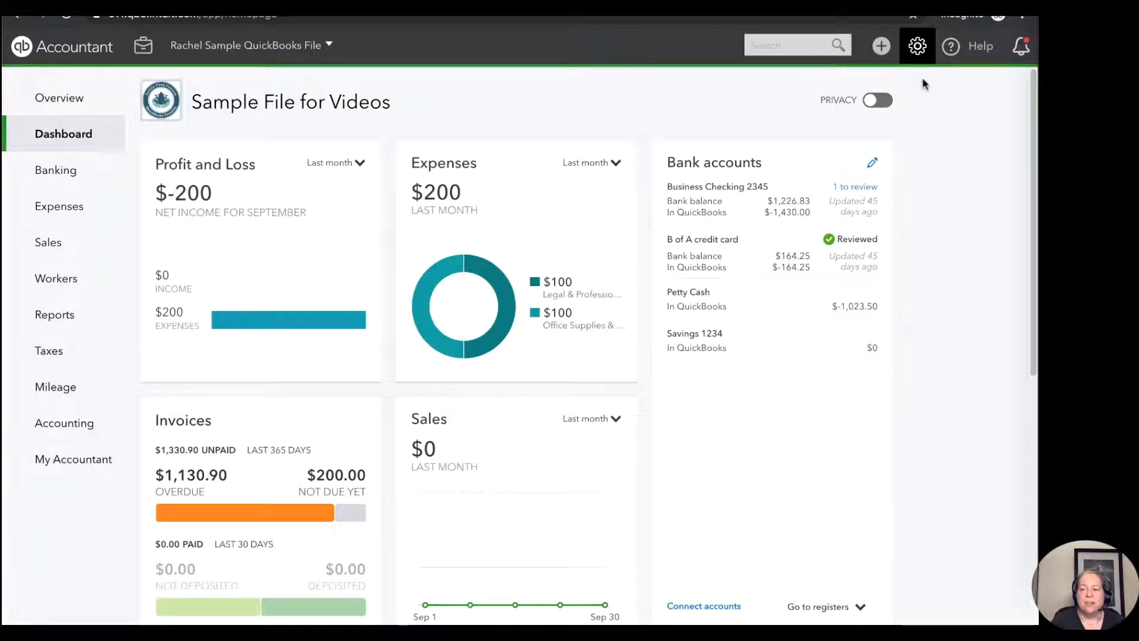
mouse_move(917, 46)
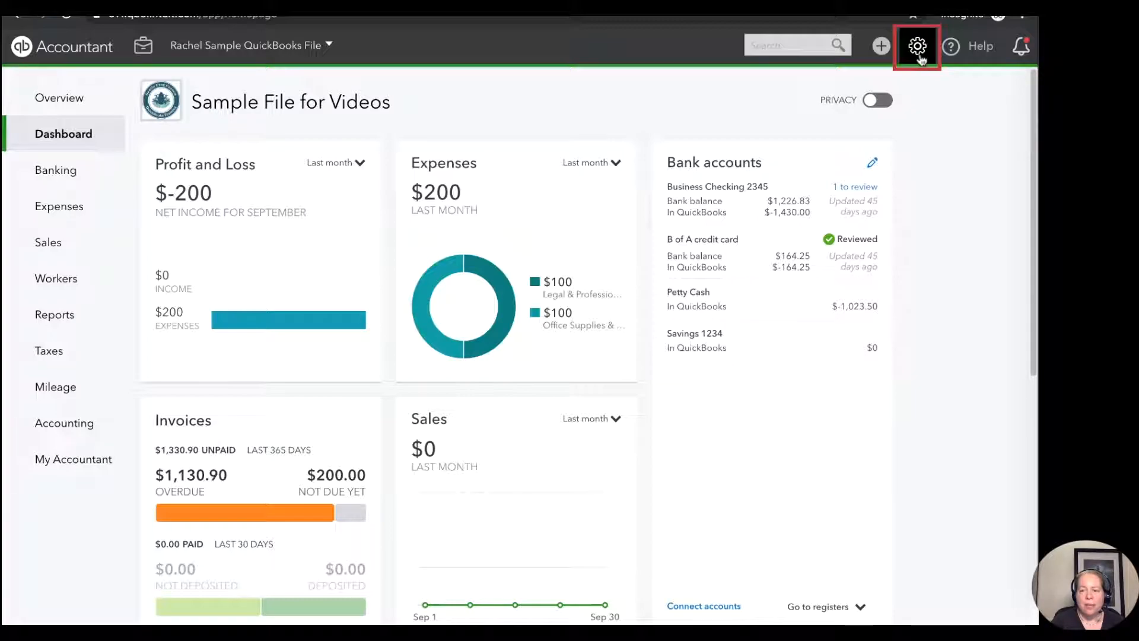
Step: Go to the Products and Services list from the gear menu's Lists section
left_click(917, 46)
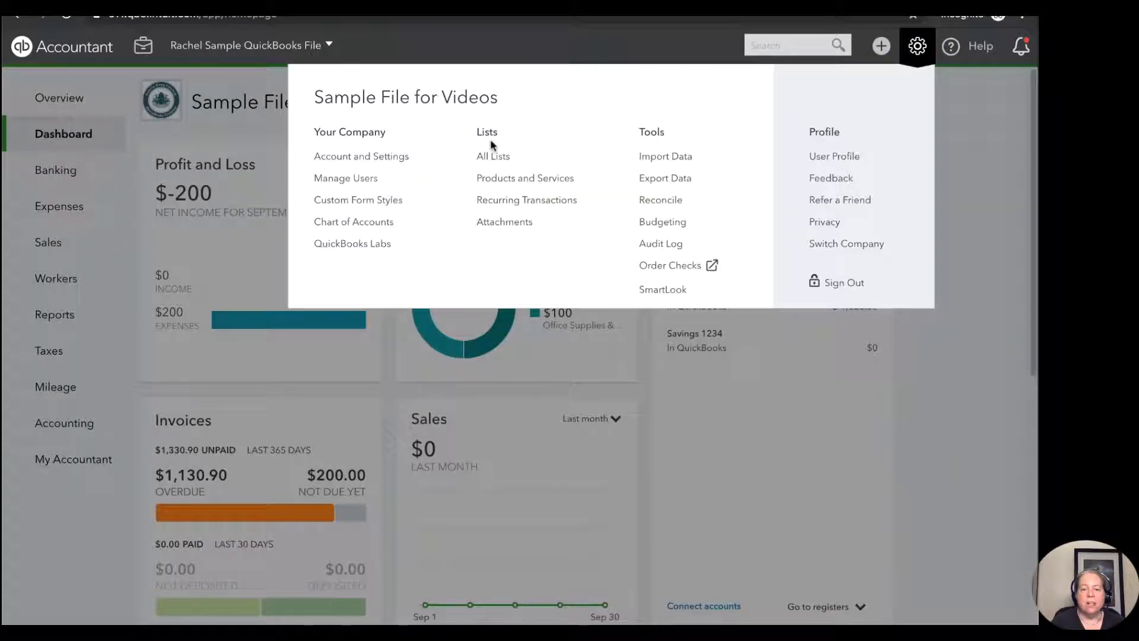
mouse_move(524, 178)
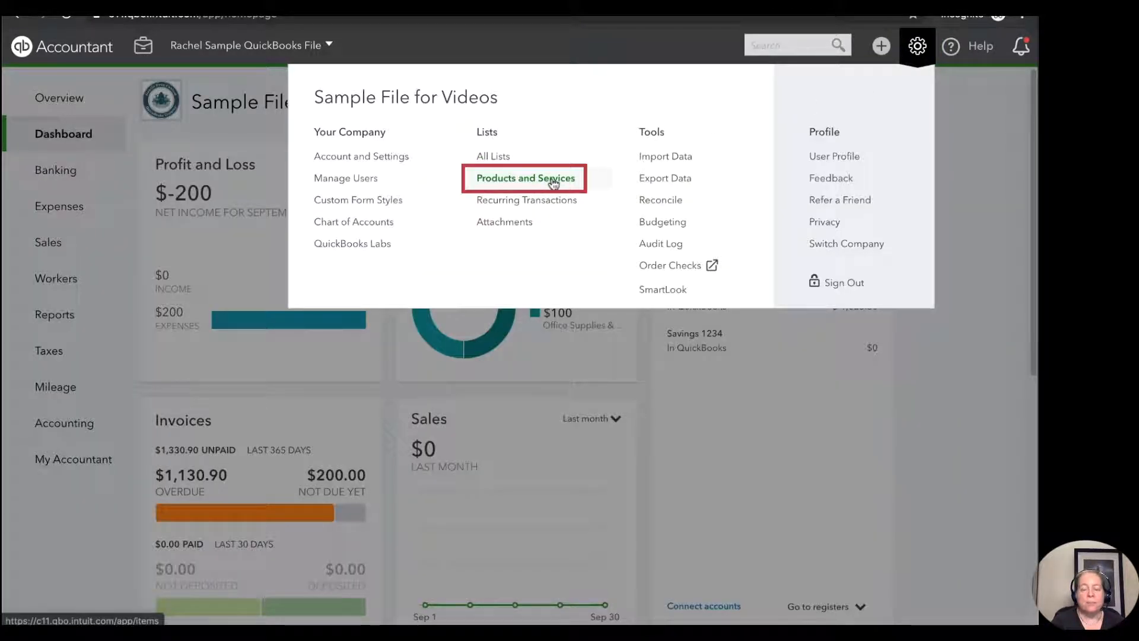
left_click(525, 178)
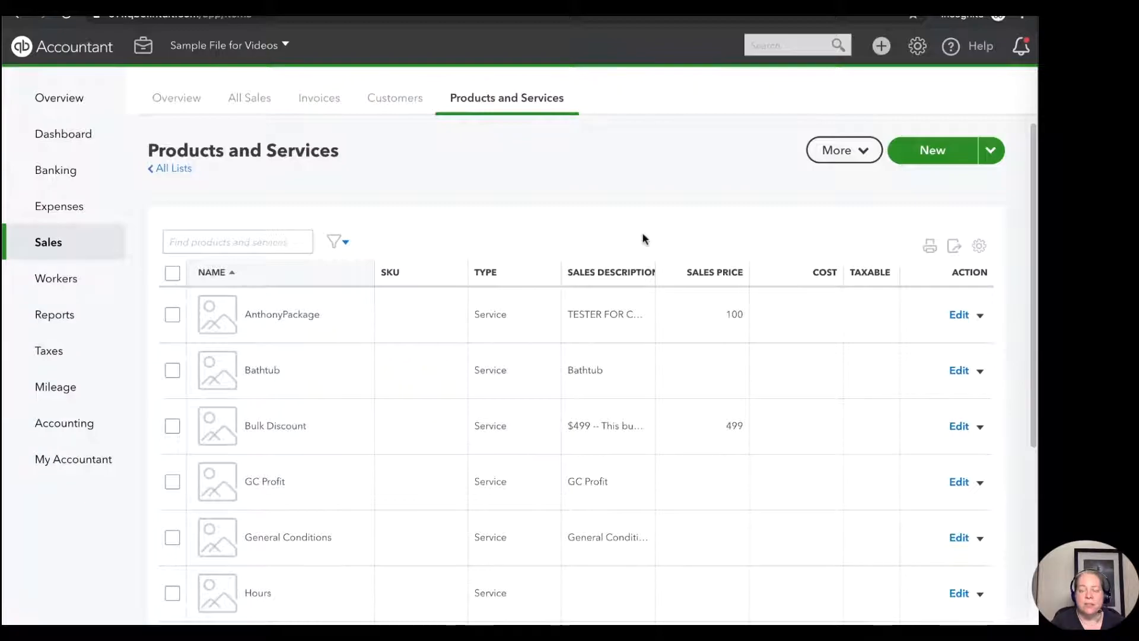
mouse_move(676, 229)
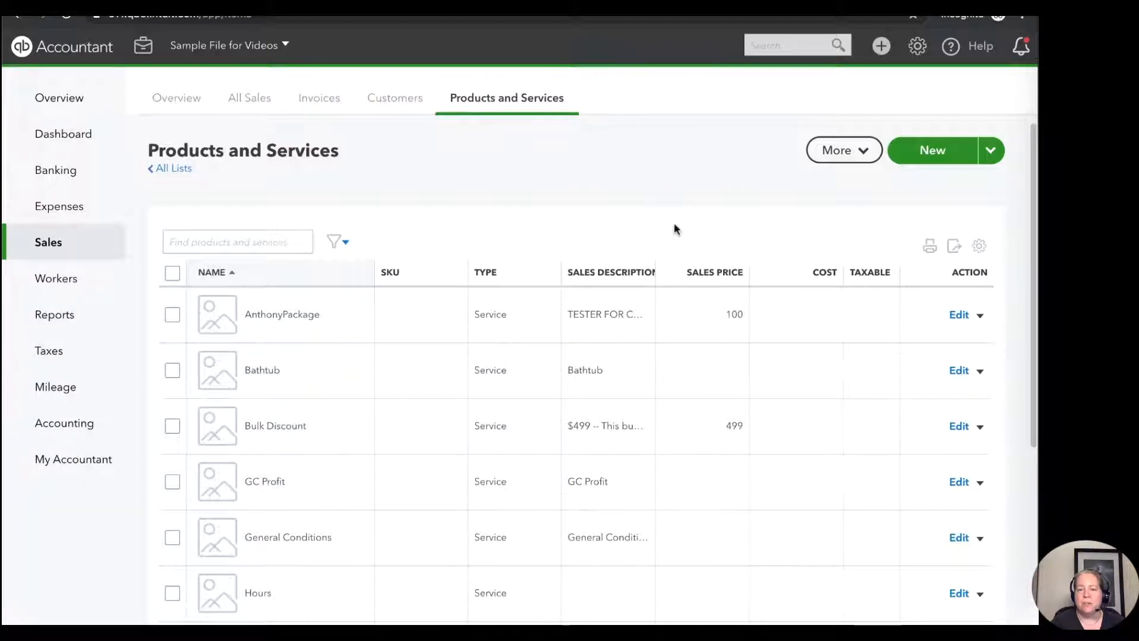
mouse_move(882, 47)
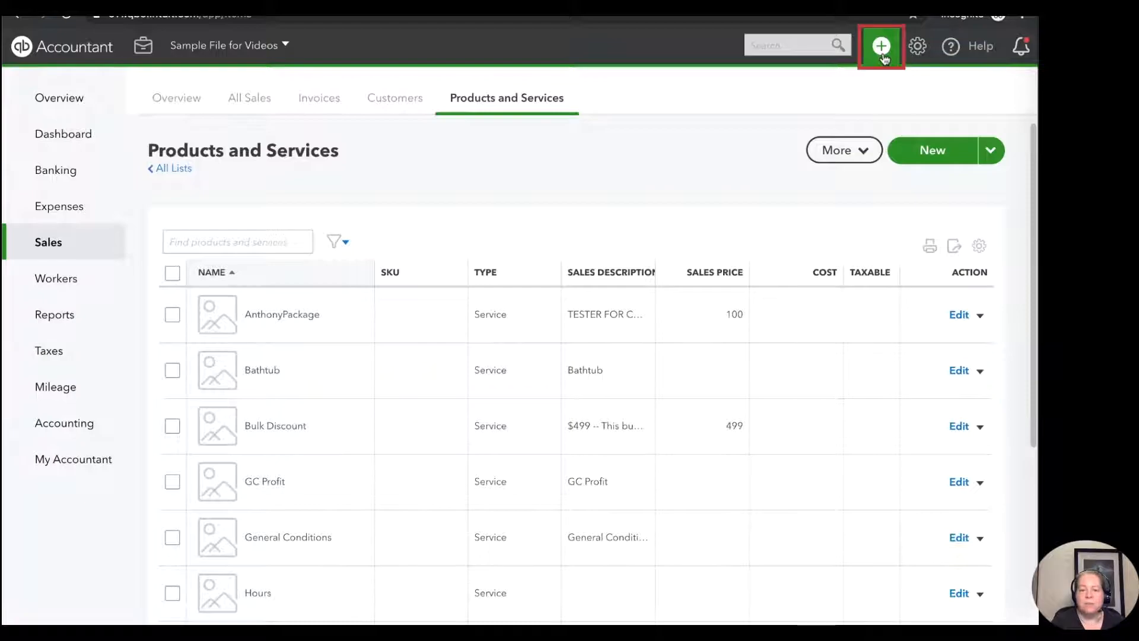
left_click(879, 46)
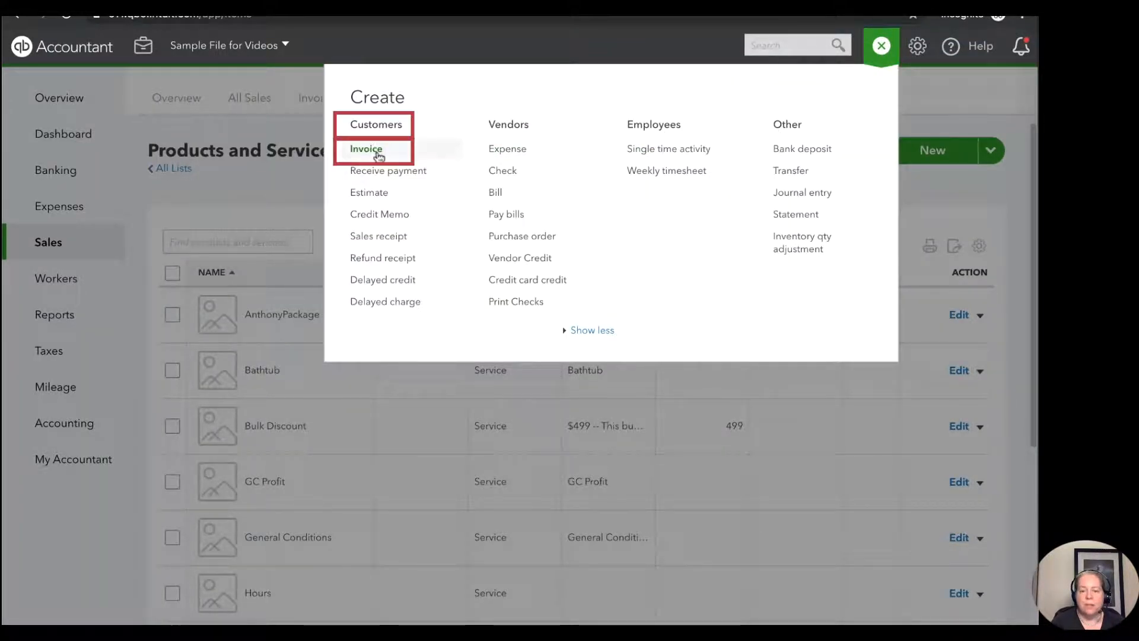
left_click(365, 149)
type("Sample")
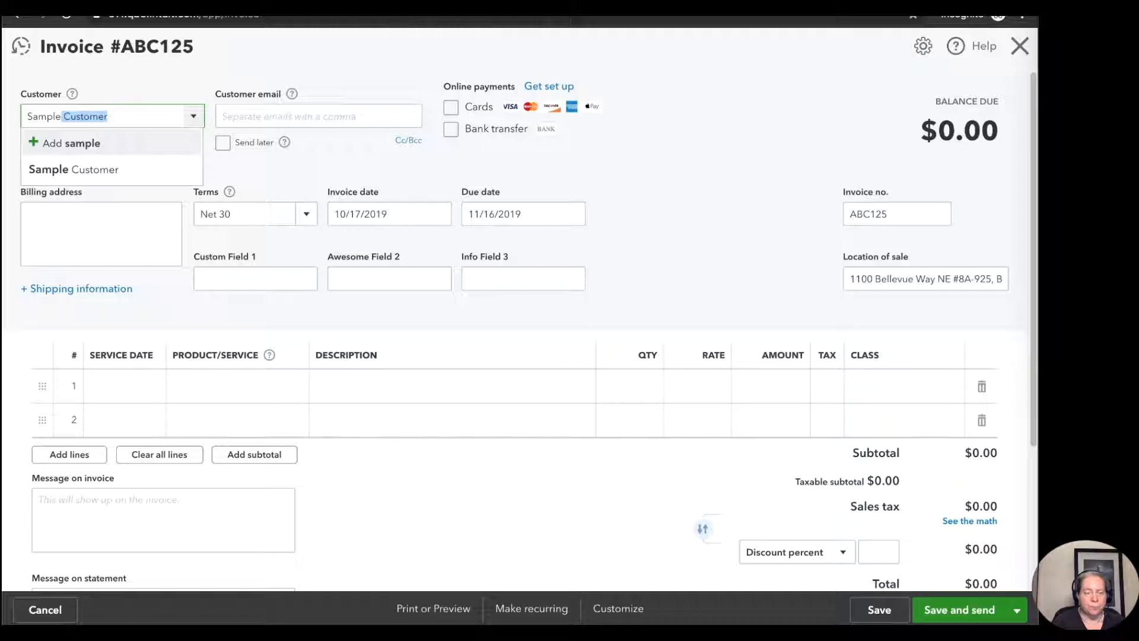
left_click(73, 170)
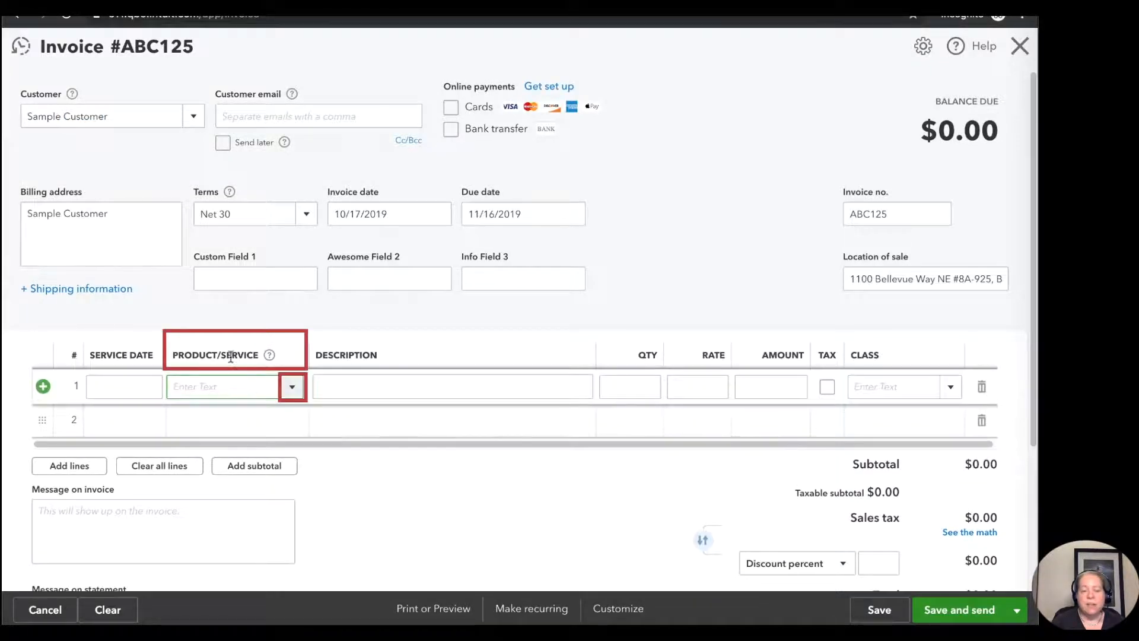
left_click(292, 386)
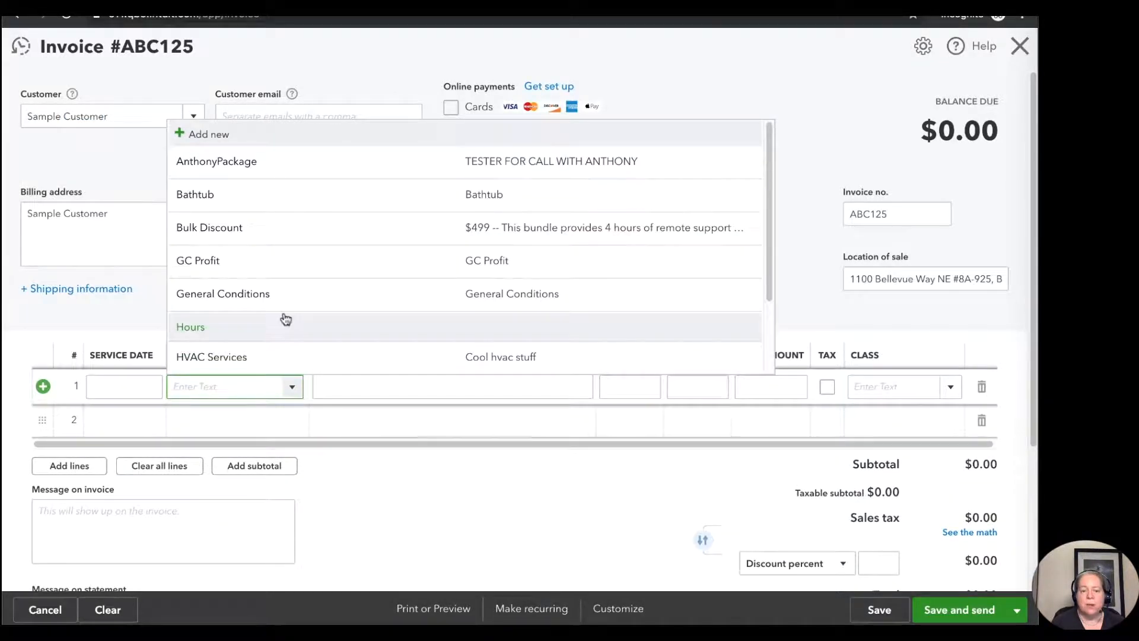
mouse_move(401, 426)
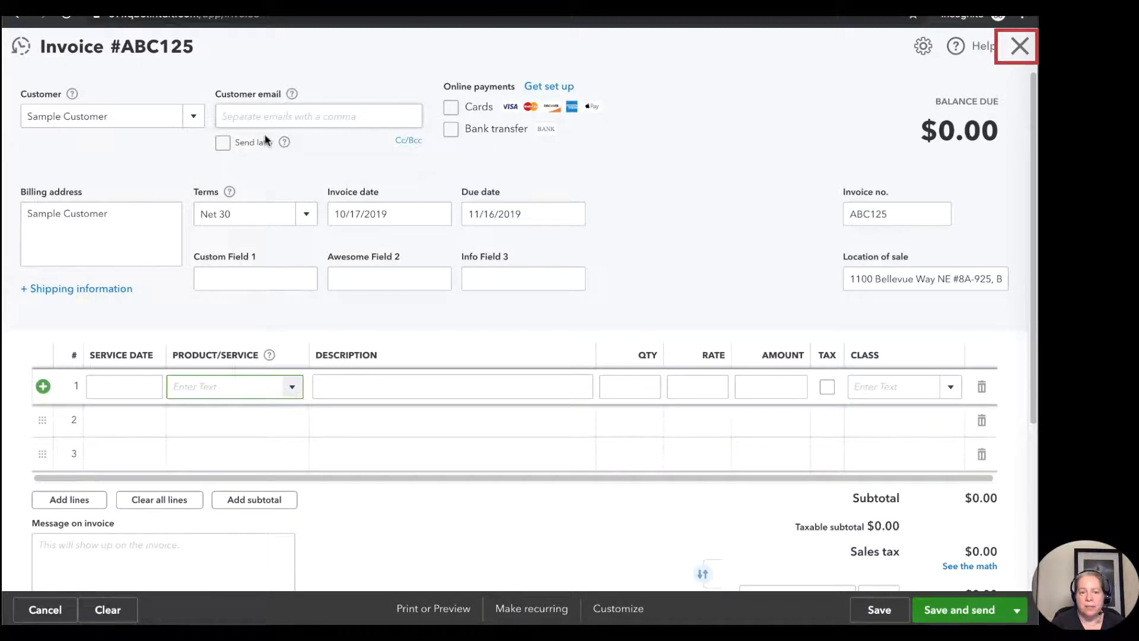
left_click(1016, 46)
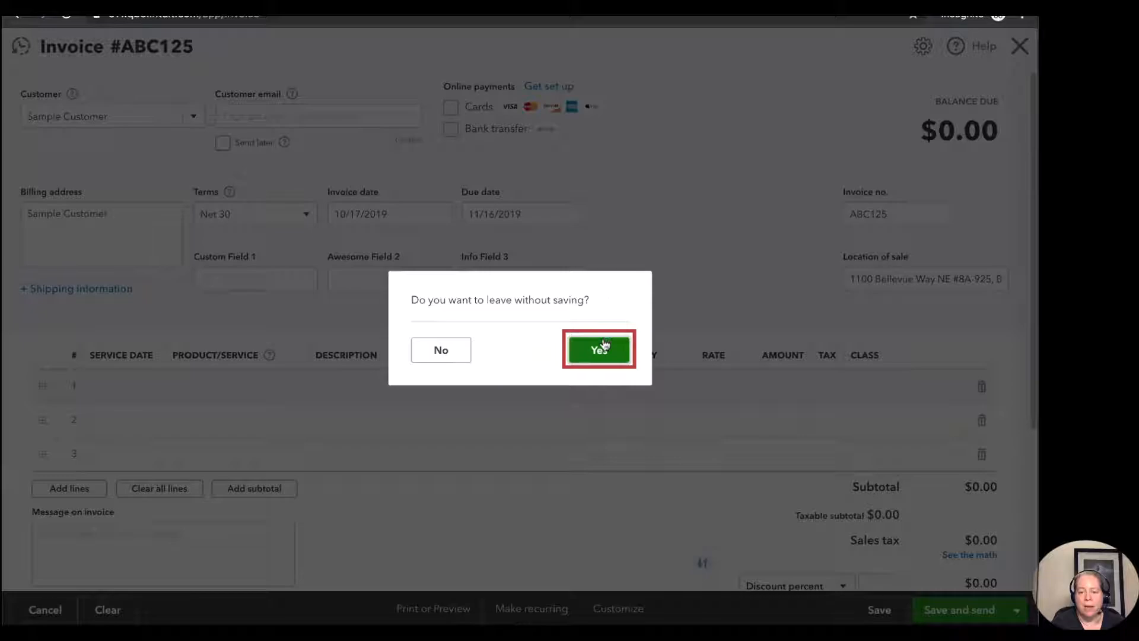
left_click(598, 349)
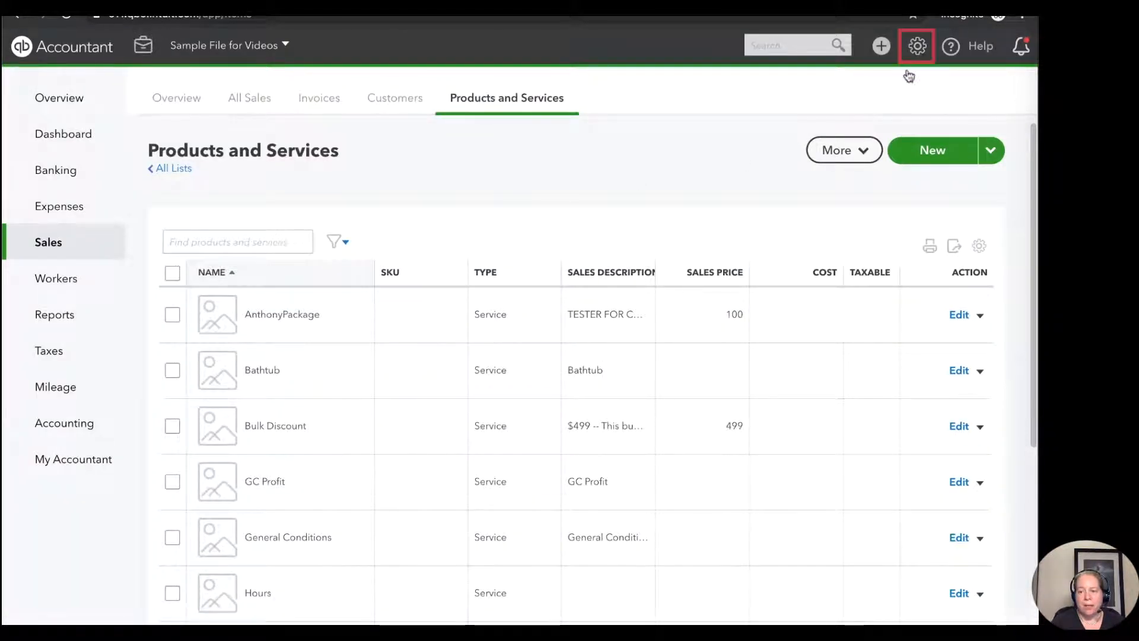
Step: Return to Products and Services and start a new item, showing the item type choices
left_click(917, 46)
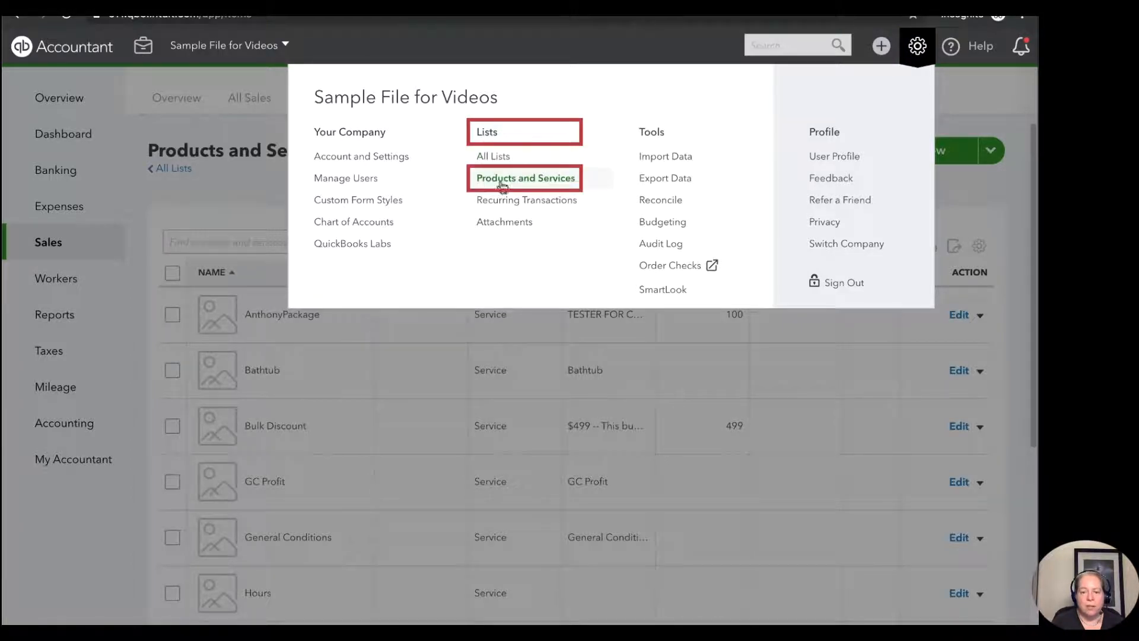
left_click(525, 178)
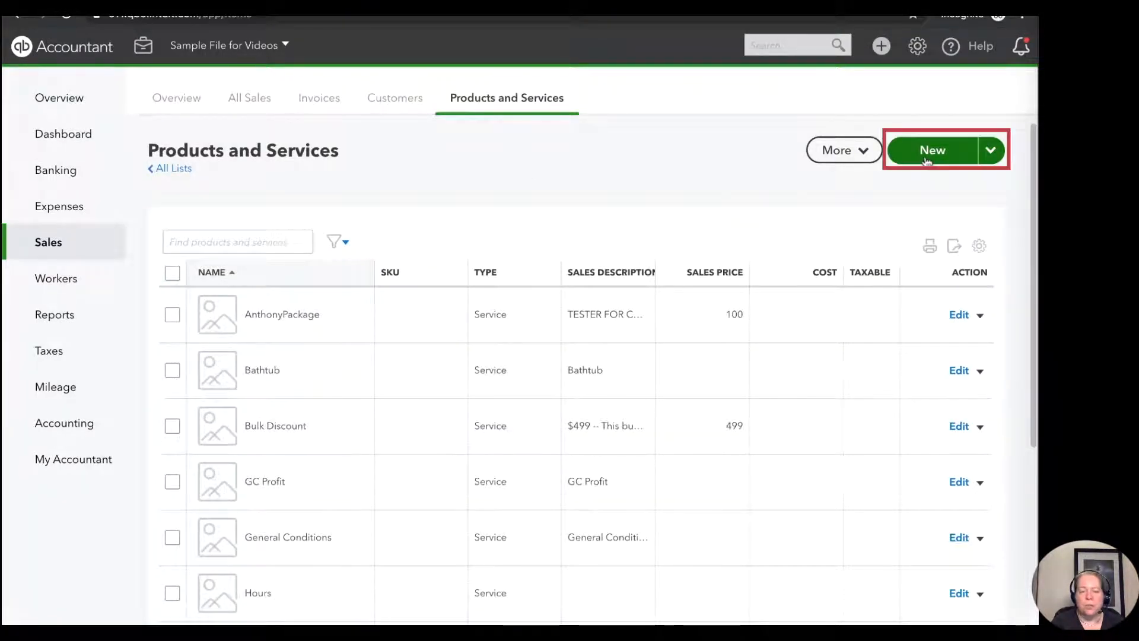
left_click(933, 150)
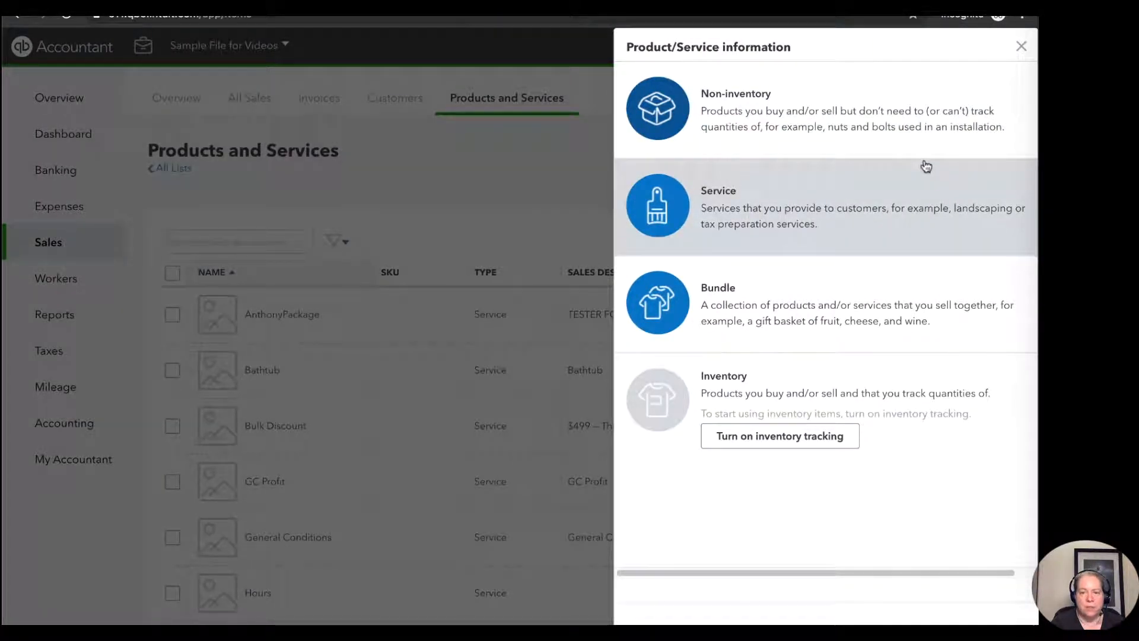
mouse_move(808, 229)
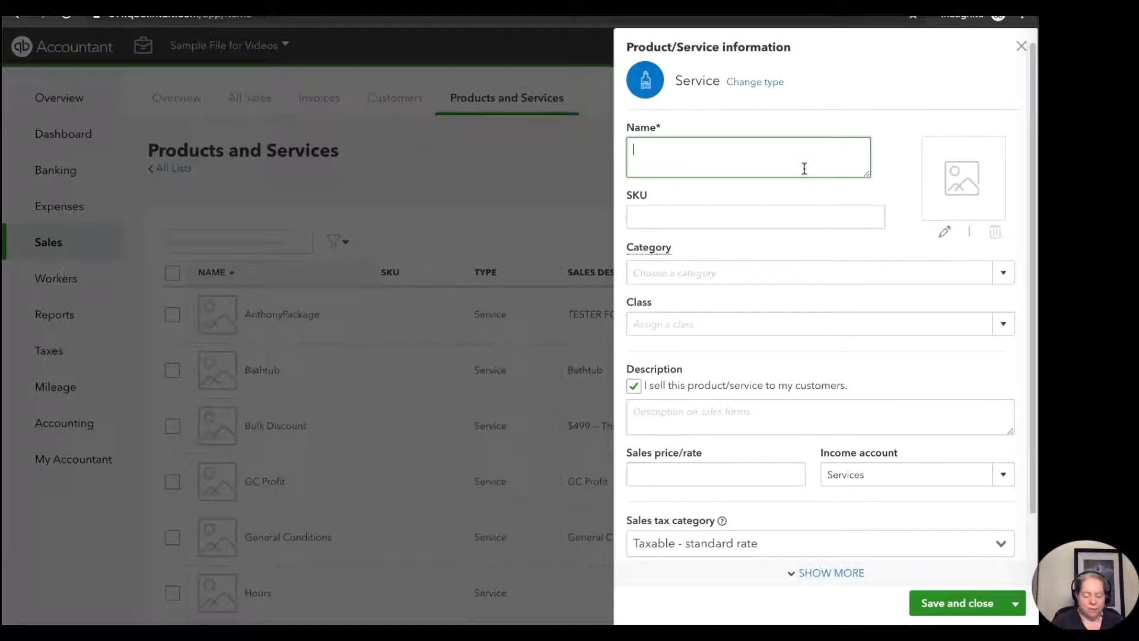
Step: Name the service Training Video Service, describe it 'This is the default description.', price it 100,000
type("Training")
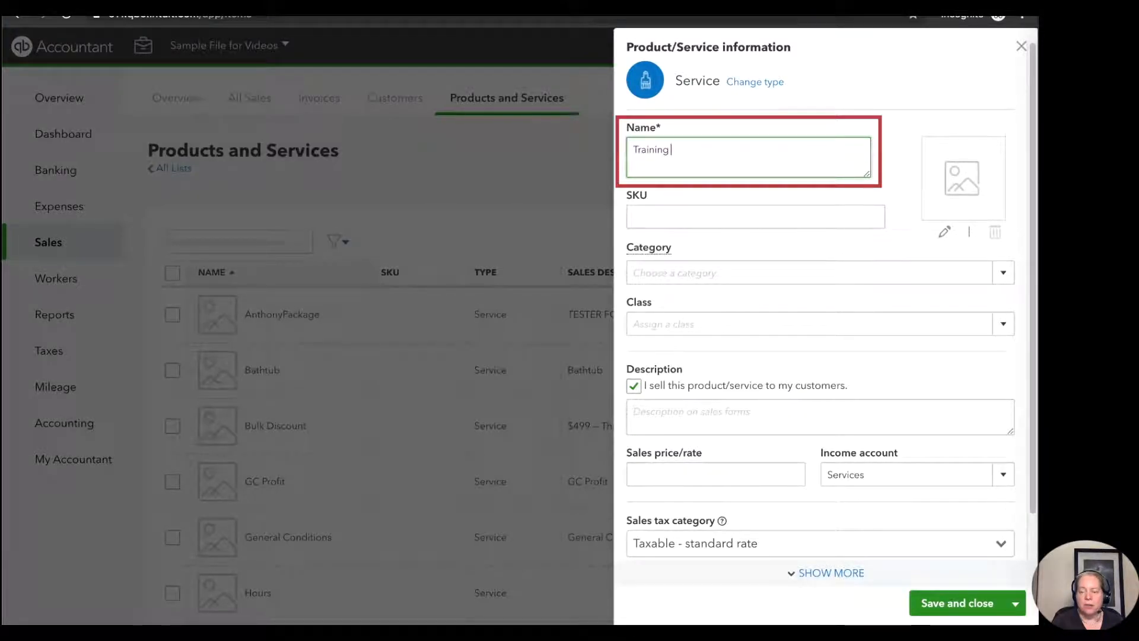
type("VI")
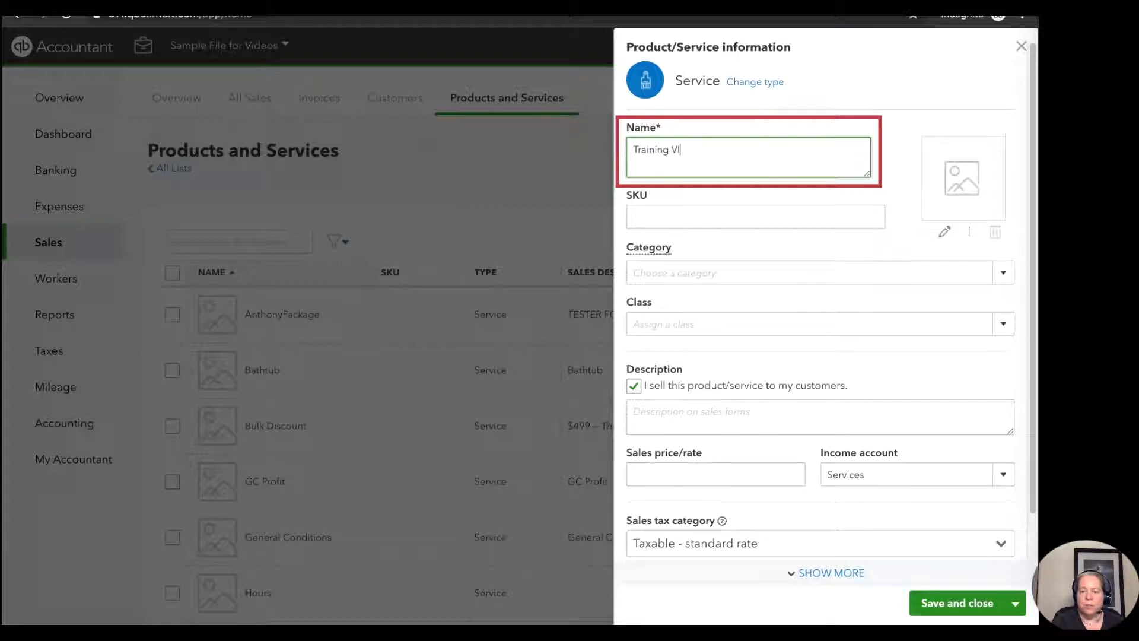
type("deo Service")
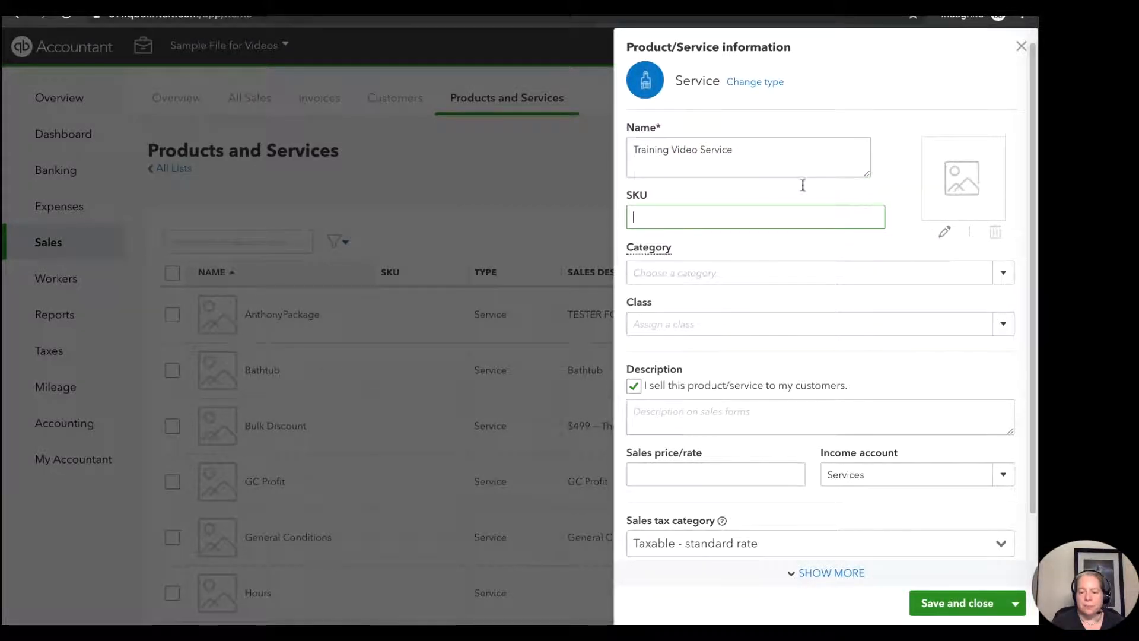
mouse_move(763, 245)
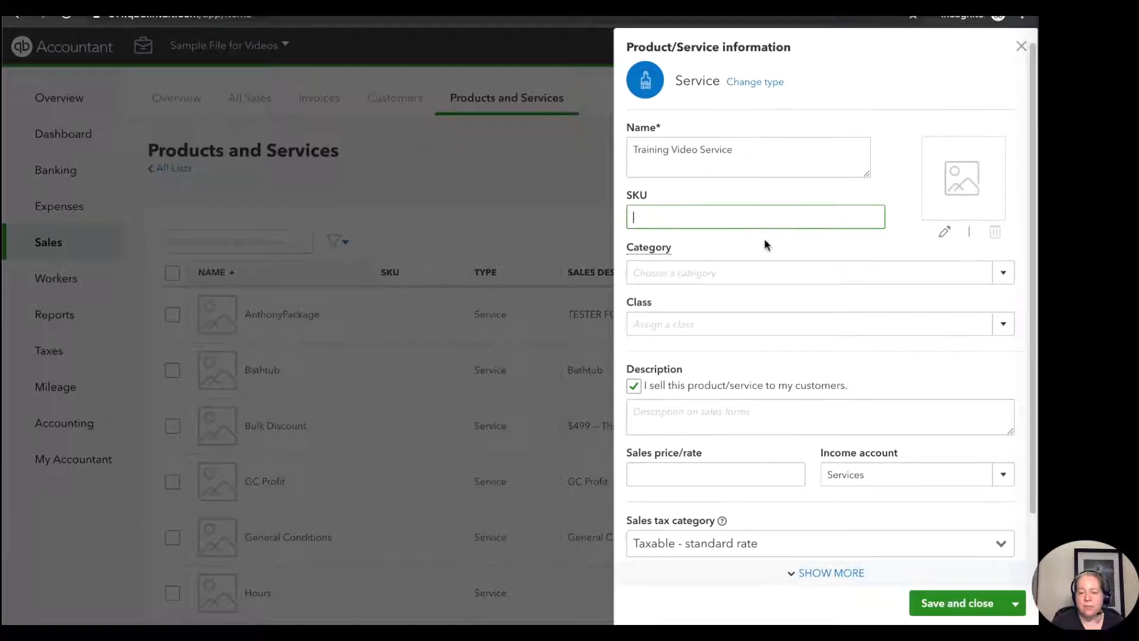
mouse_move(697, 303)
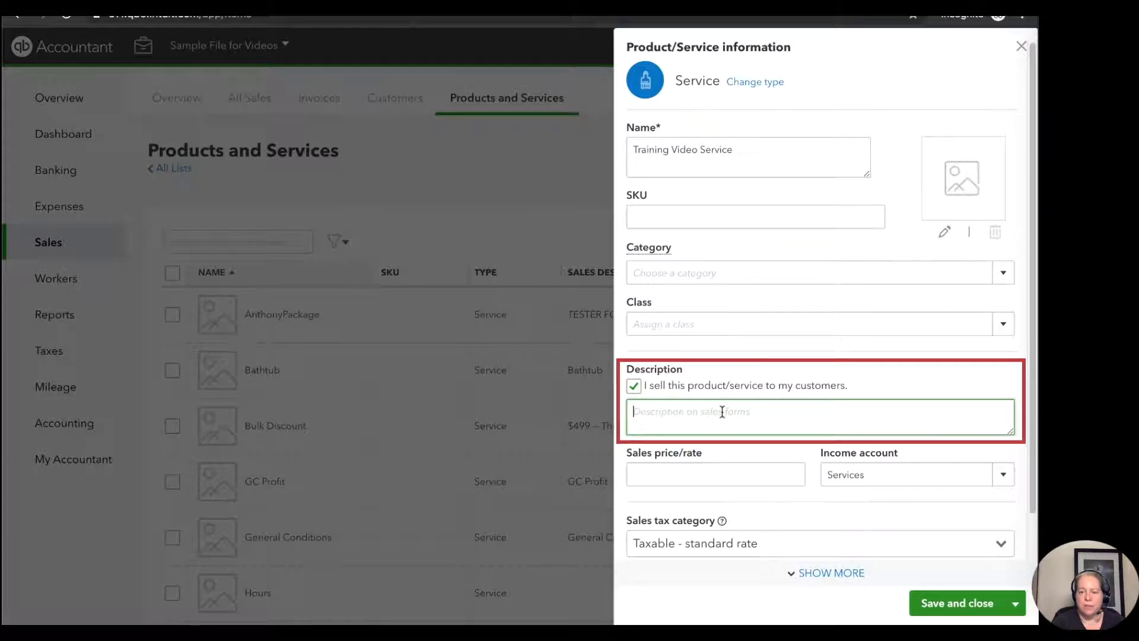
type("This is teh")
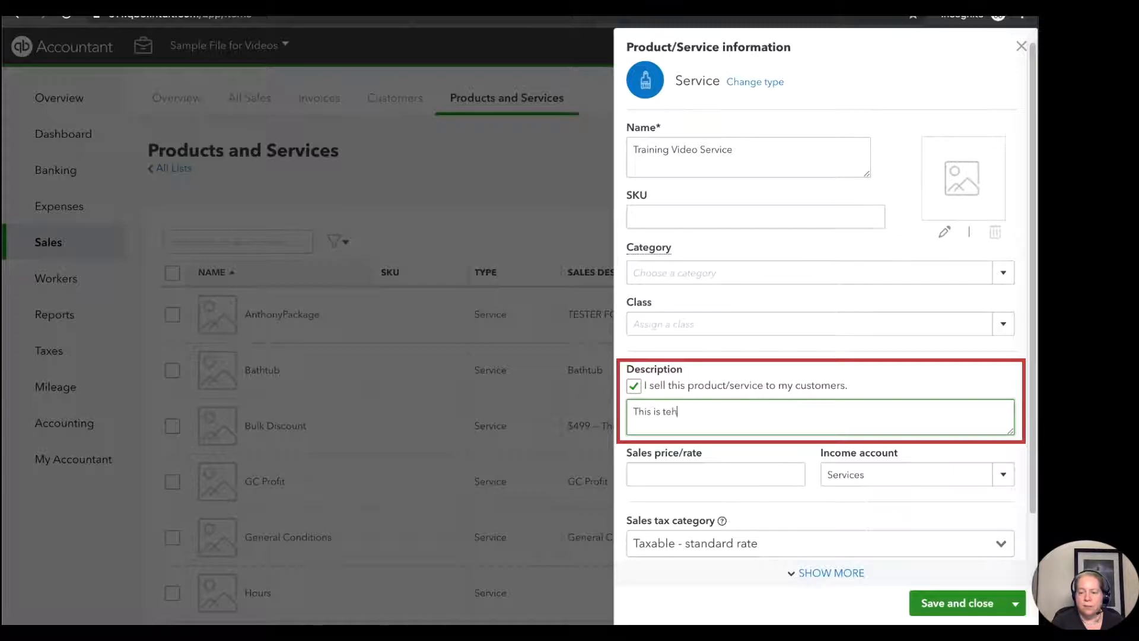
type("he defa")
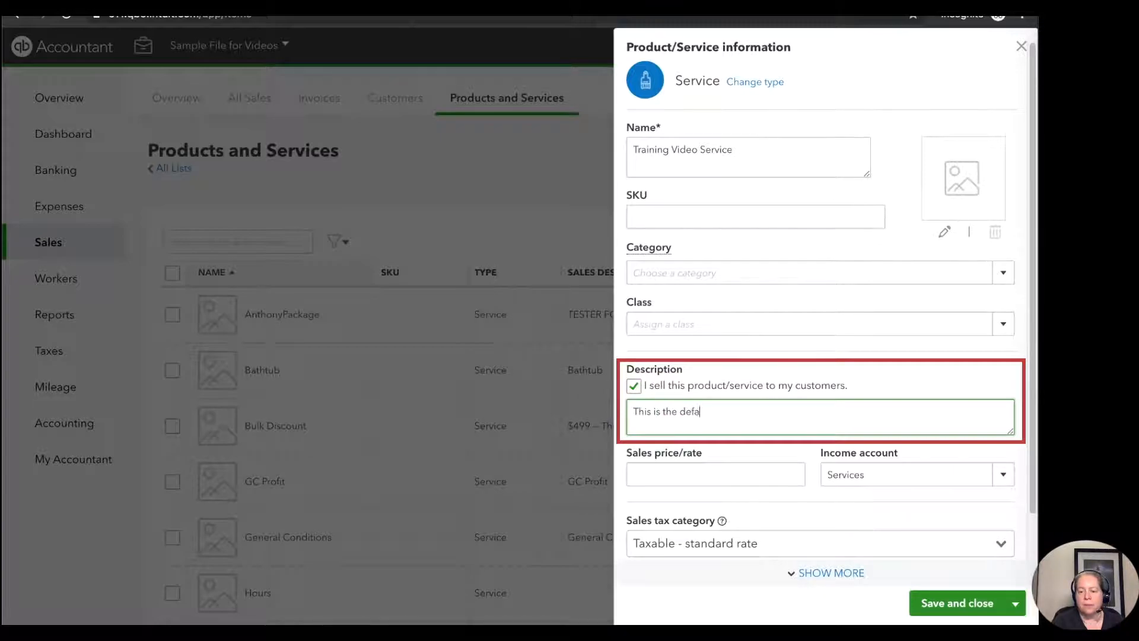
type("ult description. :)")
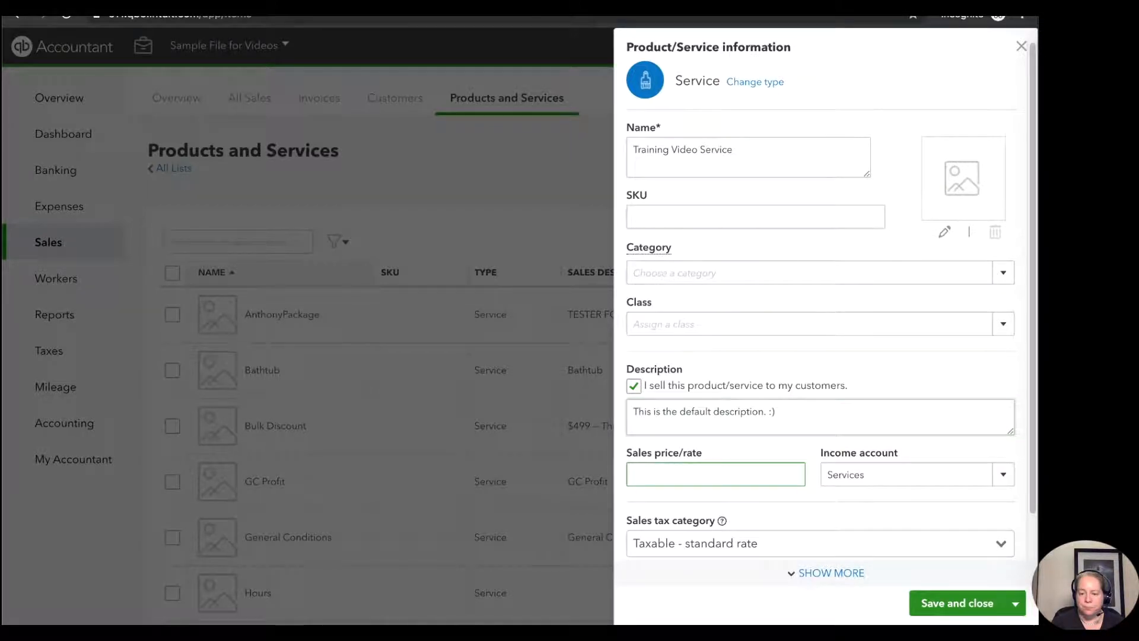
type("1000")
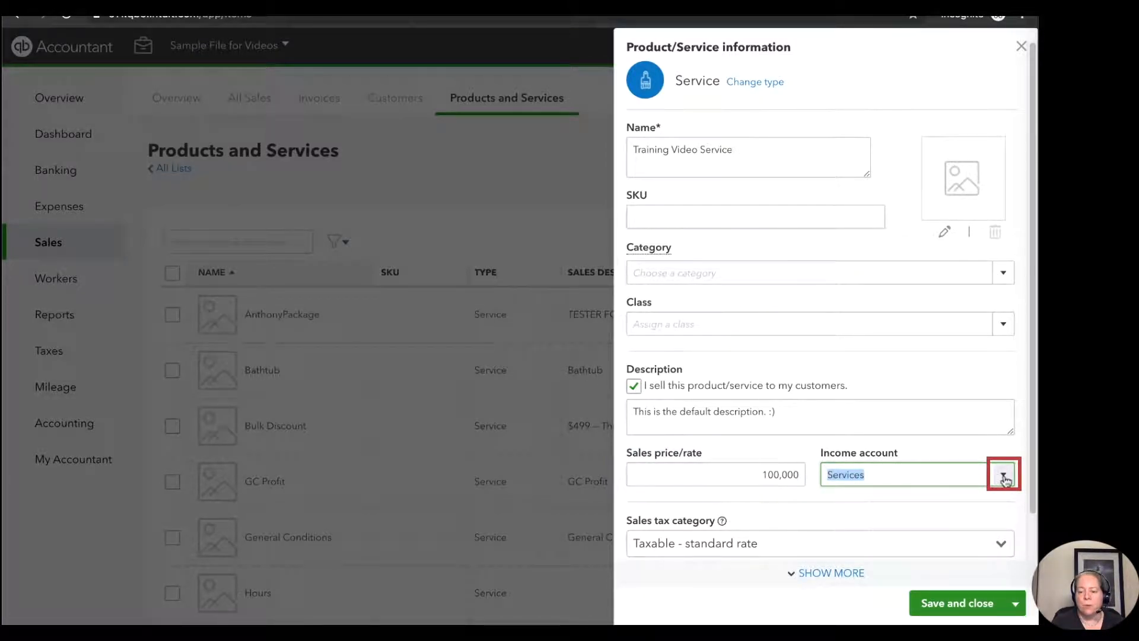
Step: Change the service's income account from Services to Training Income
left_click(1002, 474)
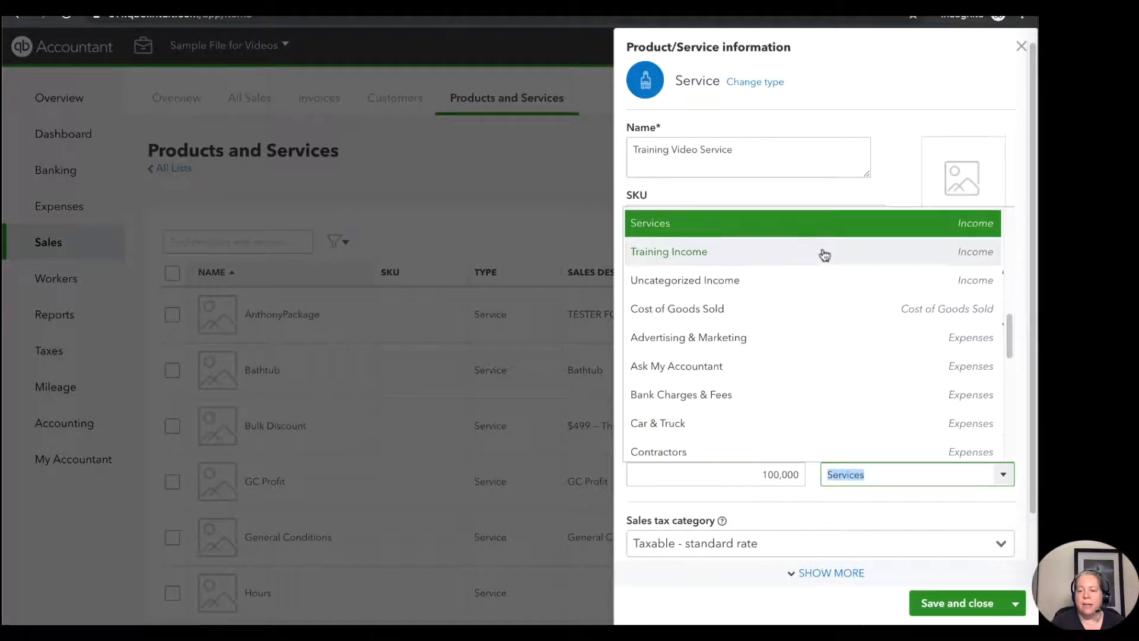
scroll("up", 3)
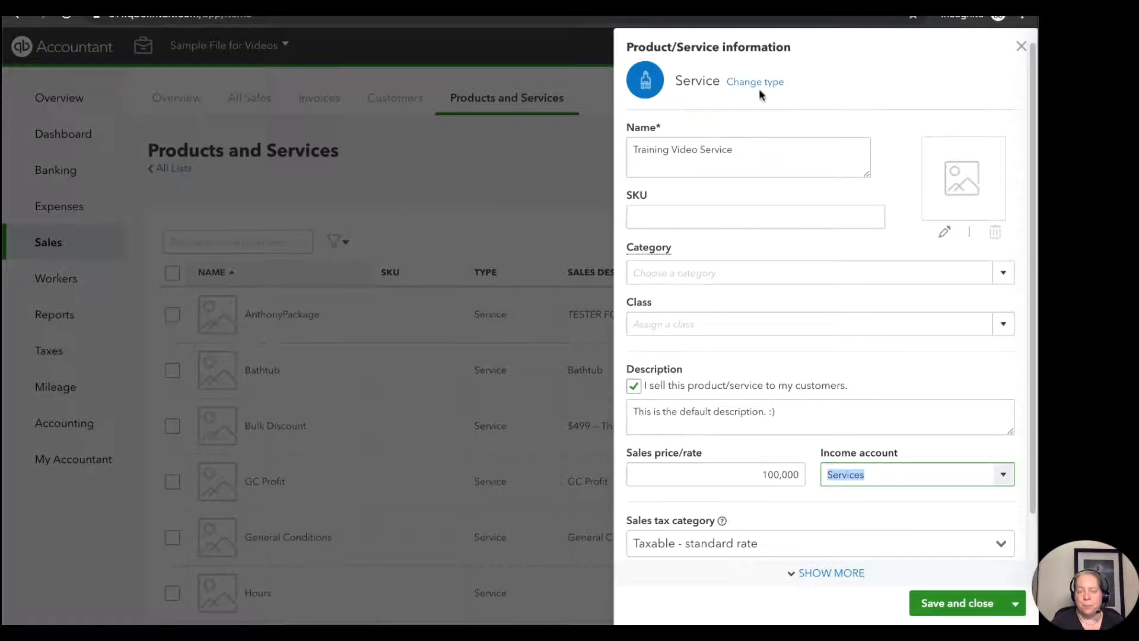
mouse_move(766, 198)
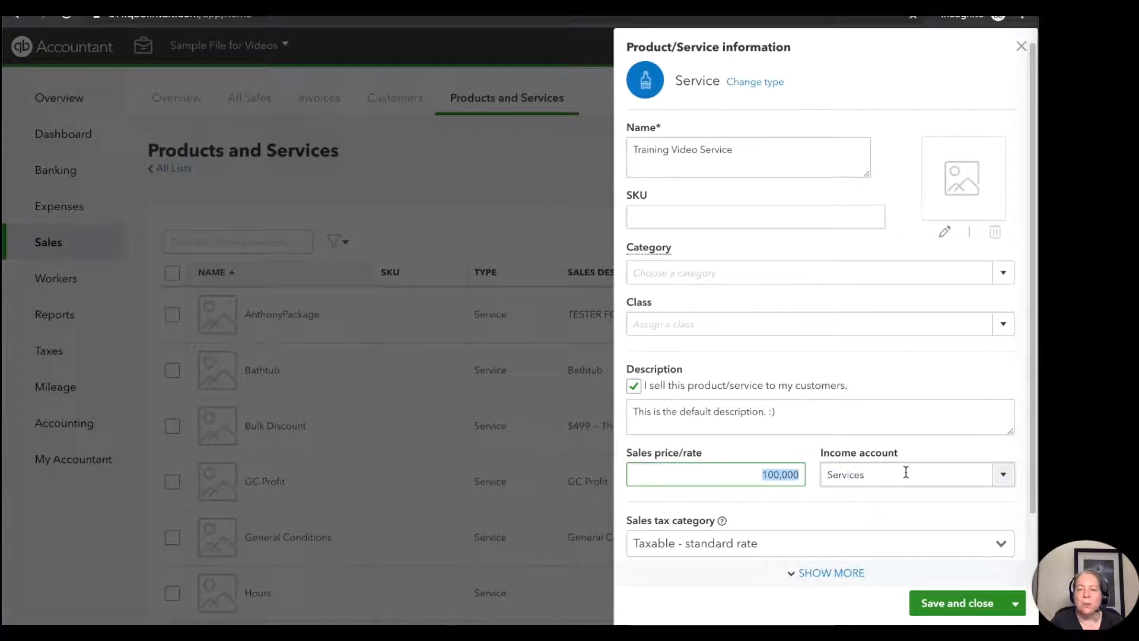
mouse_move(937, 470)
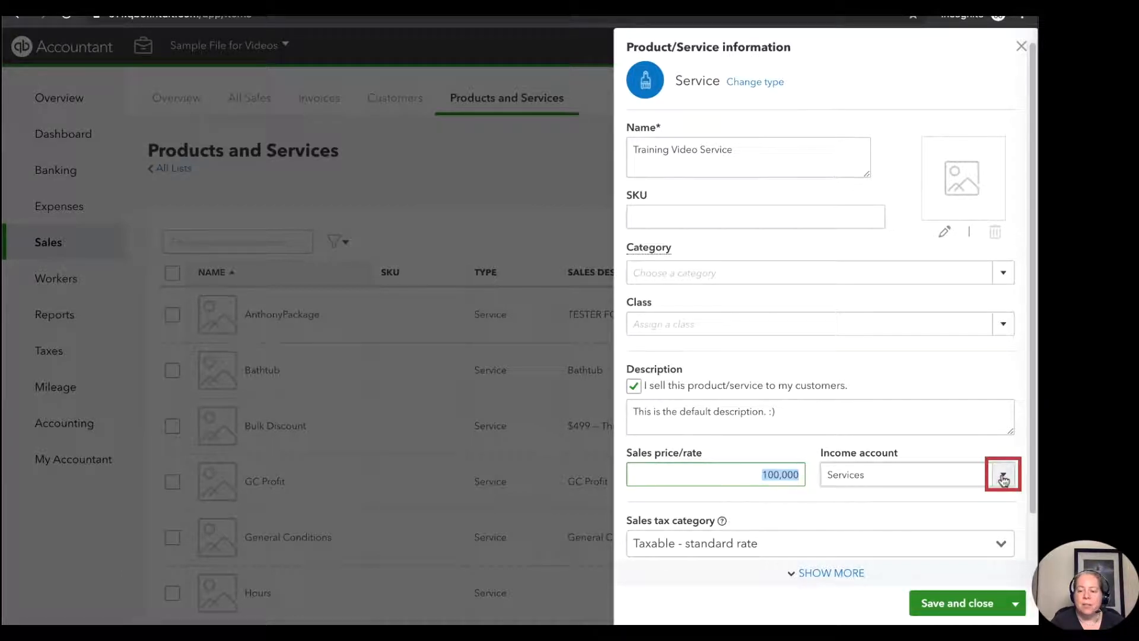
left_click(1001, 479)
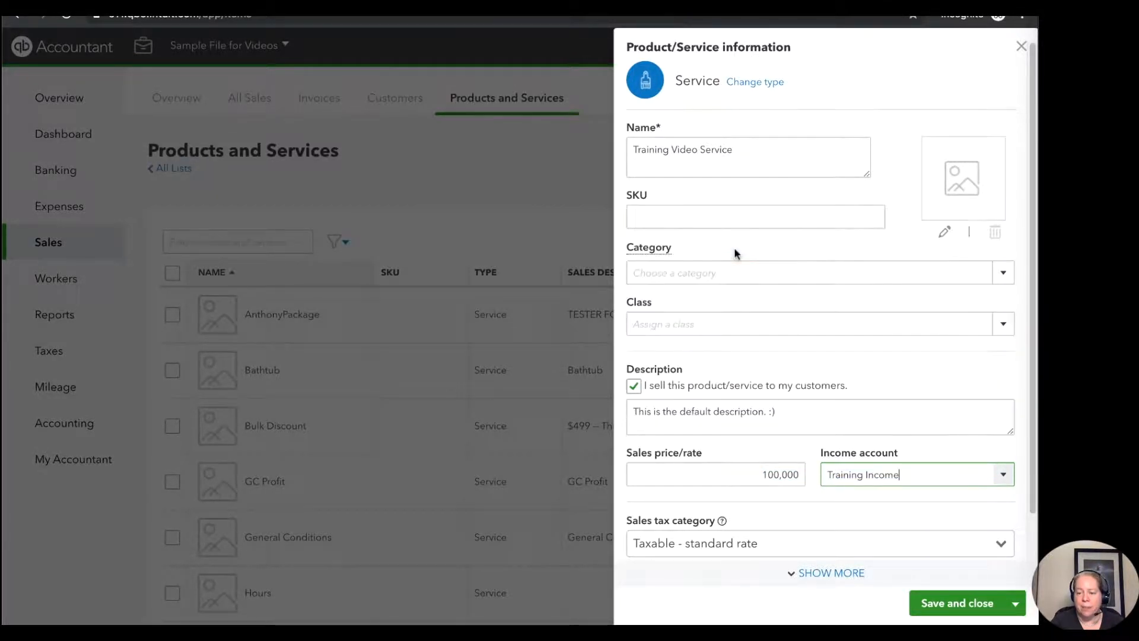
left_click(1004, 474)
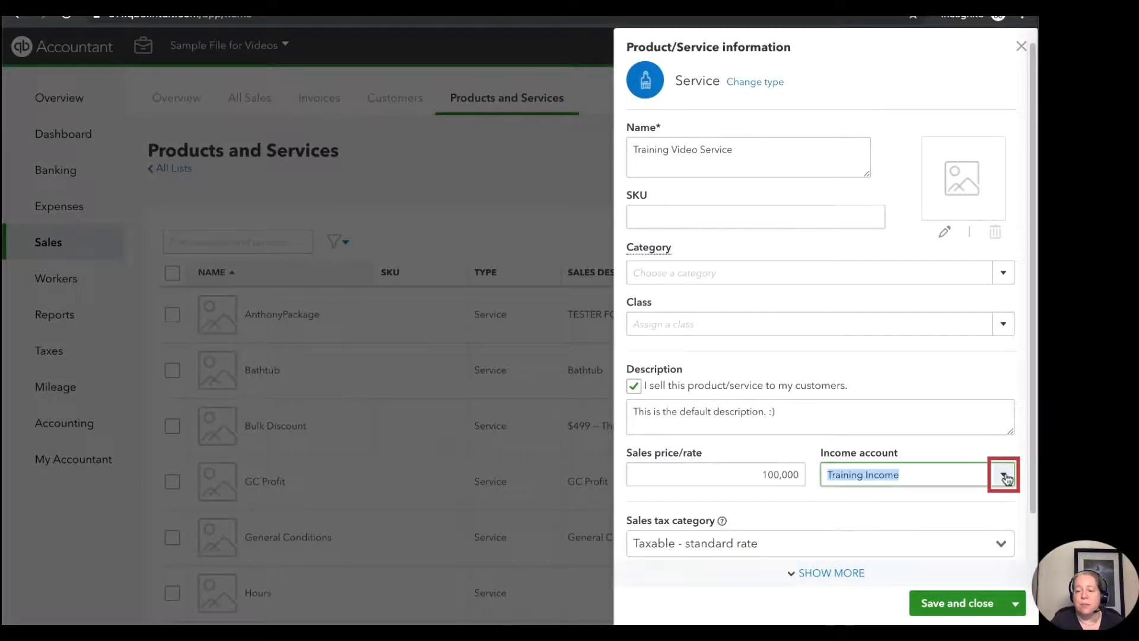
left_click(1004, 474)
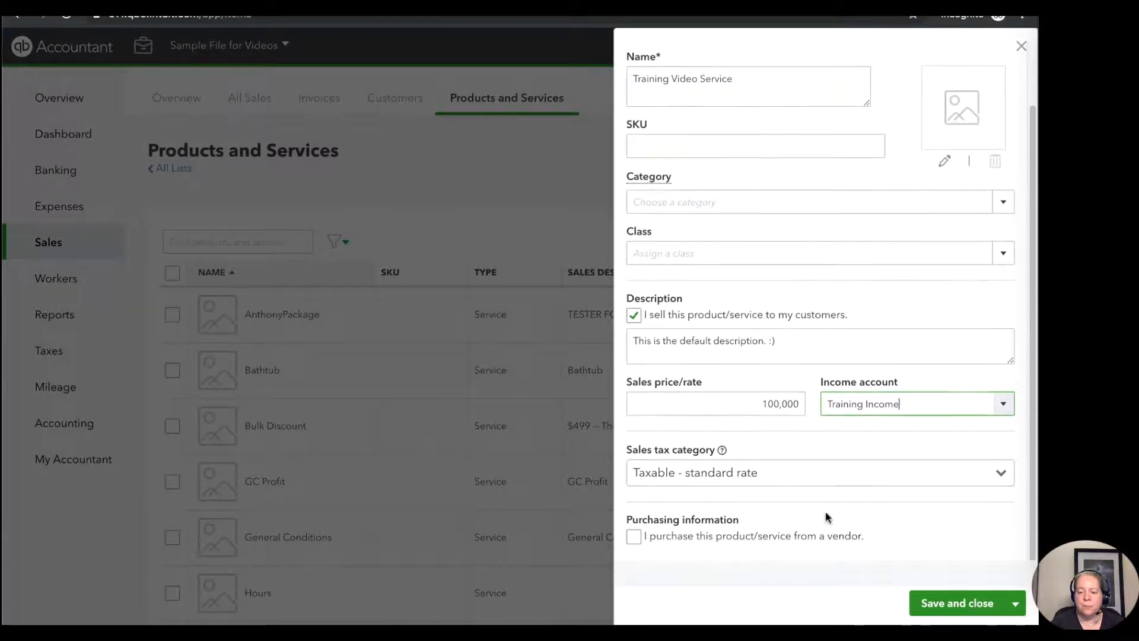
mouse_move(733, 472)
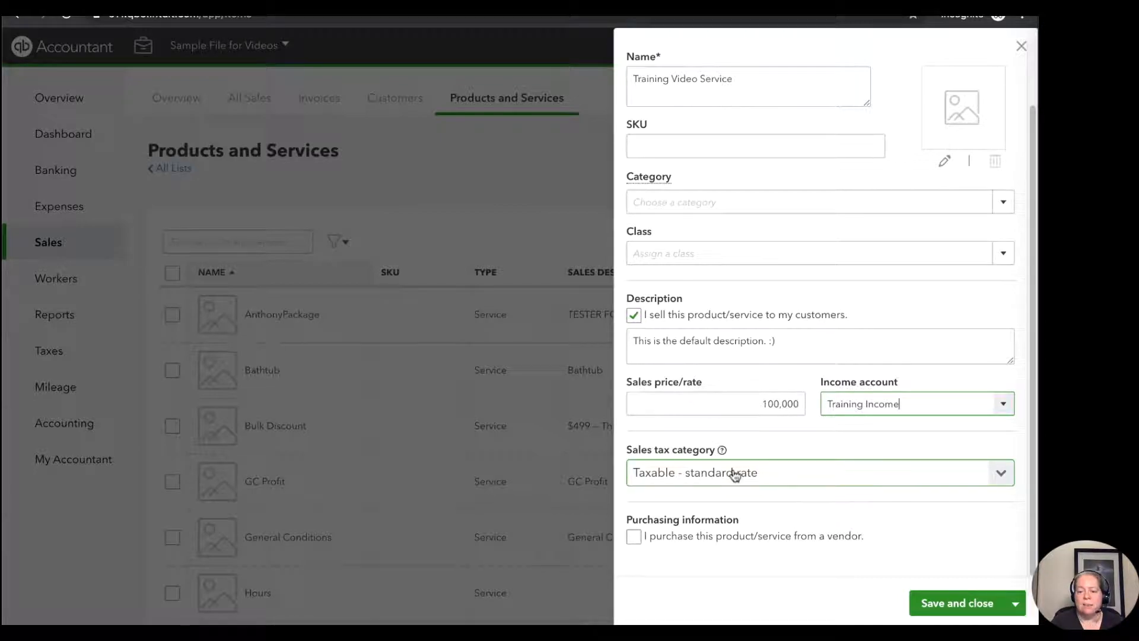
mouse_move(783, 477)
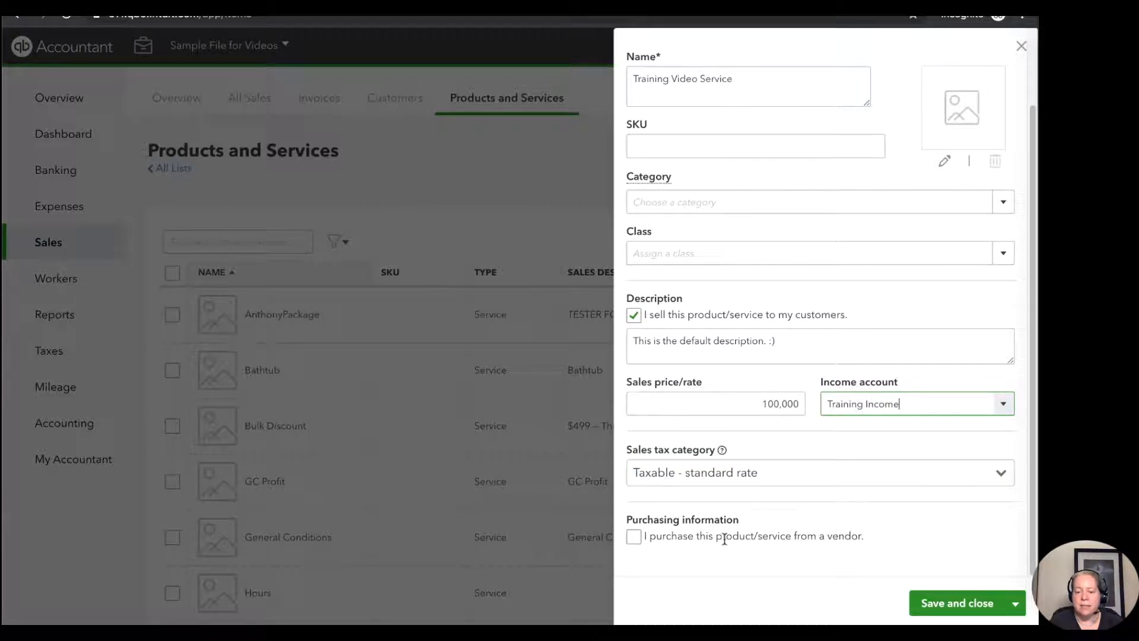
mouse_move(716, 527)
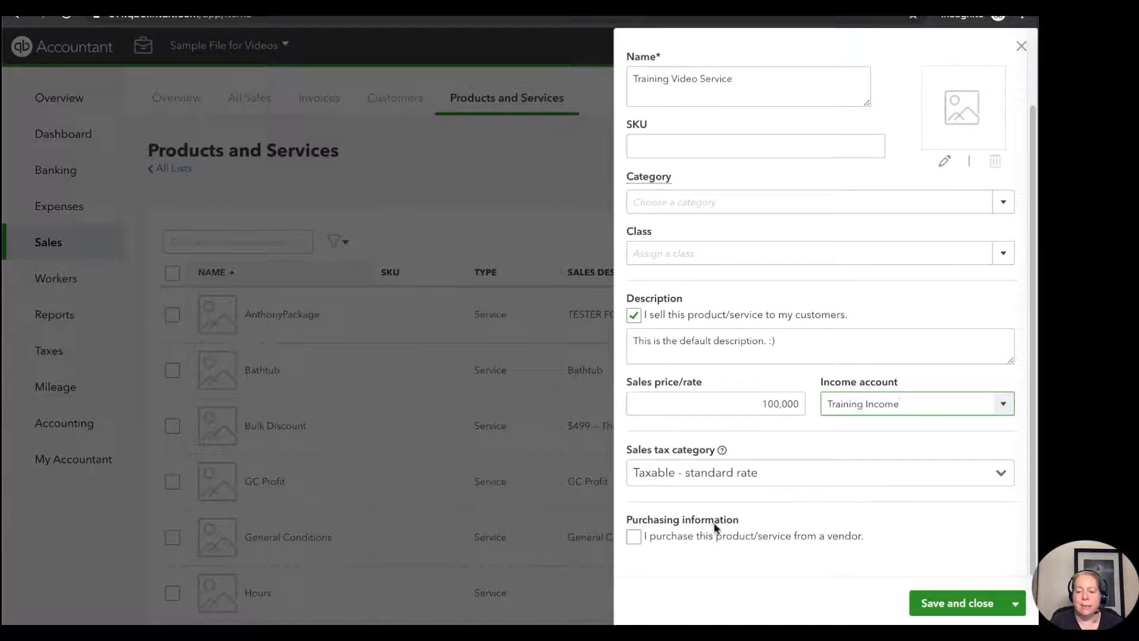
mouse_move(739, 526)
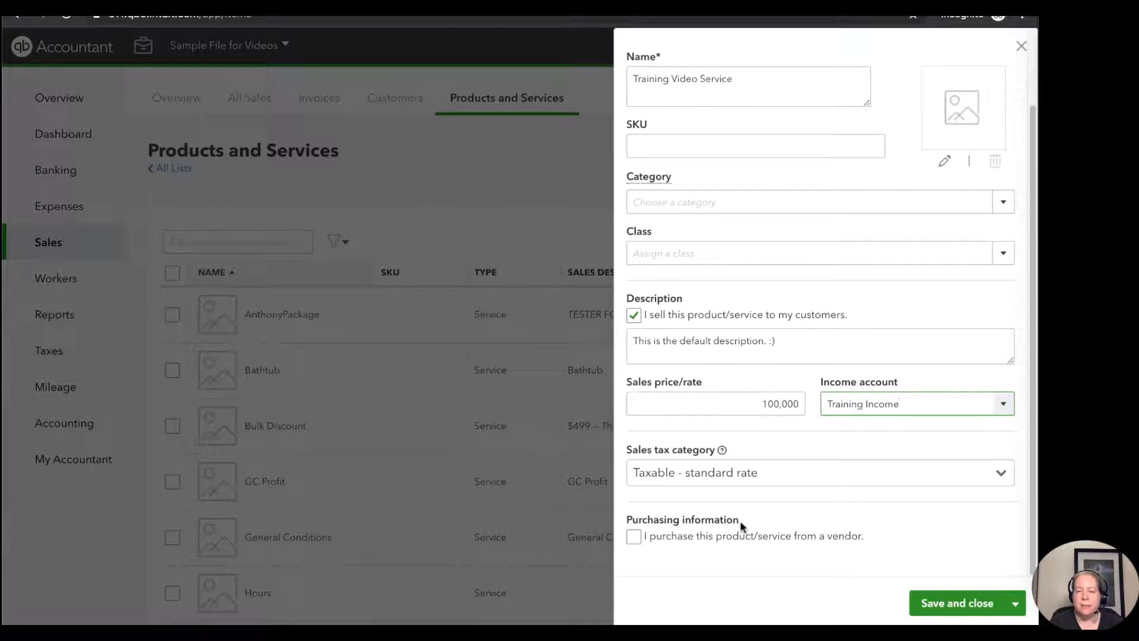
mouse_move(766, 533)
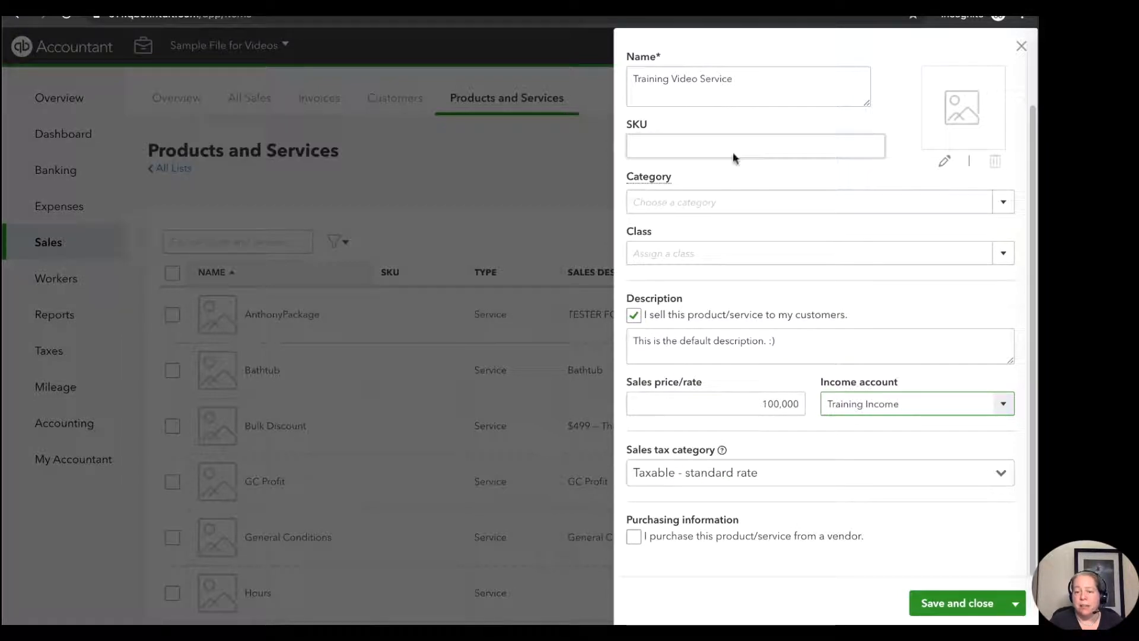
Step: Save and close the Training Video Service item, returning to the list
scroll("up", 3)
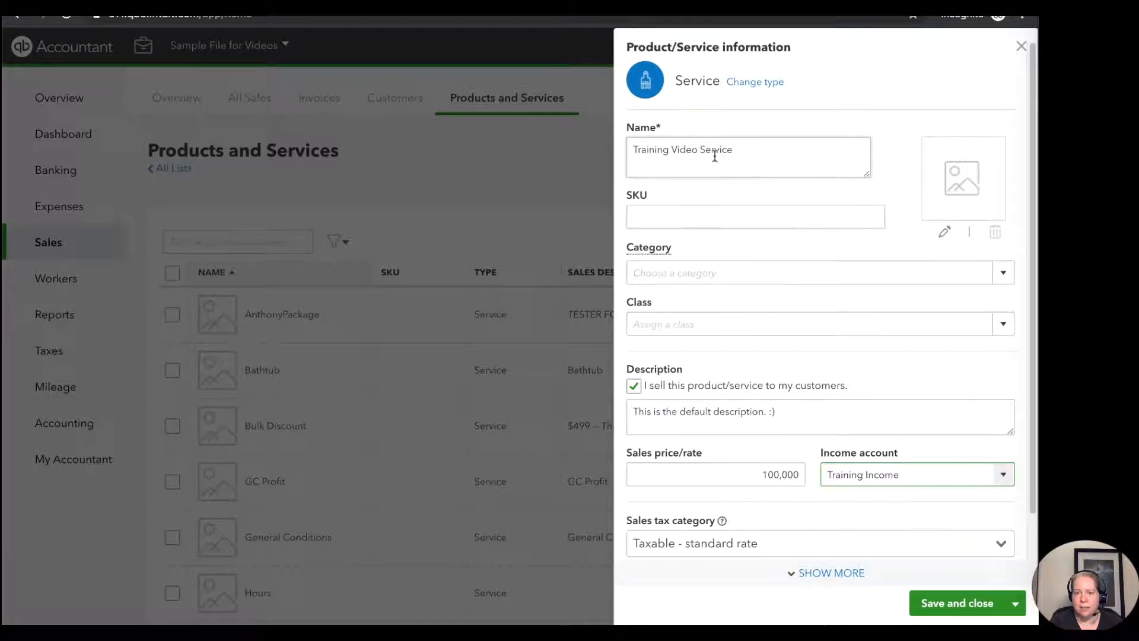
scroll("up", 3)
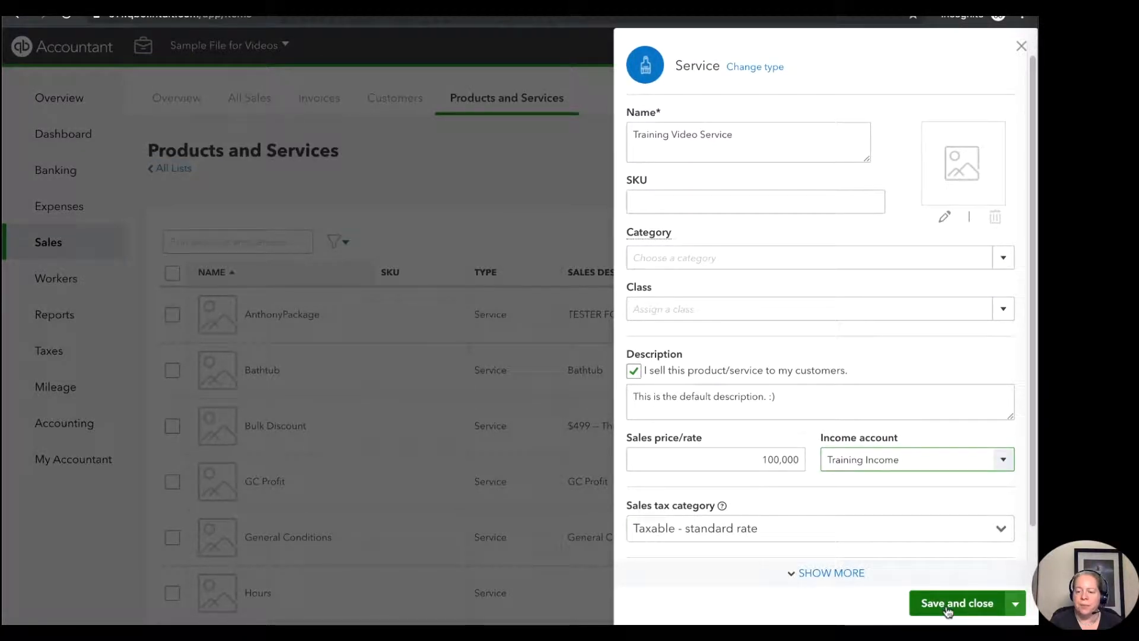
mouse_move(956, 603)
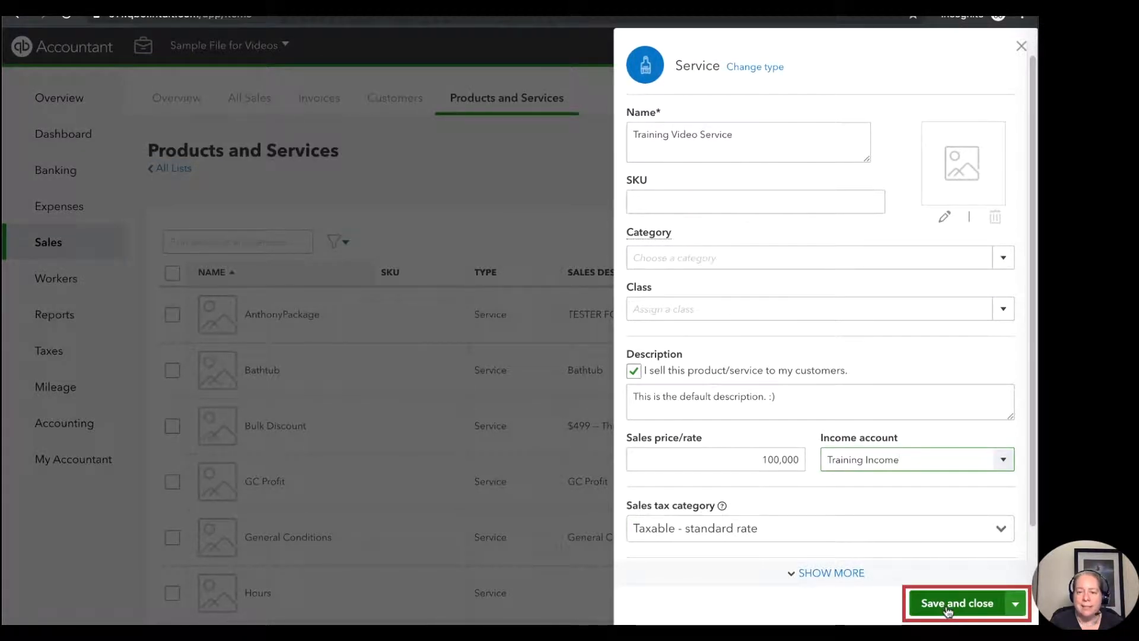
left_click(956, 602)
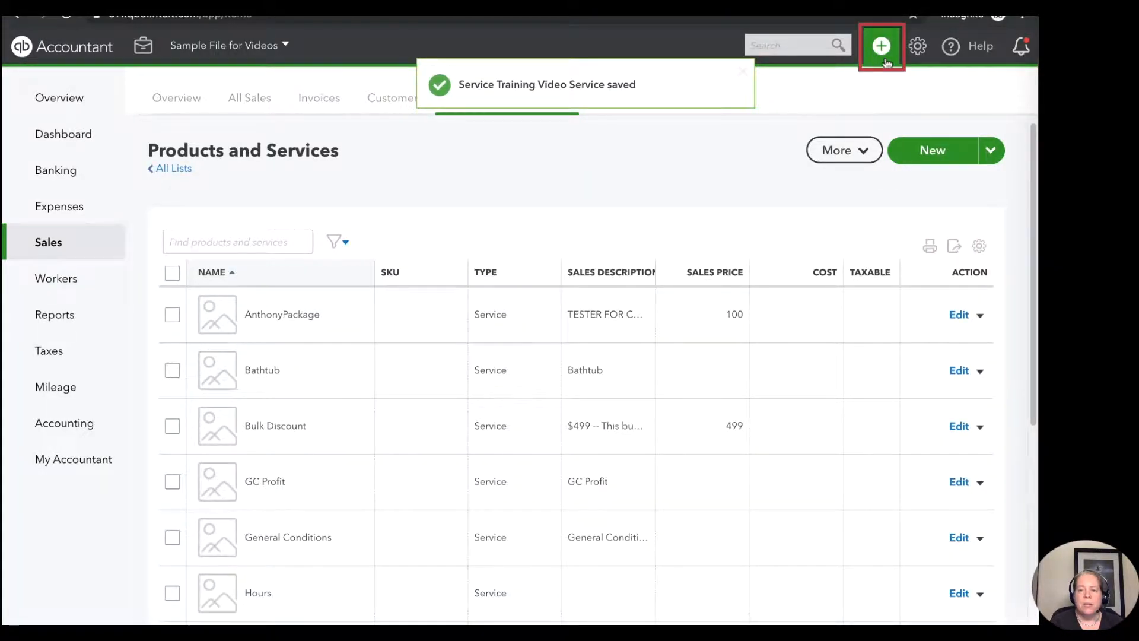
Step: Create invoice ABC125 with one Training Video Service line at 100,000 and save it, starting ABC126
left_click(882, 46)
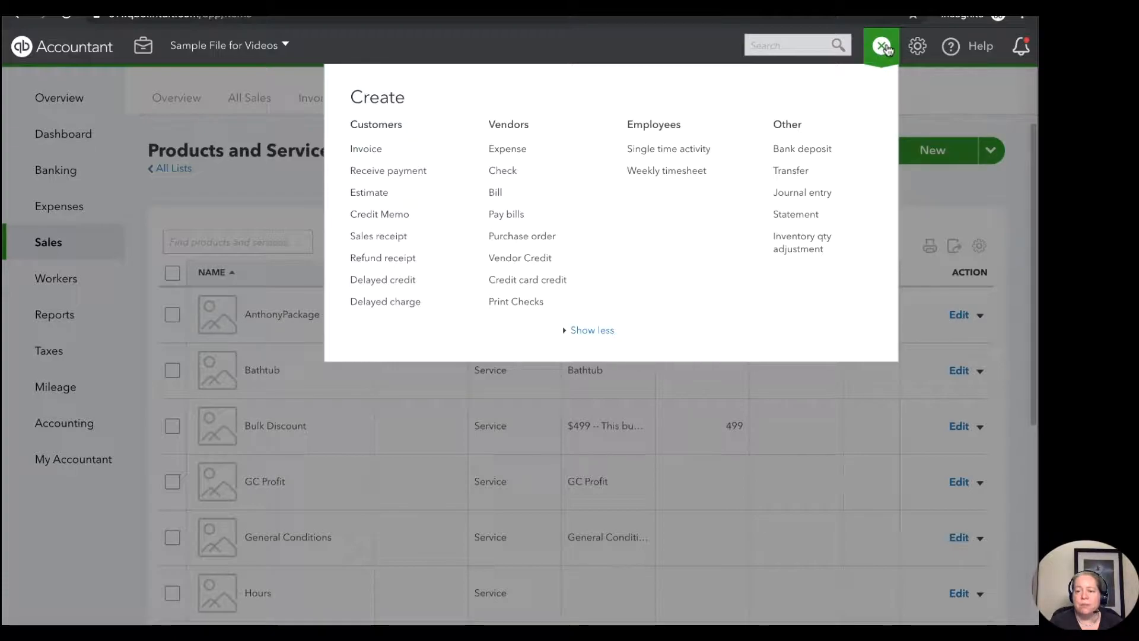
mouse_move(560, 149)
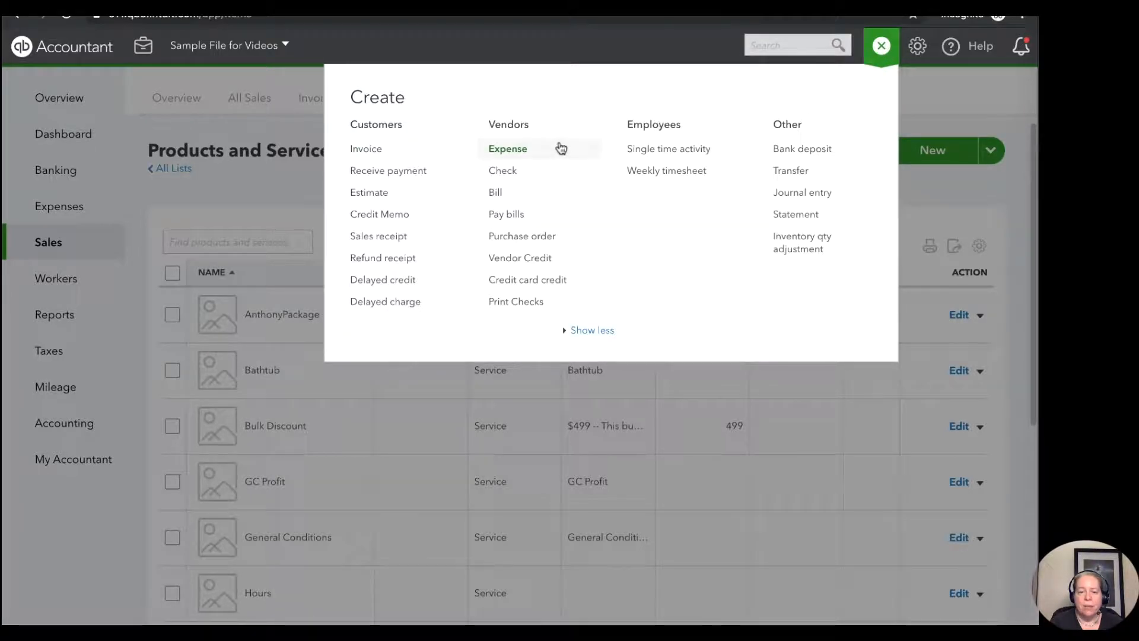
mouse_move(367, 153)
type("tr")
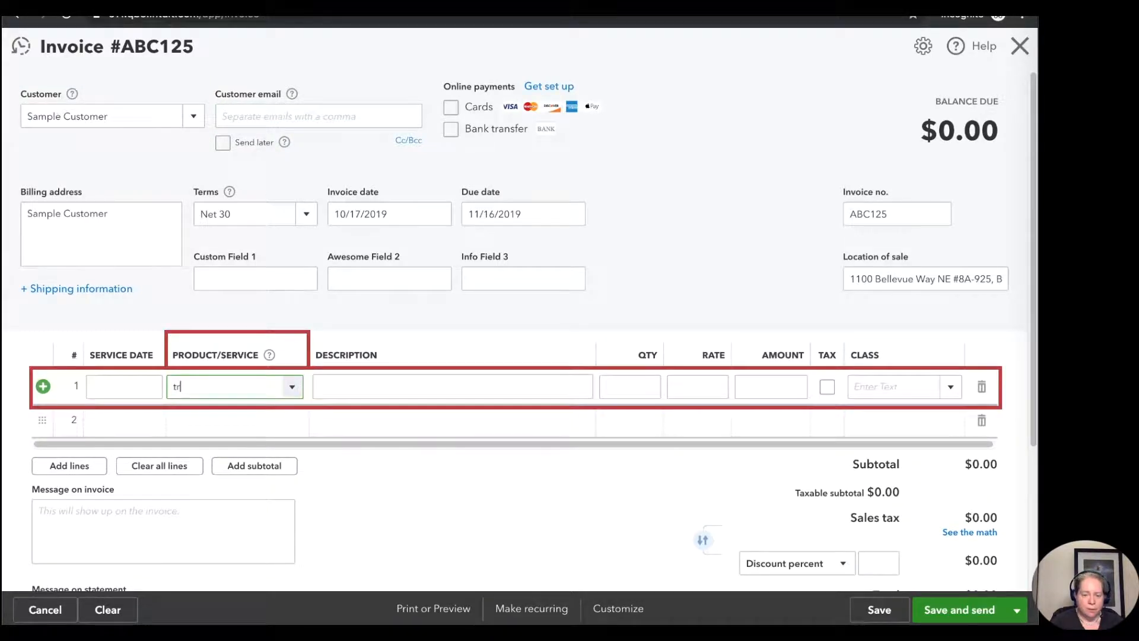
left_click(222, 386)
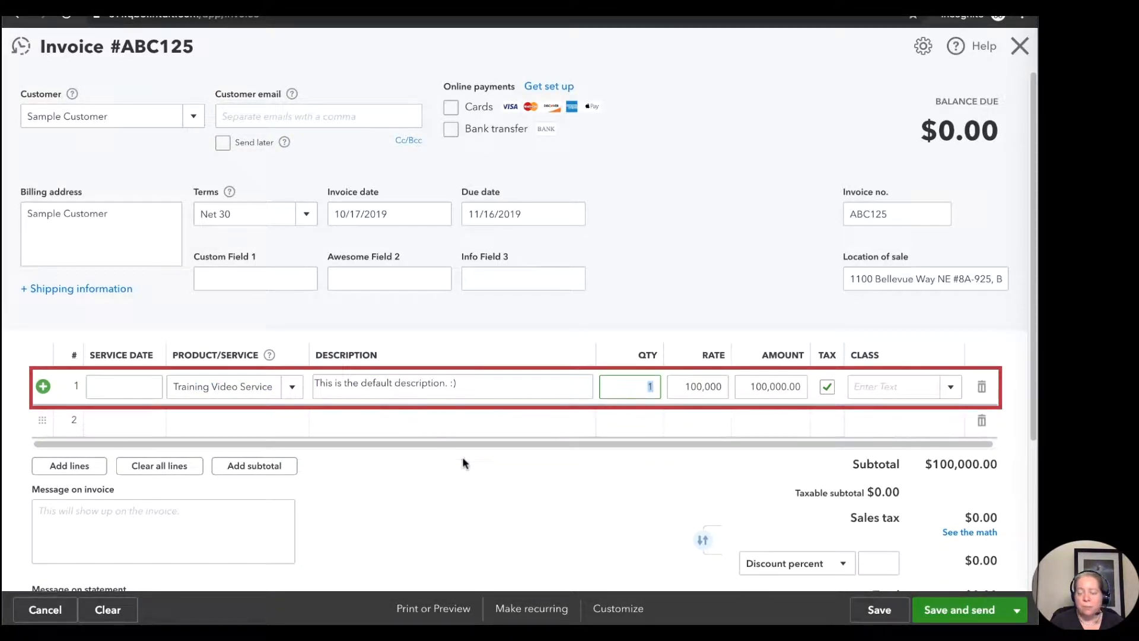
scroll("down", 3)
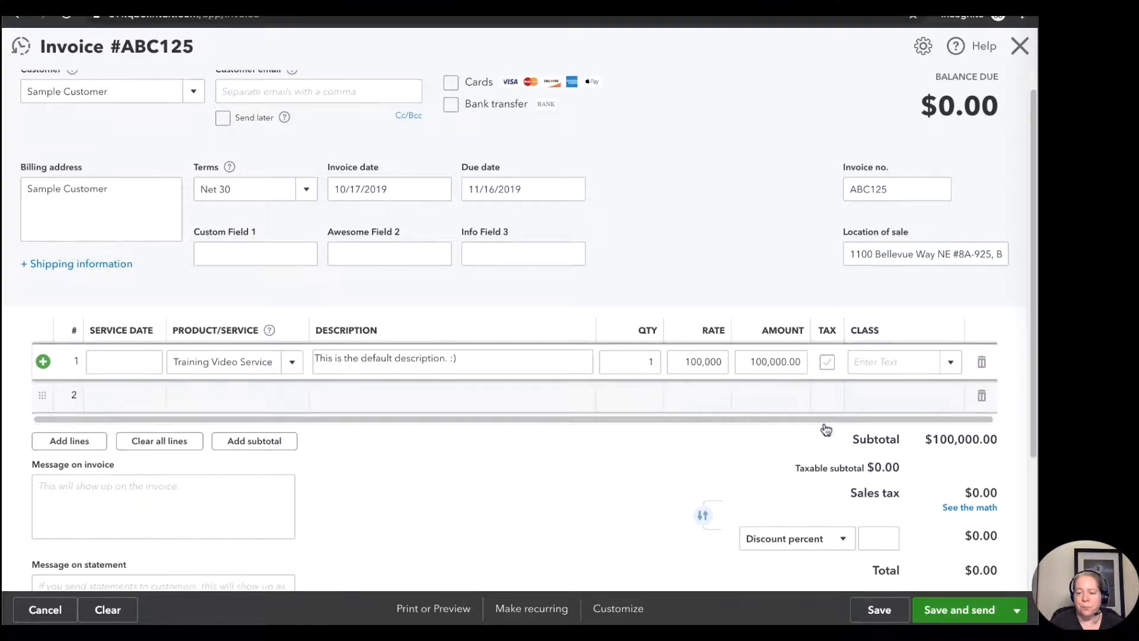
scroll("down", 3)
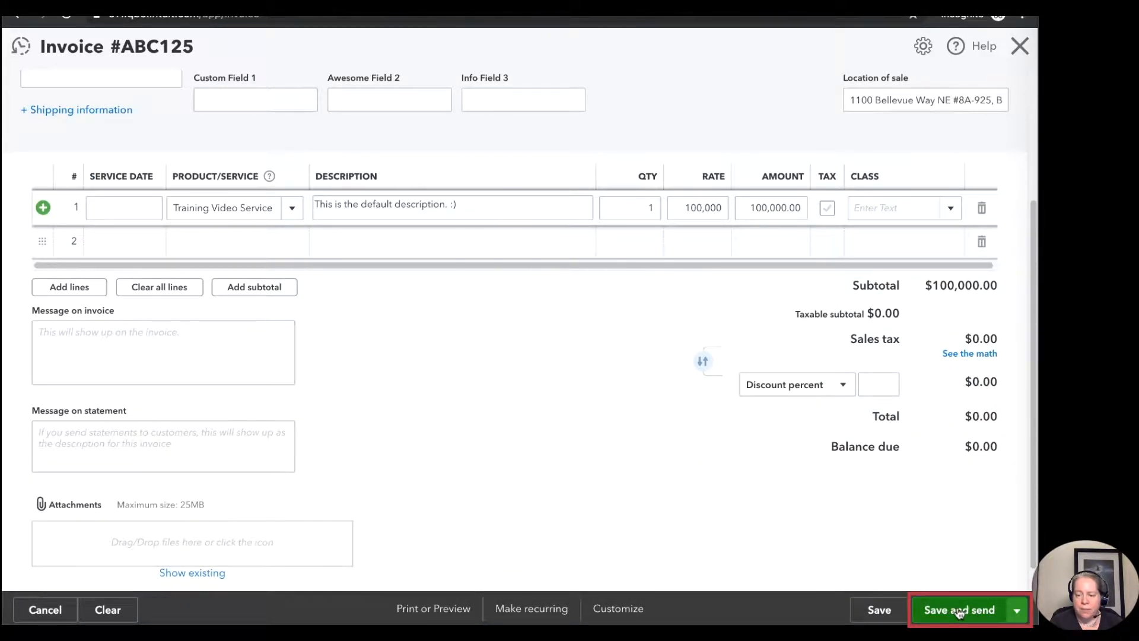
left_click(958, 610)
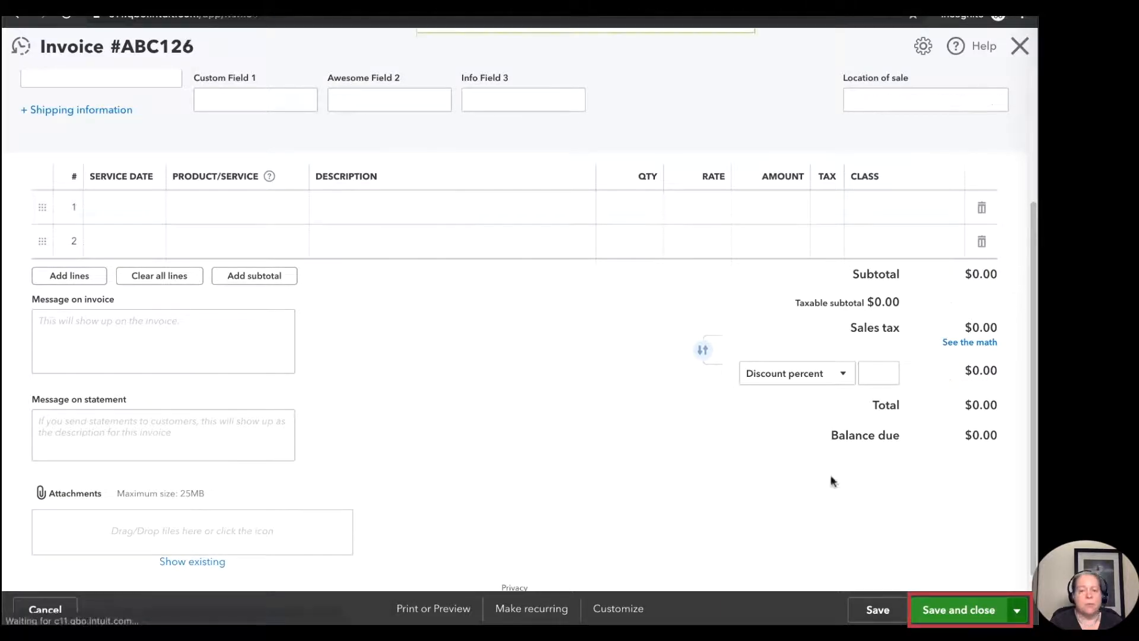
Step: Close blank invoice ABC126 and run the Profit and Loss report from Reports favorites
left_click(959, 609)
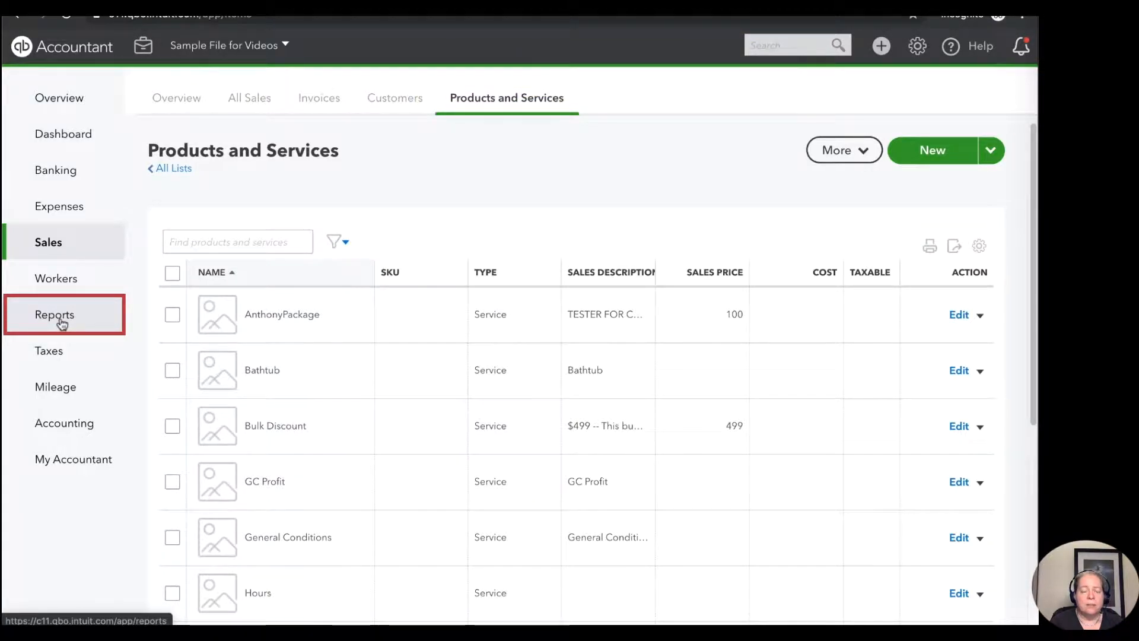
left_click(55, 315)
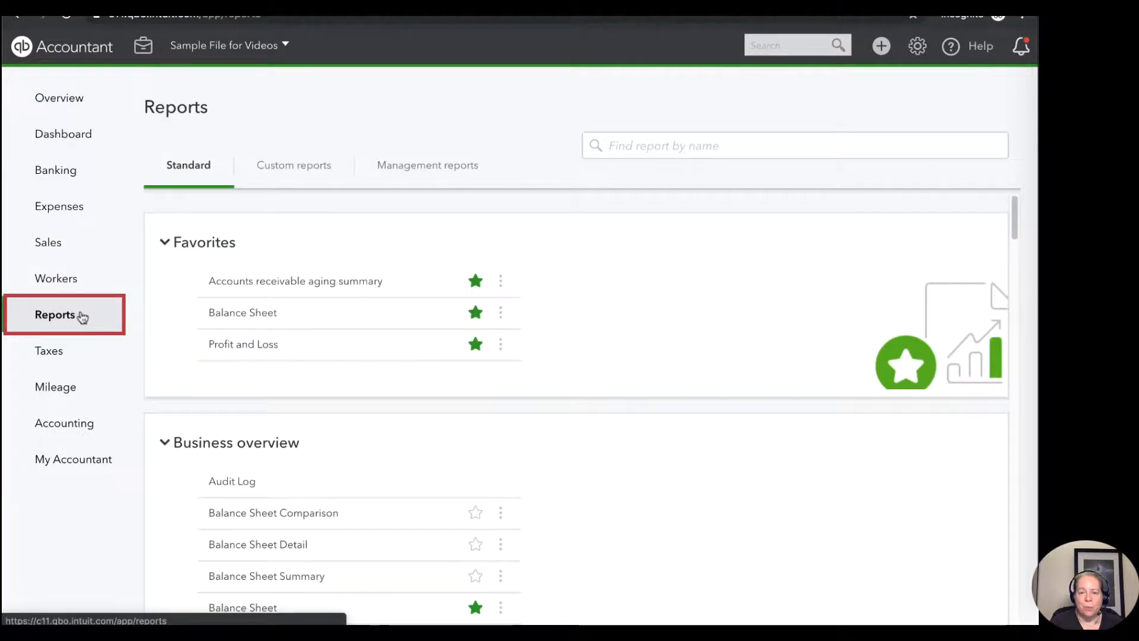
mouse_move(204, 242)
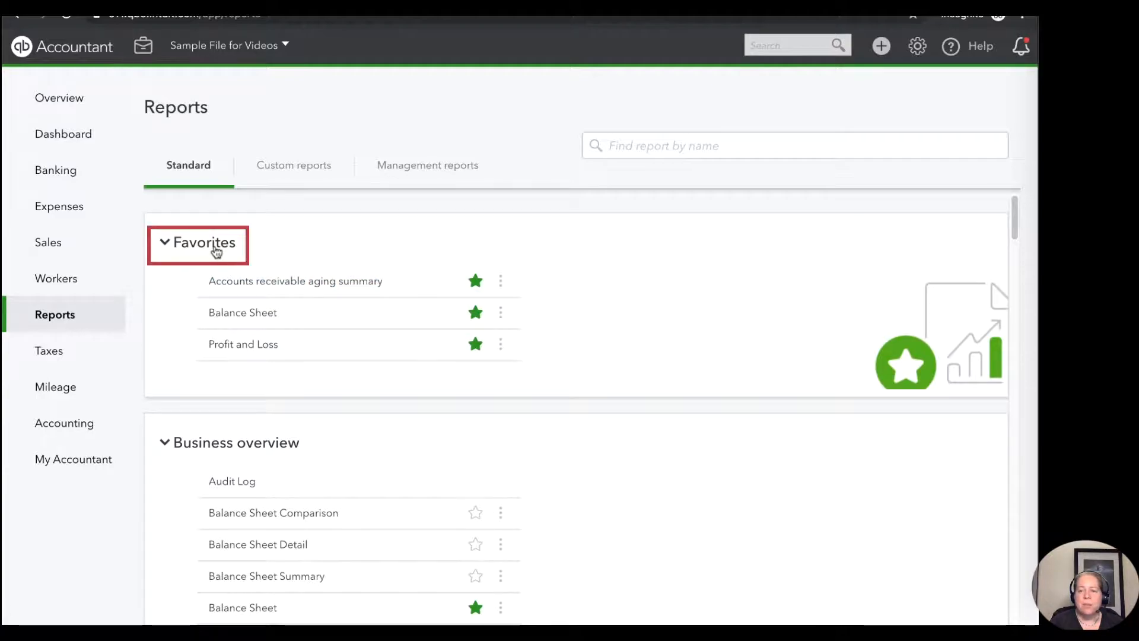
mouse_move(242, 344)
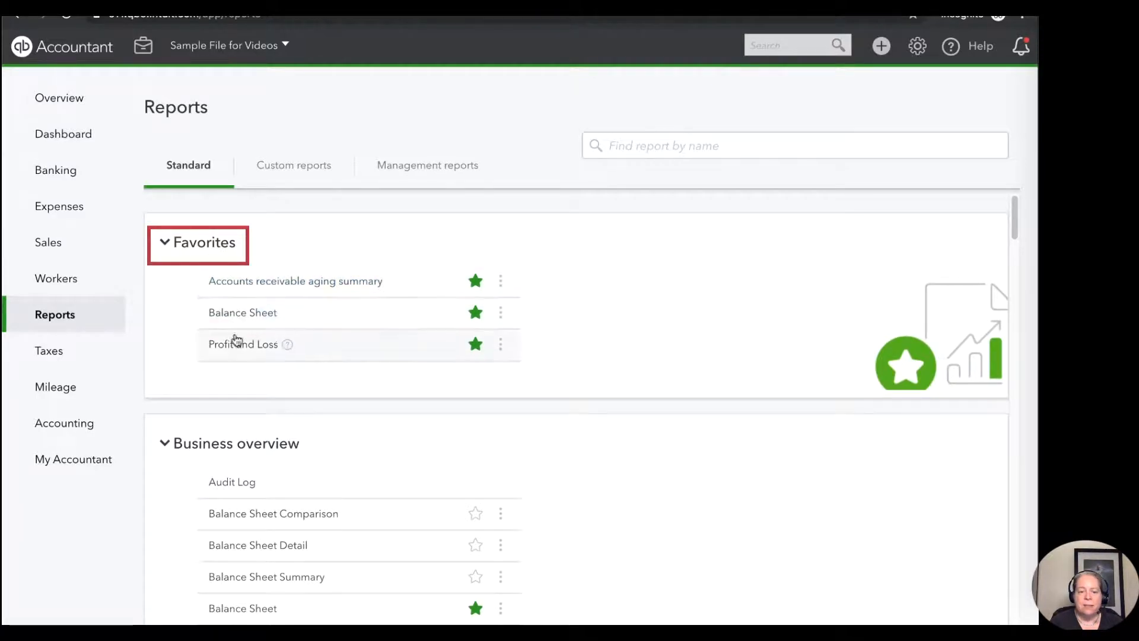
mouse_move(242, 344)
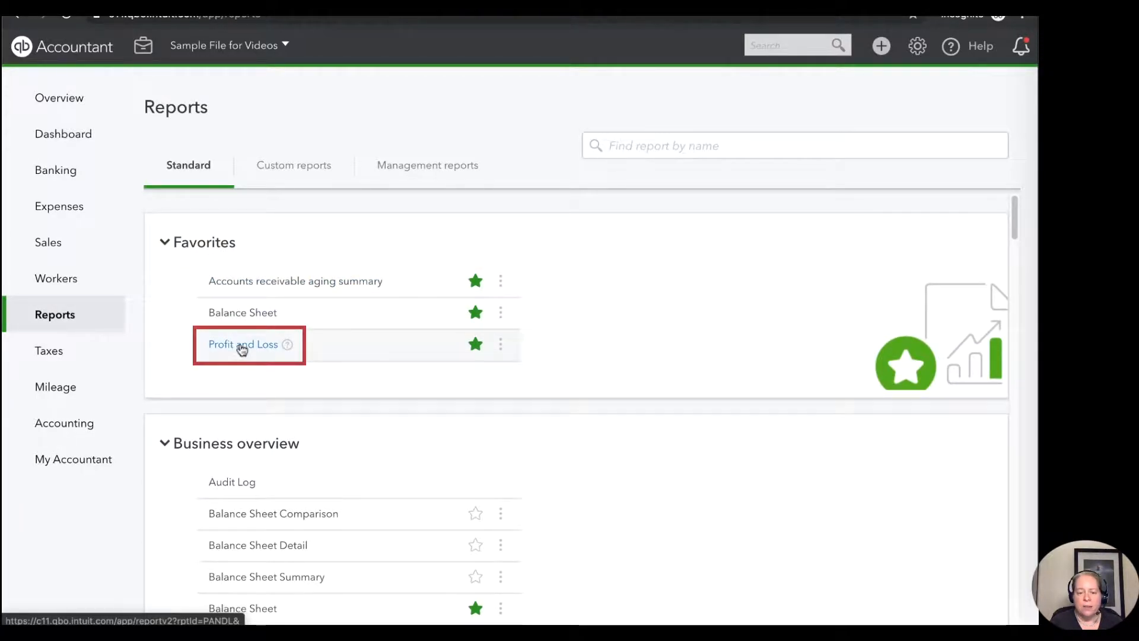
left_click(242, 344)
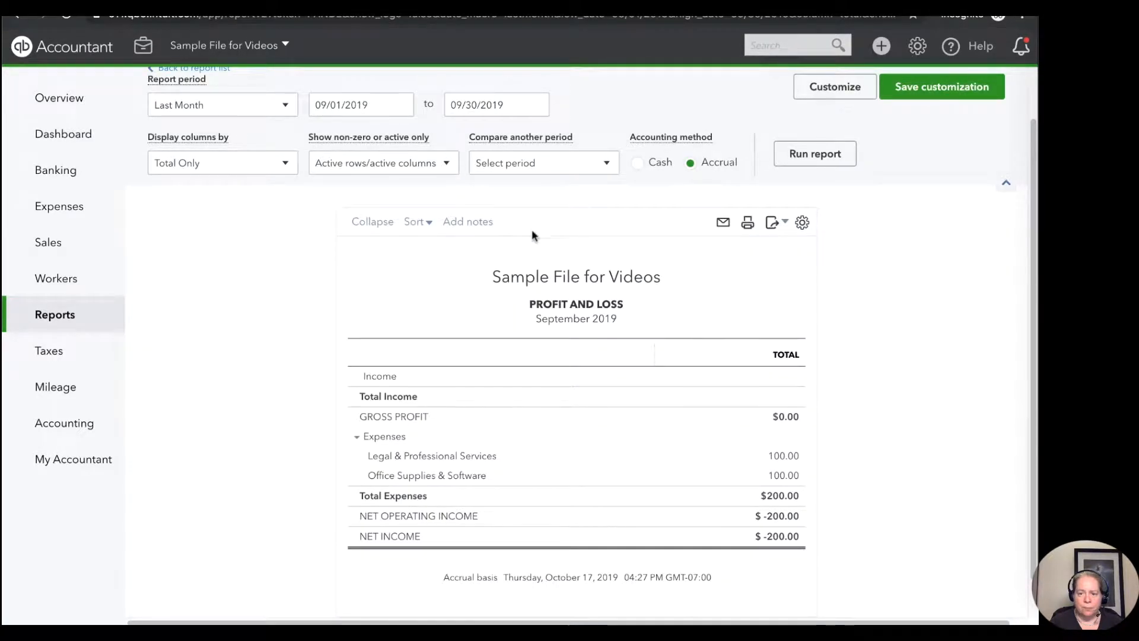
Step: Rerun Profit and Loss for 10/17/2019 only, showing 100,000 Training Income
left_click(361, 104)
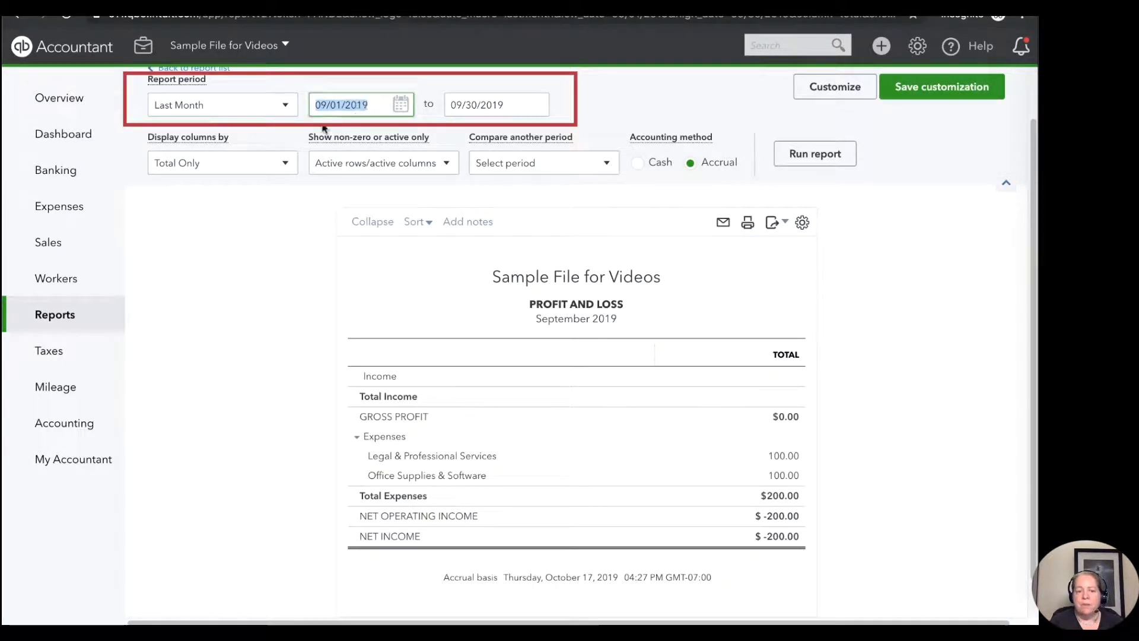
mouse_move(341, 141)
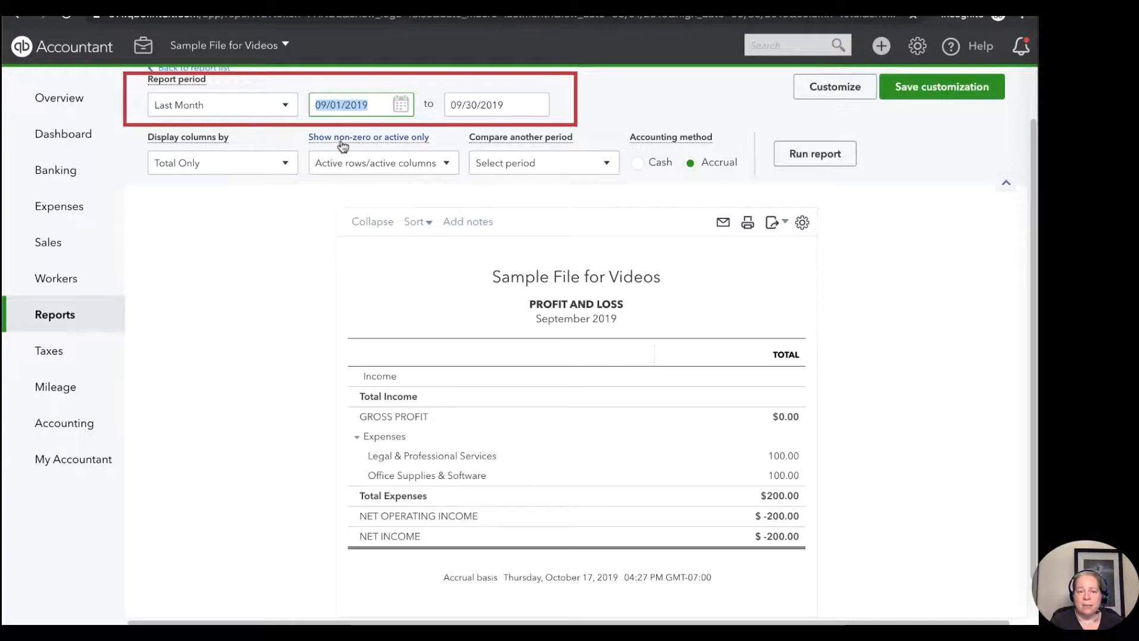
type("101719")
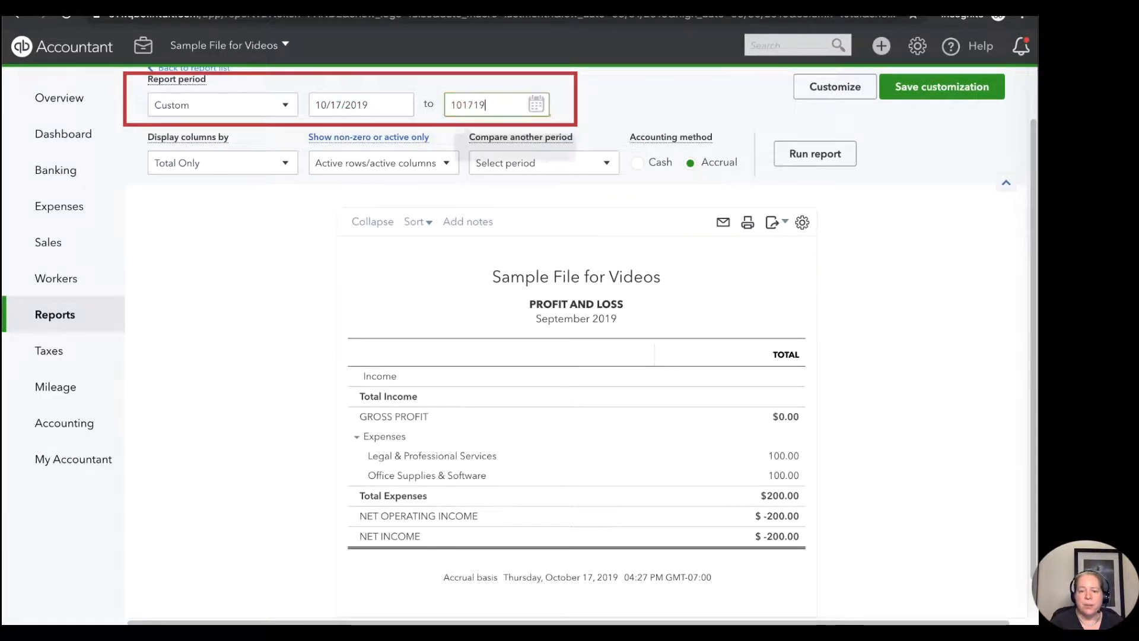
left_click(814, 173)
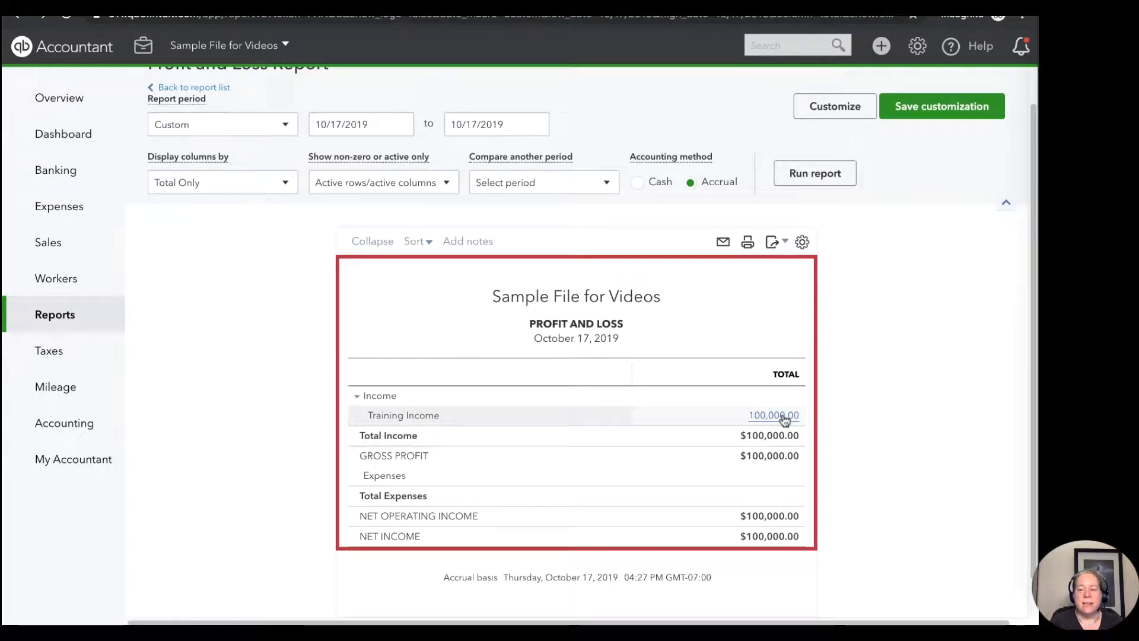
mouse_move(532, 415)
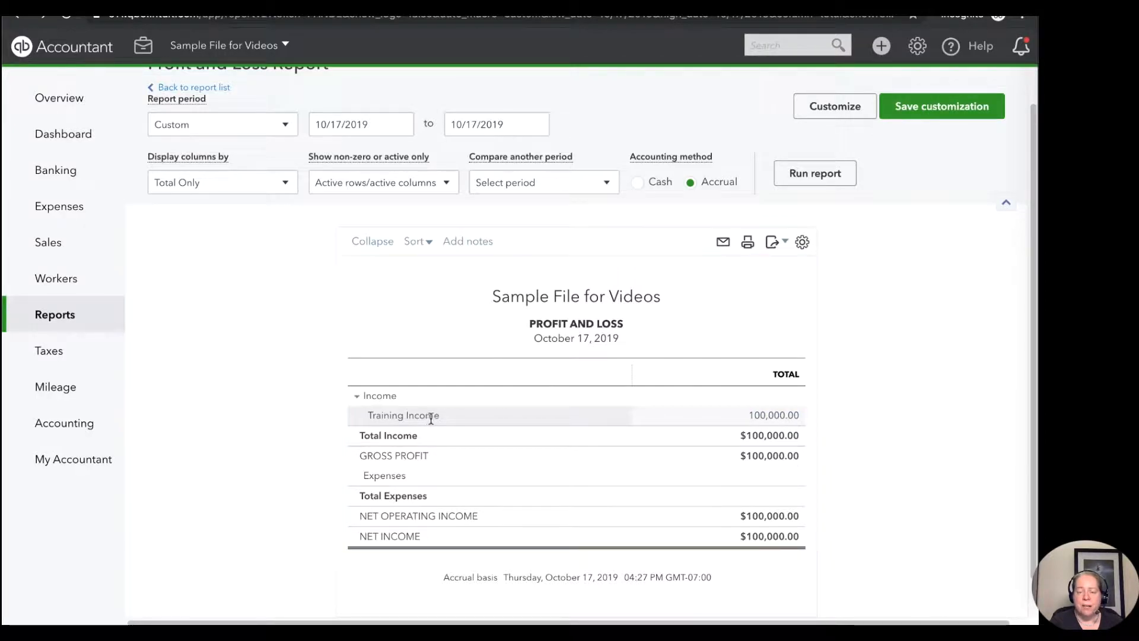
mouse_move(865, 368)
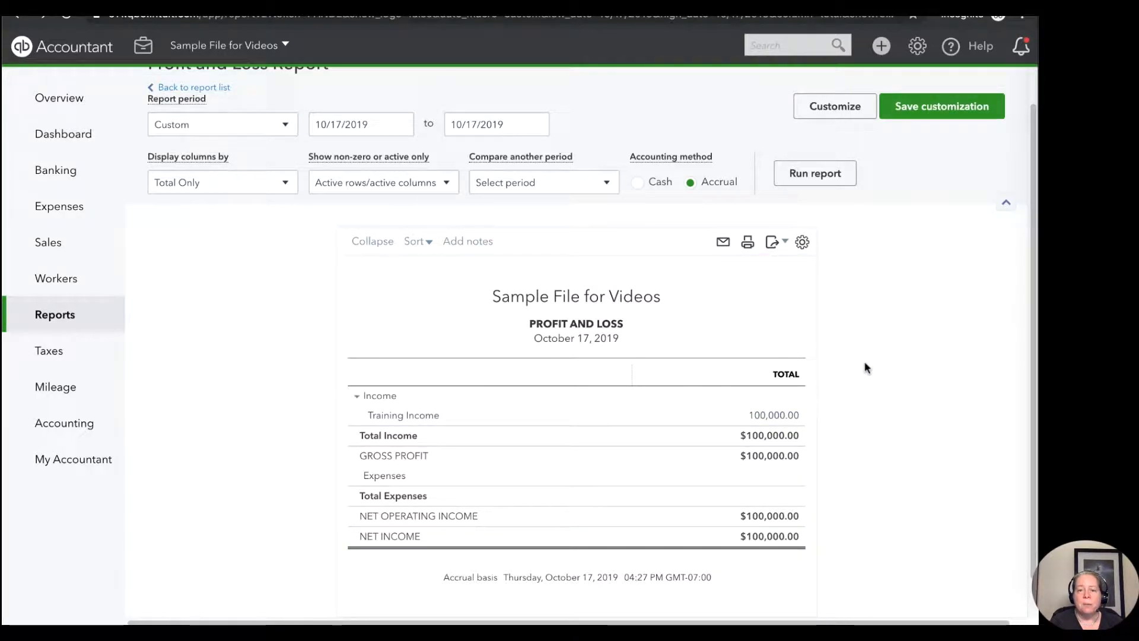
mouse_move(428, 416)
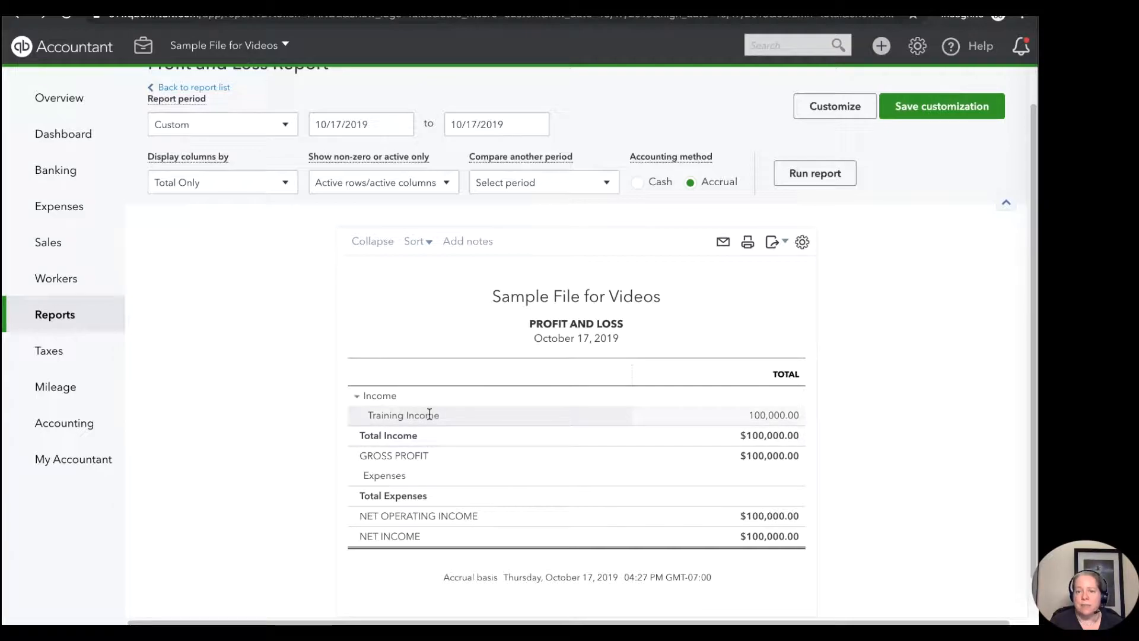
mouse_move(480, 413)
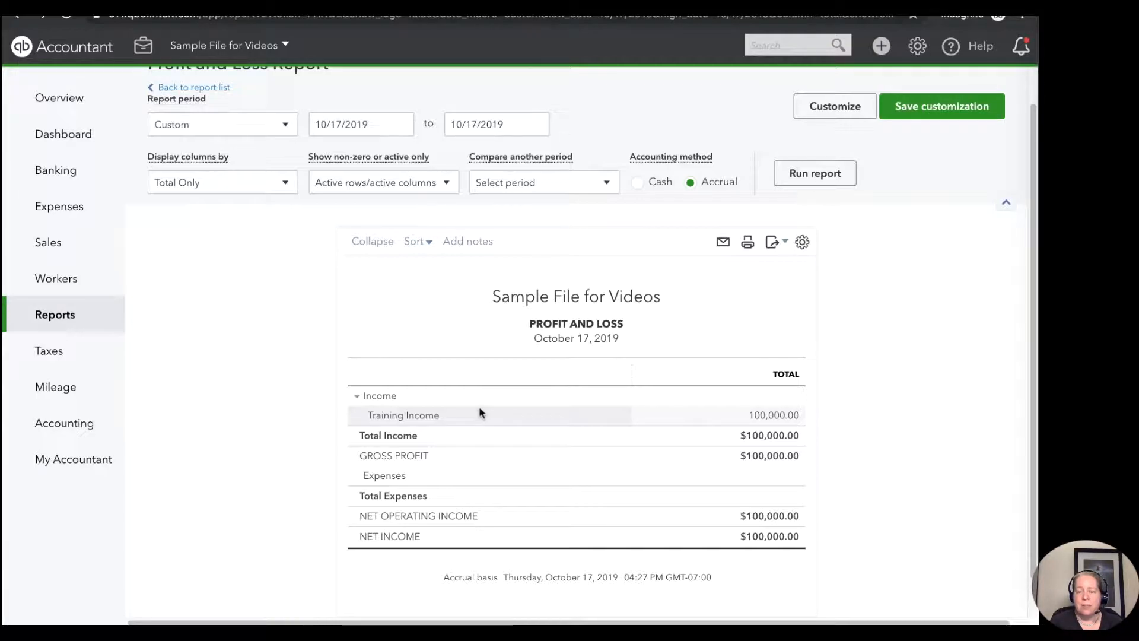
mouse_move(904, 82)
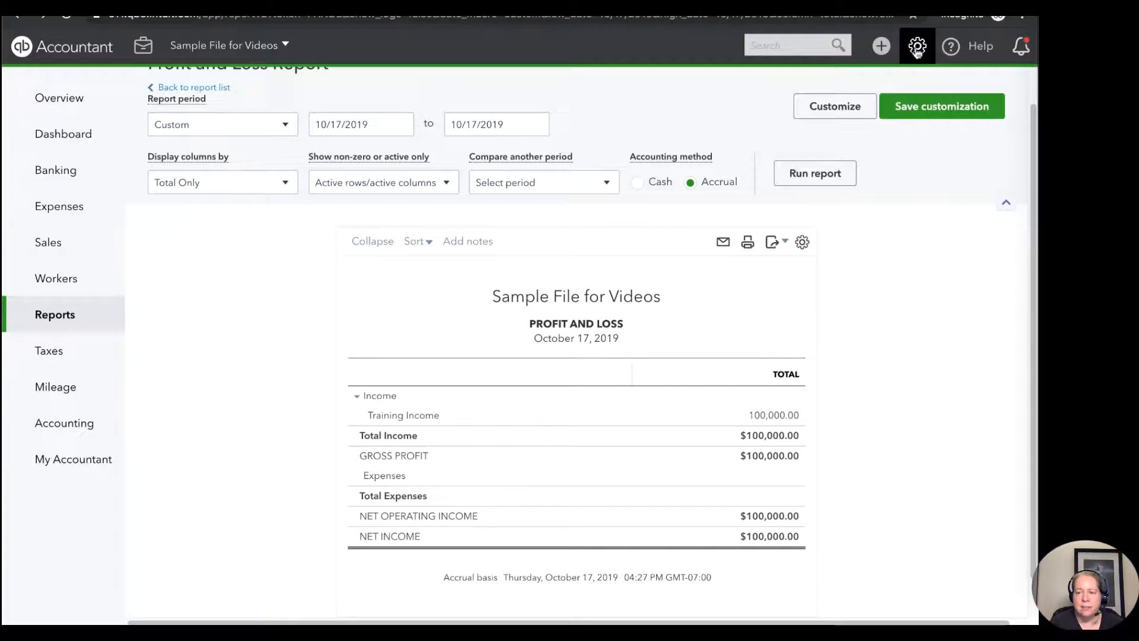
Step: Return to the Products and Services list from the gear menu
left_click(917, 46)
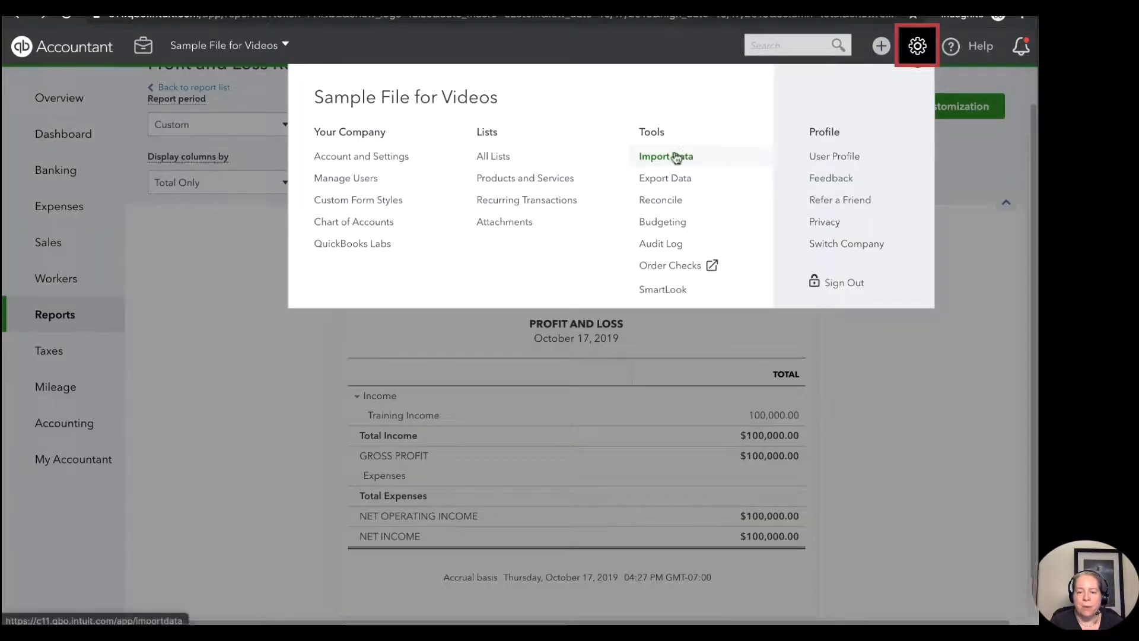
mouse_move(524, 177)
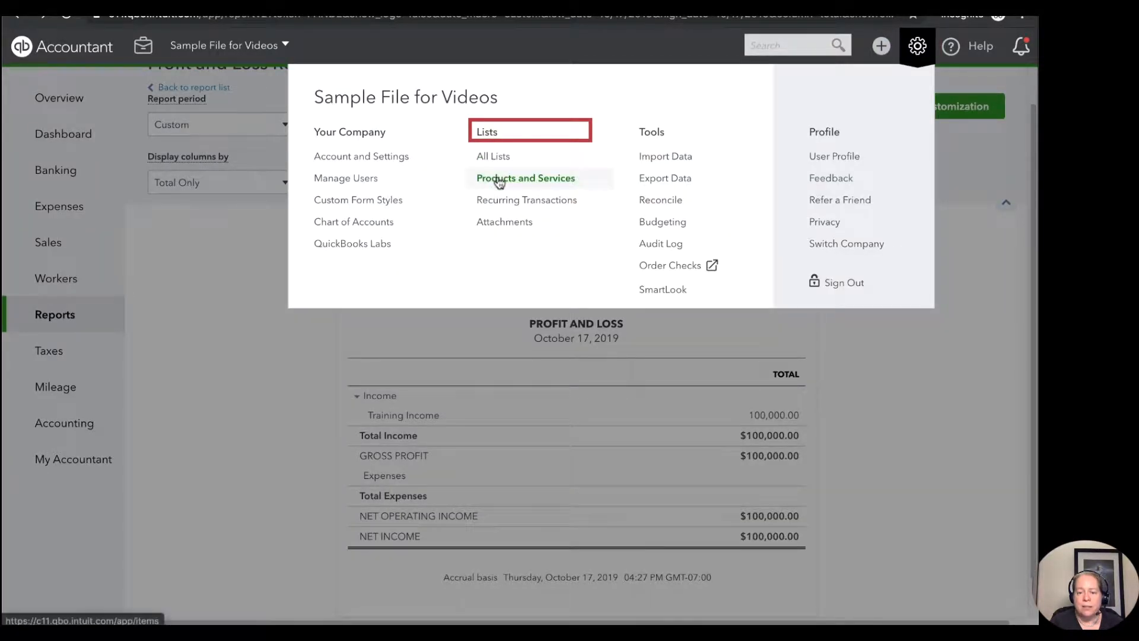
left_click(526, 178)
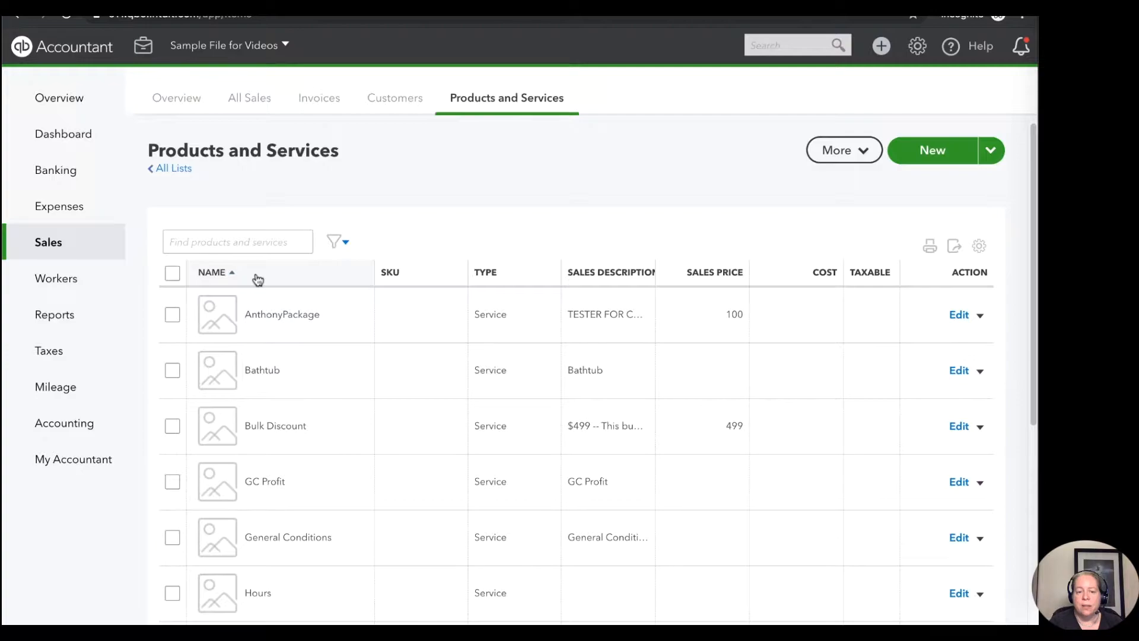
Step: Try sorting the list by name, type and sales description in both directions
left_click(212, 271)
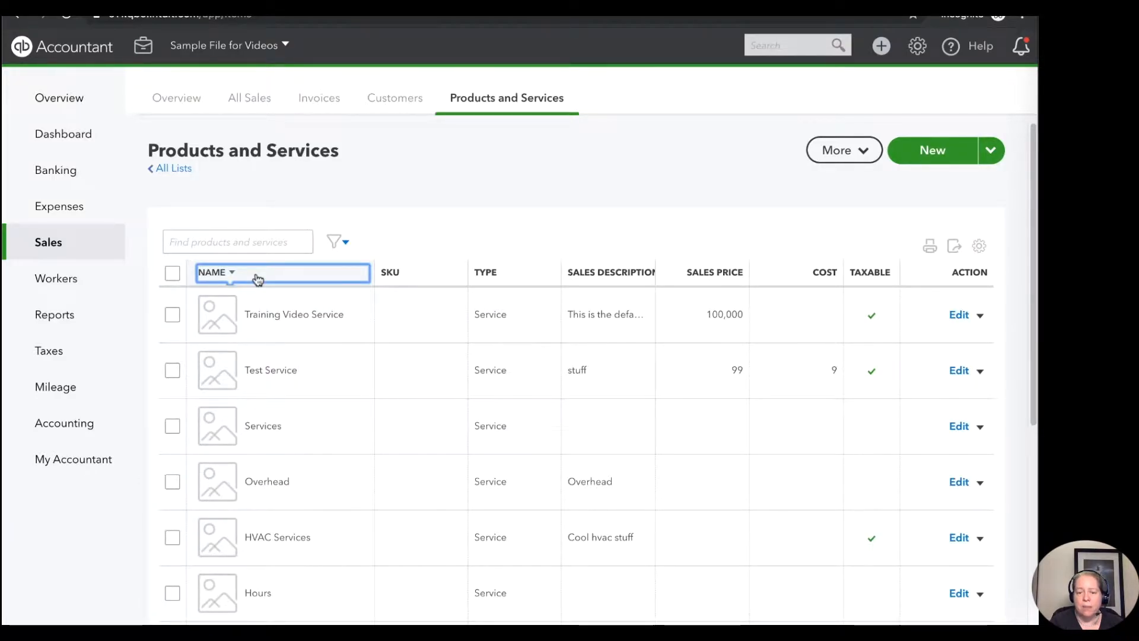
left_click(486, 272)
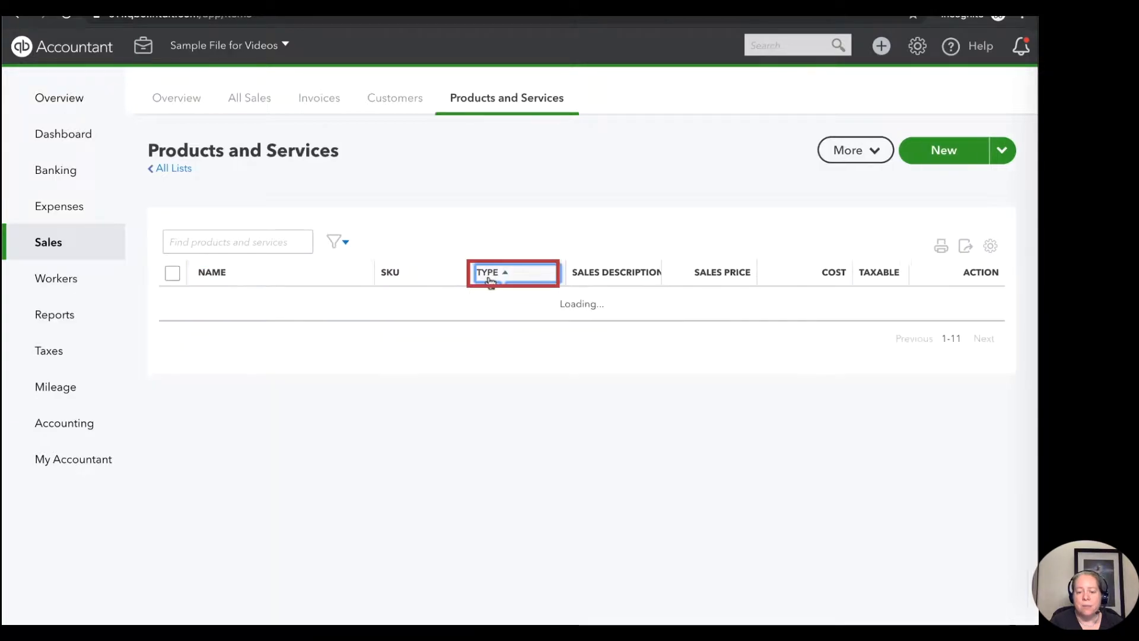
left_click(486, 272)
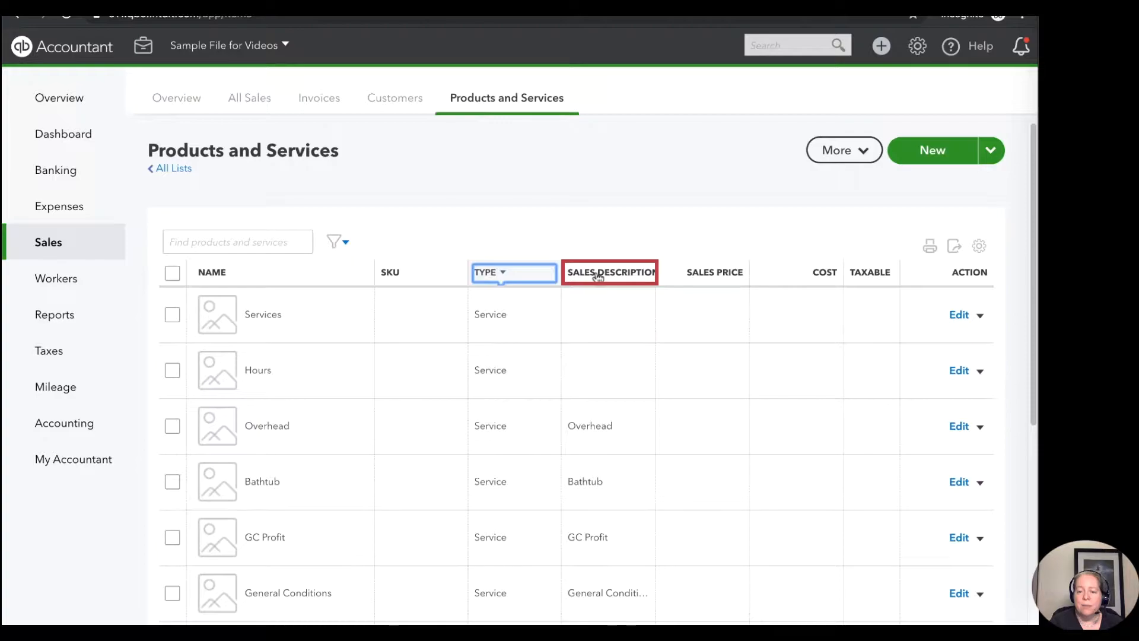
left_click(611, 272)
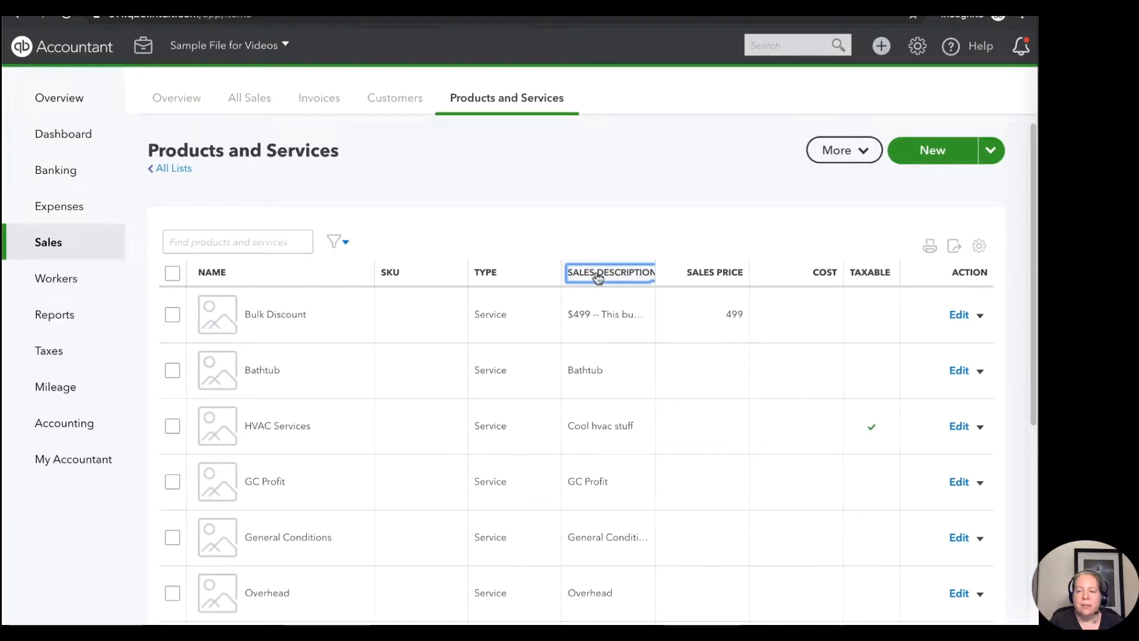
left_click(610, 272)
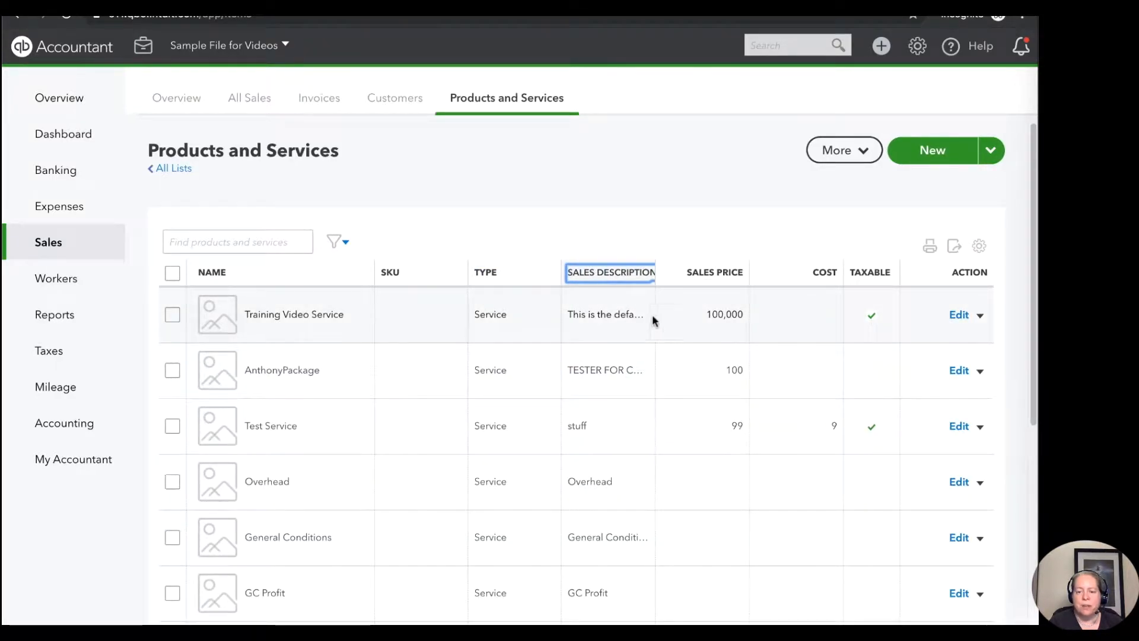
mouse_move(630, 281)
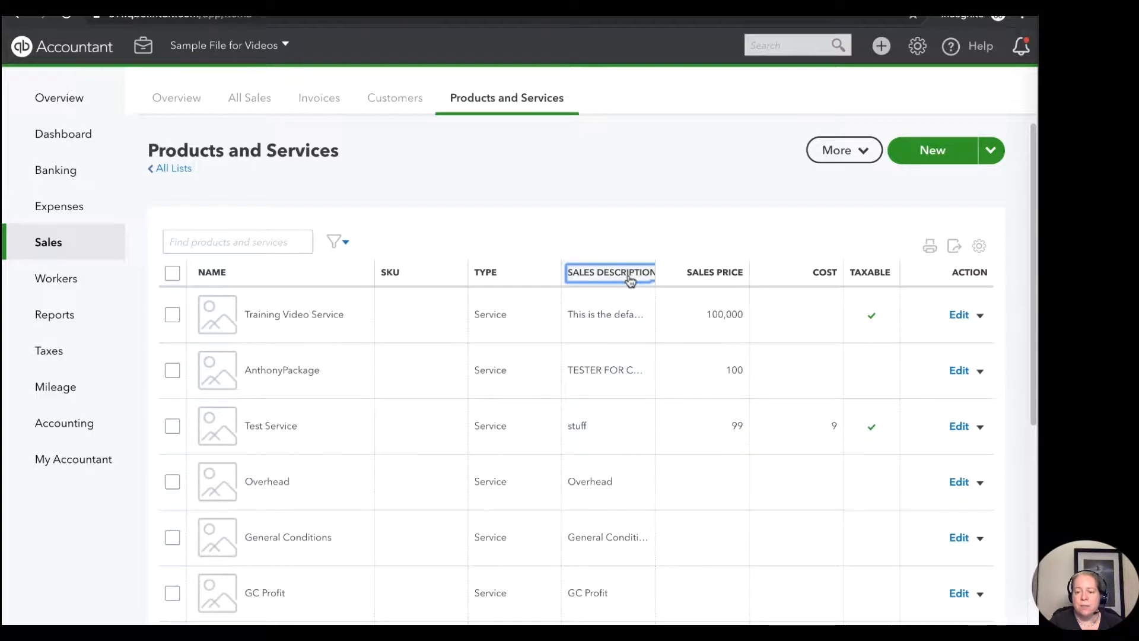
Step: Sort by sales price highest first and open Training Video Service for editing
left_click(704, 272)
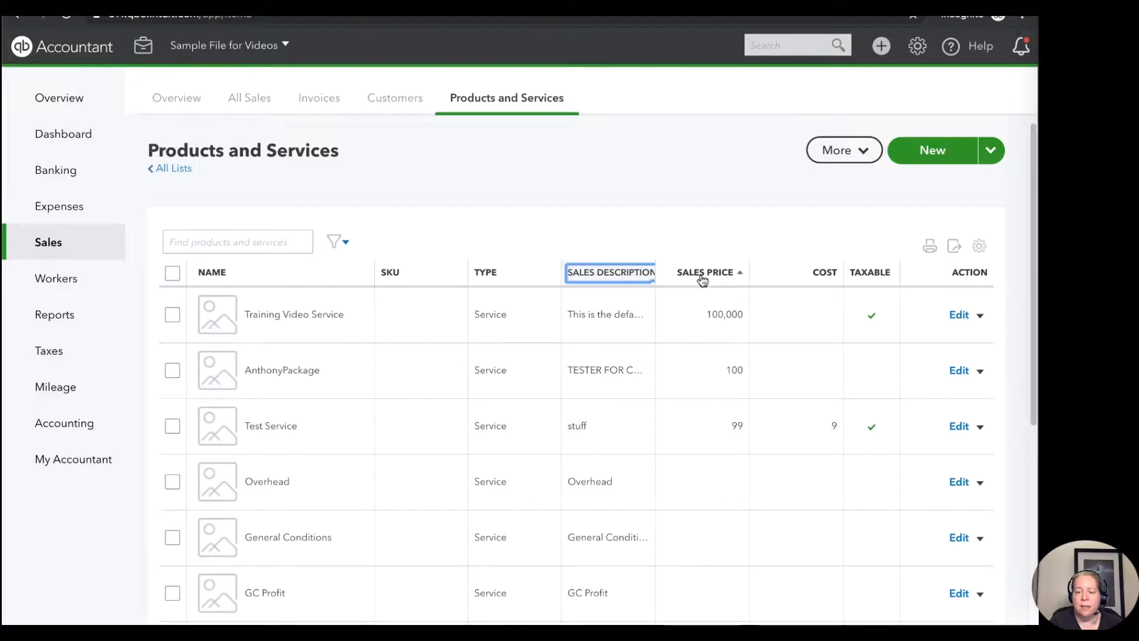
left_click(703, 272)
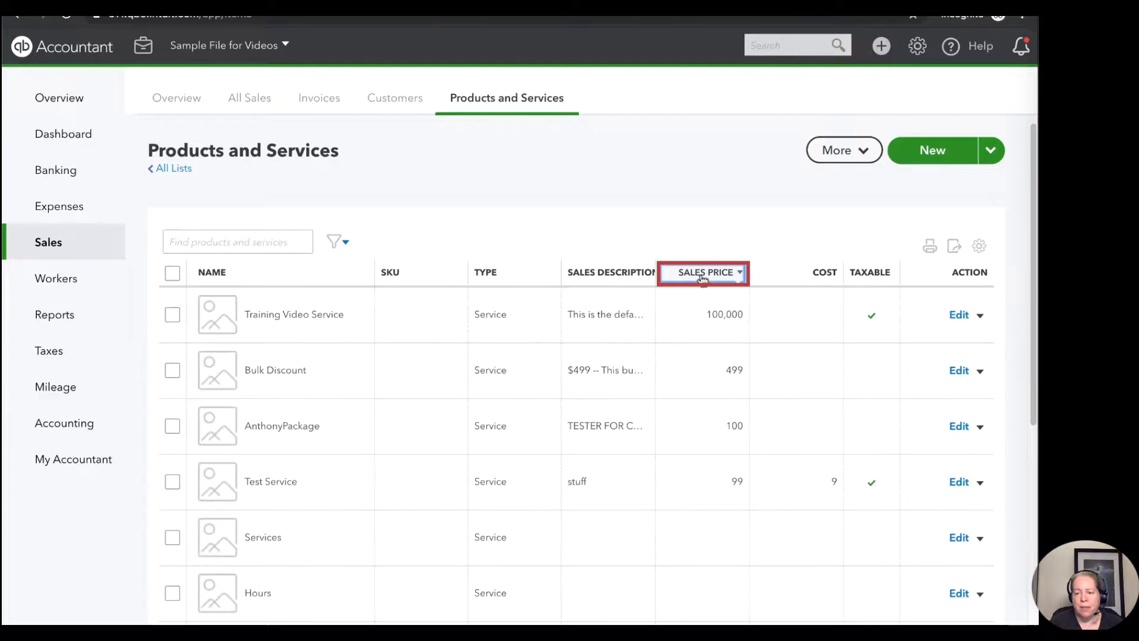
mouse_move(408, 368)
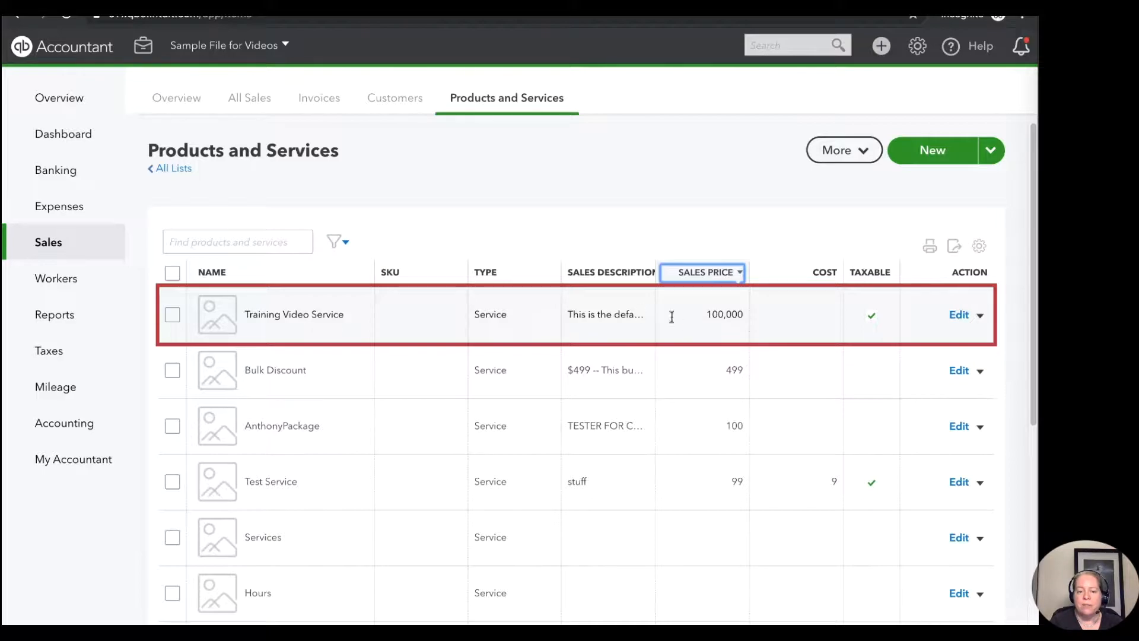
mouse_move(318, 307)
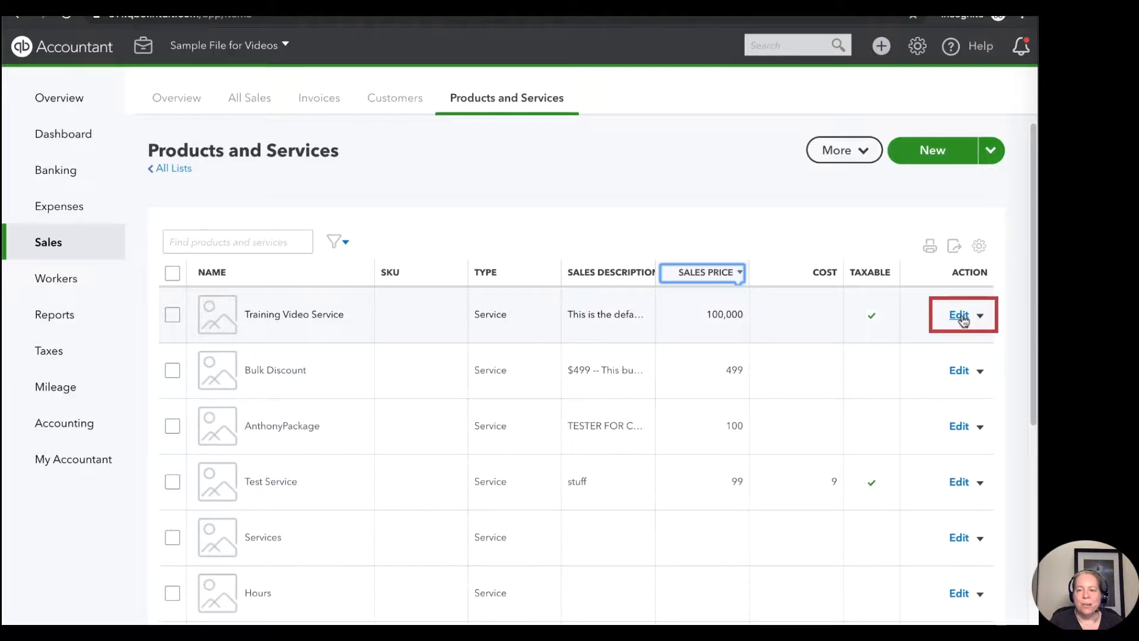
left_click(959, 315)
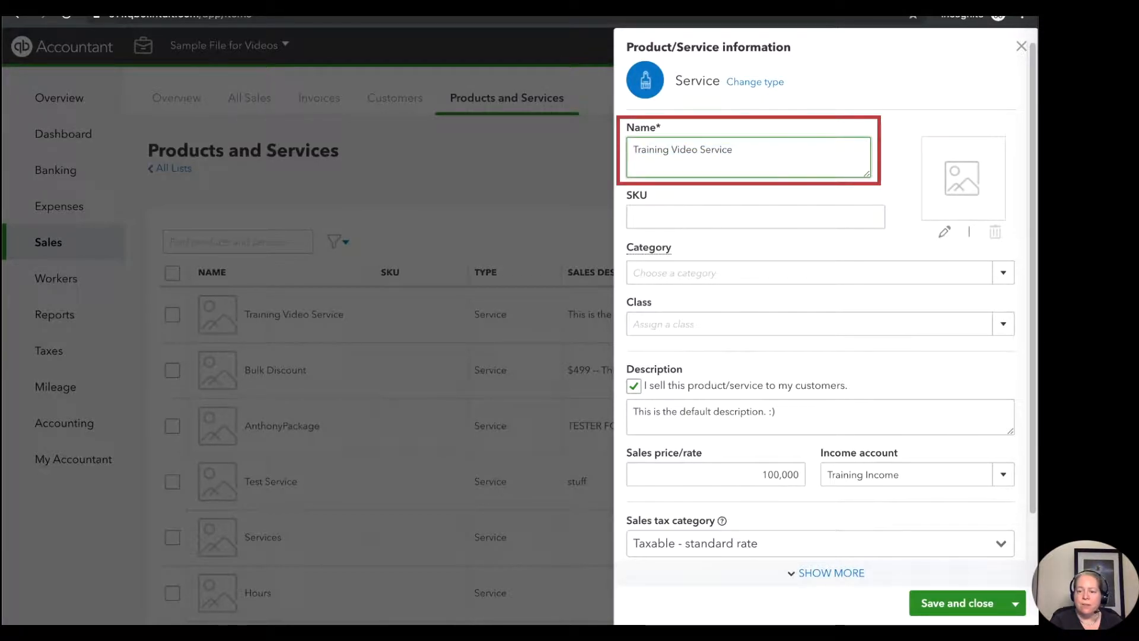
Step: Fill in the service description text, starting with 'Custom' and 'but I can update it'
type("Custom")
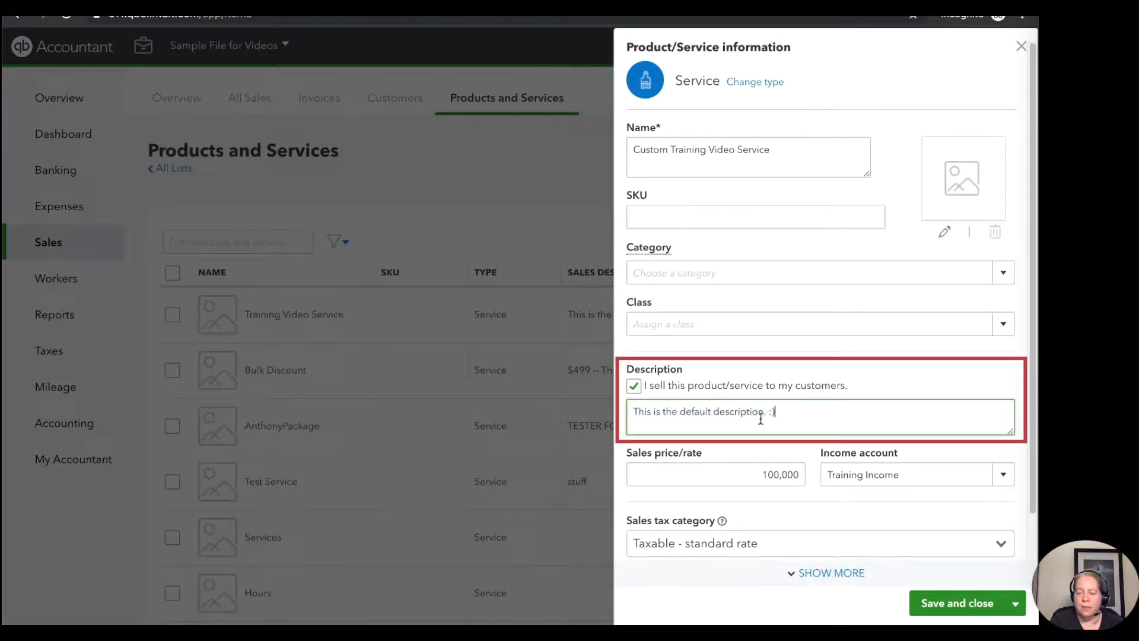
type("b")
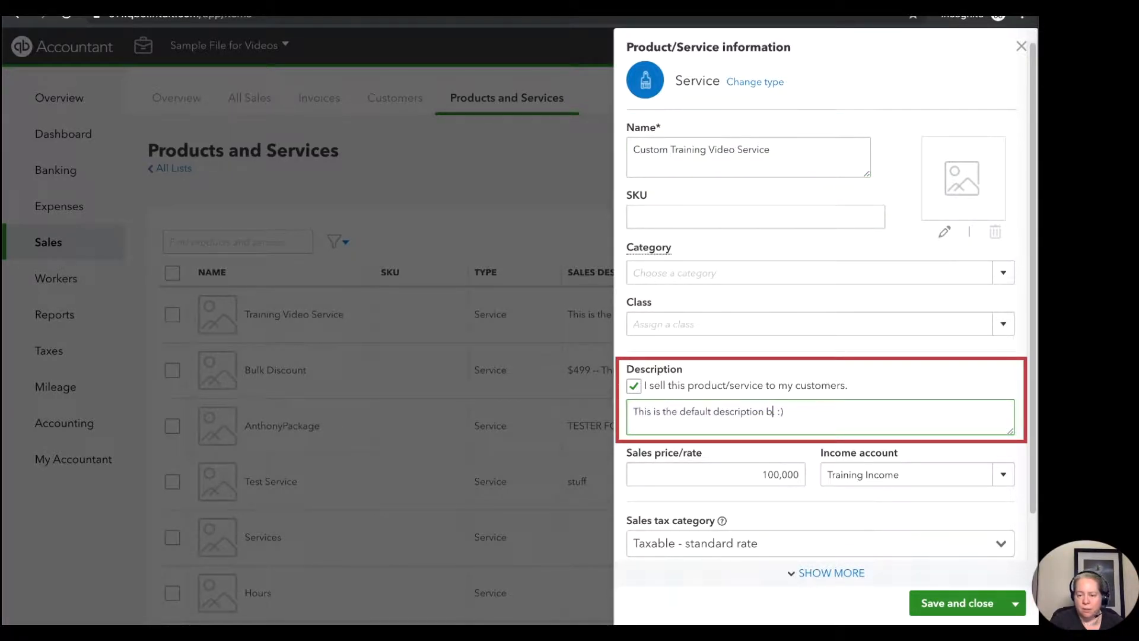
type("ut I can update it.")
left_click(716, 475)
type("100")
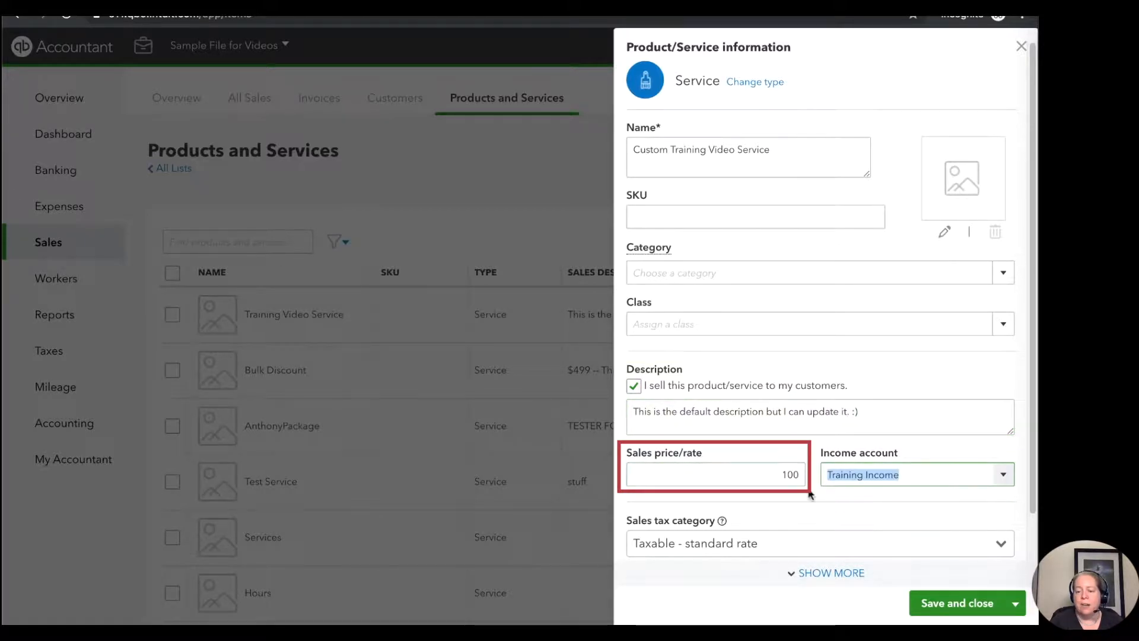
mouse_move(991, 494)
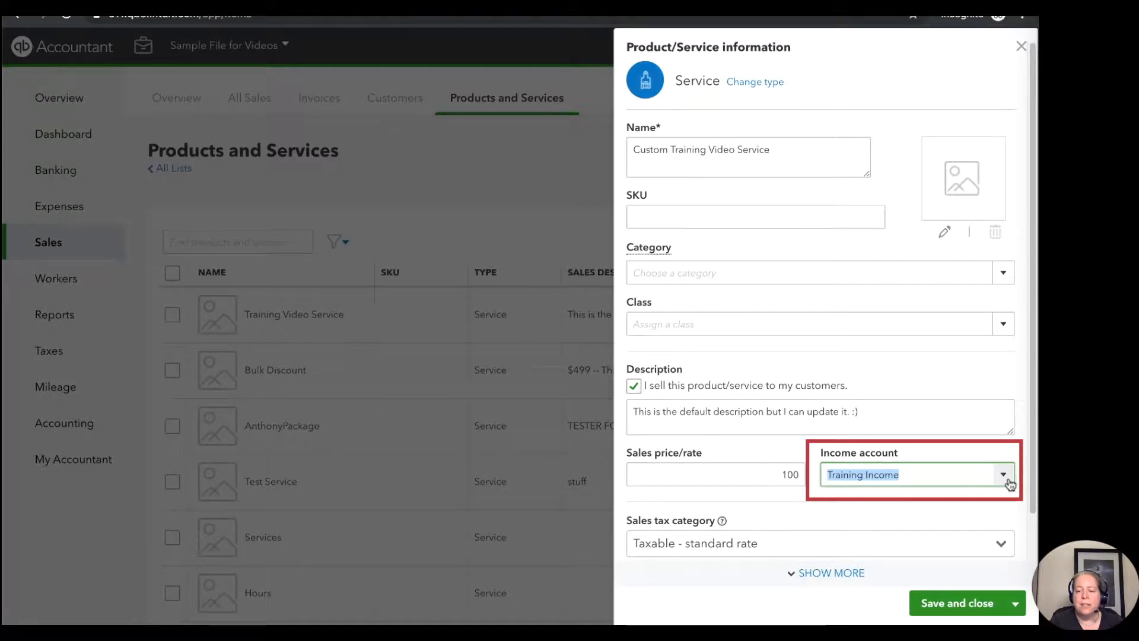
Step: Keep Training Income as the income account and save the renamed service
left_click(1004, 474)
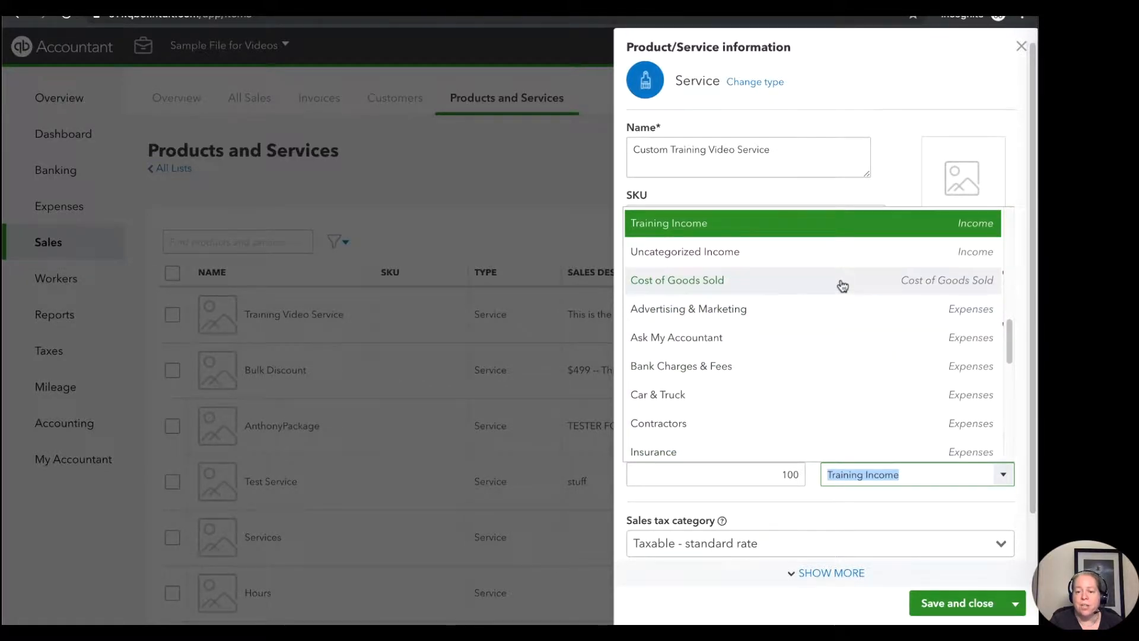
scroll("up", 3)
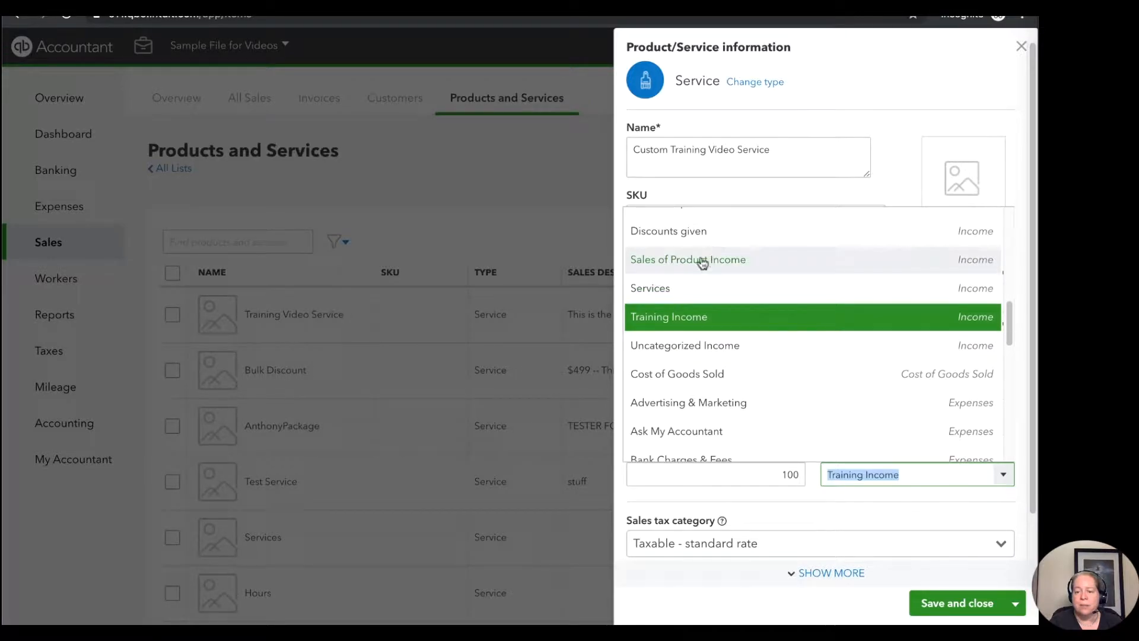
left_click(649, 287)
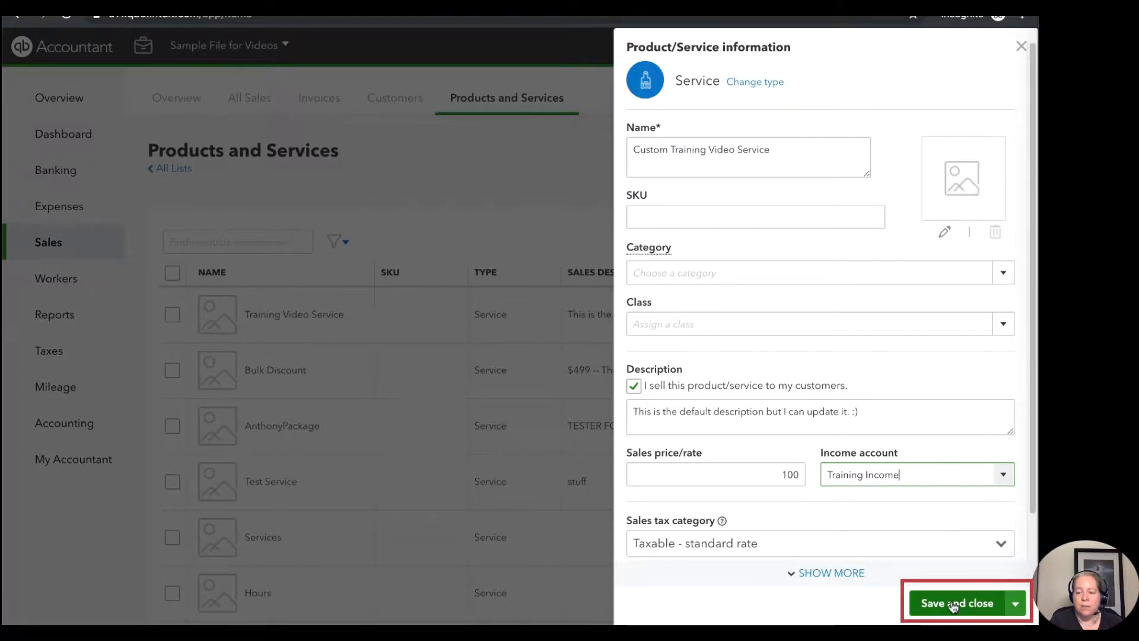
left_click(955, 603)
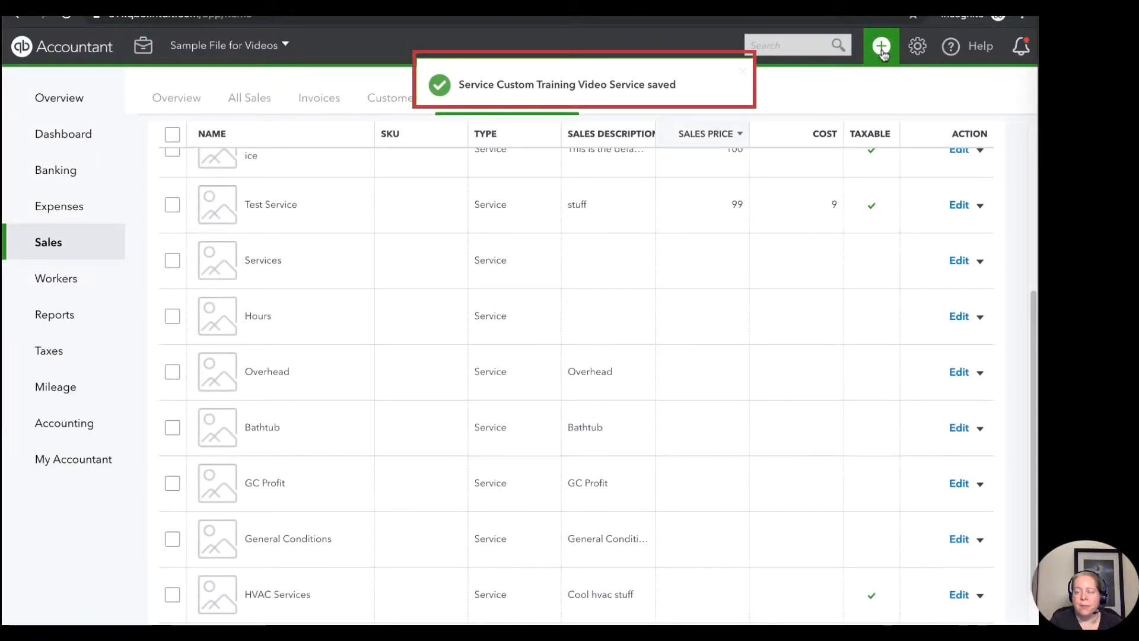
left_click(879, 47)
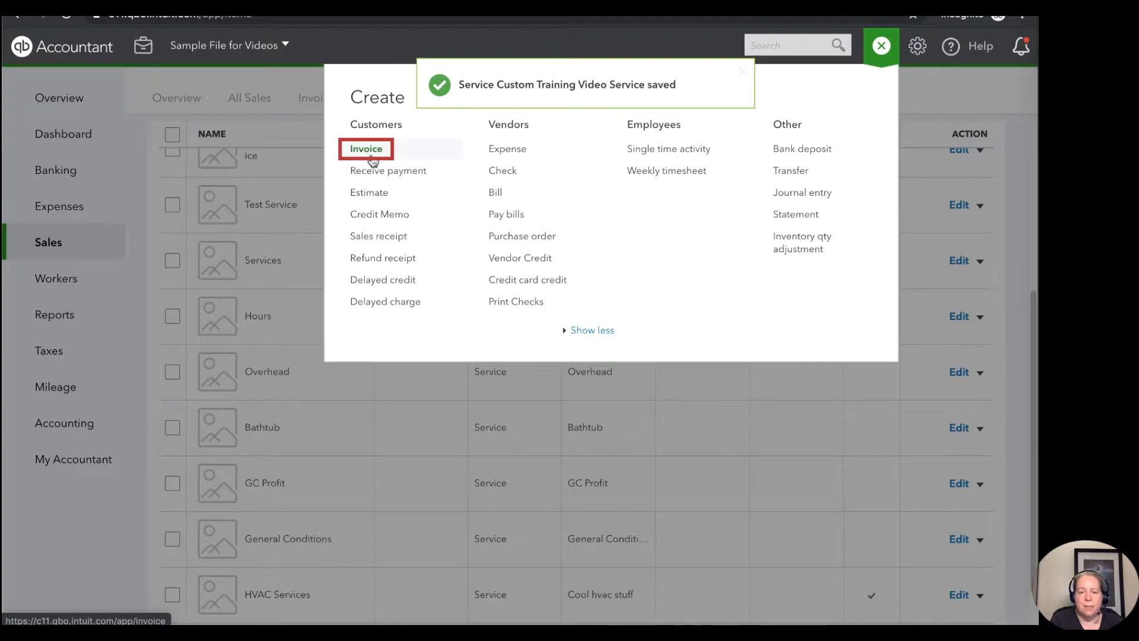
Step: Start a new invoice for Sample Customer with Custom Training Video Service on line 1
left_click(365, 148)
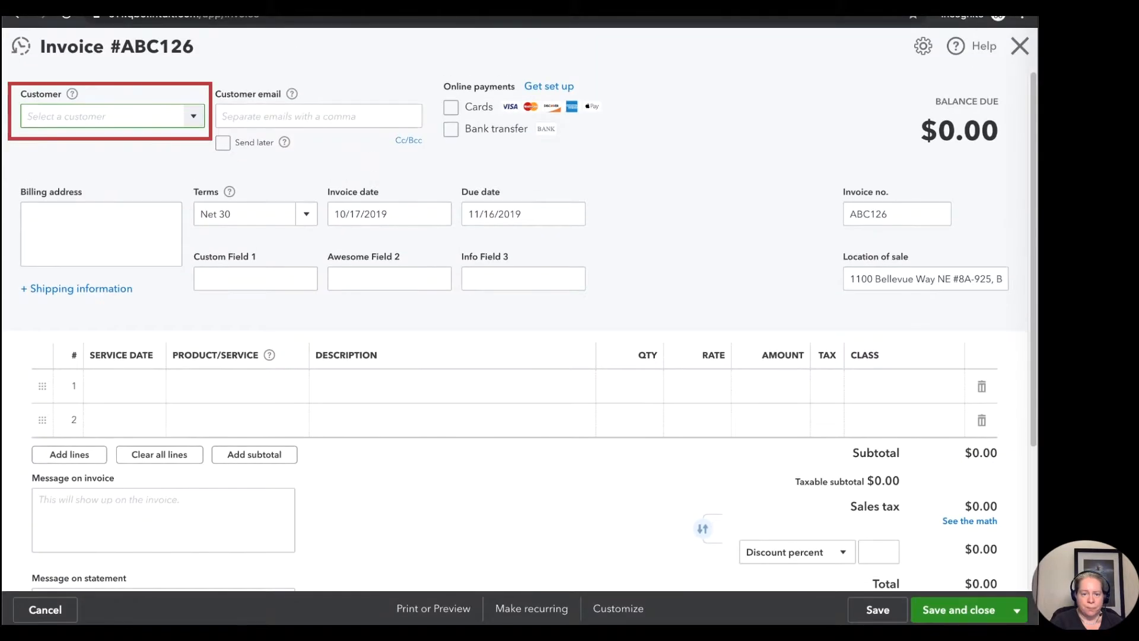
left_click(109, 115)
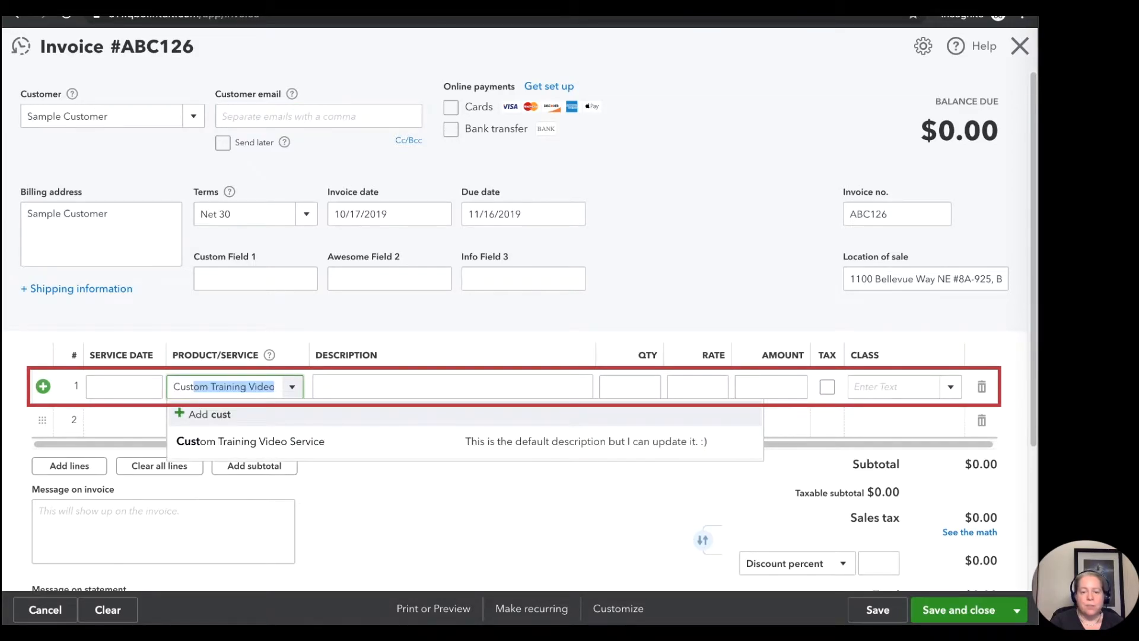
left_click(250, 442)
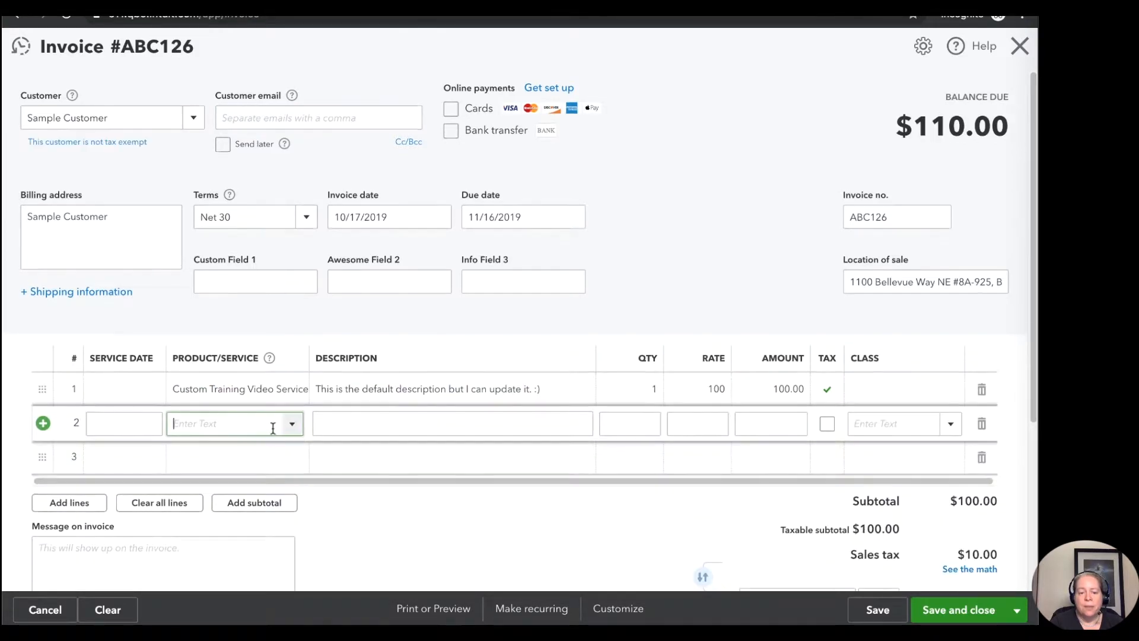
Step: Add Custom Training Video Service on line 2 with the description 'change this to something el'
left_click(292, 423)
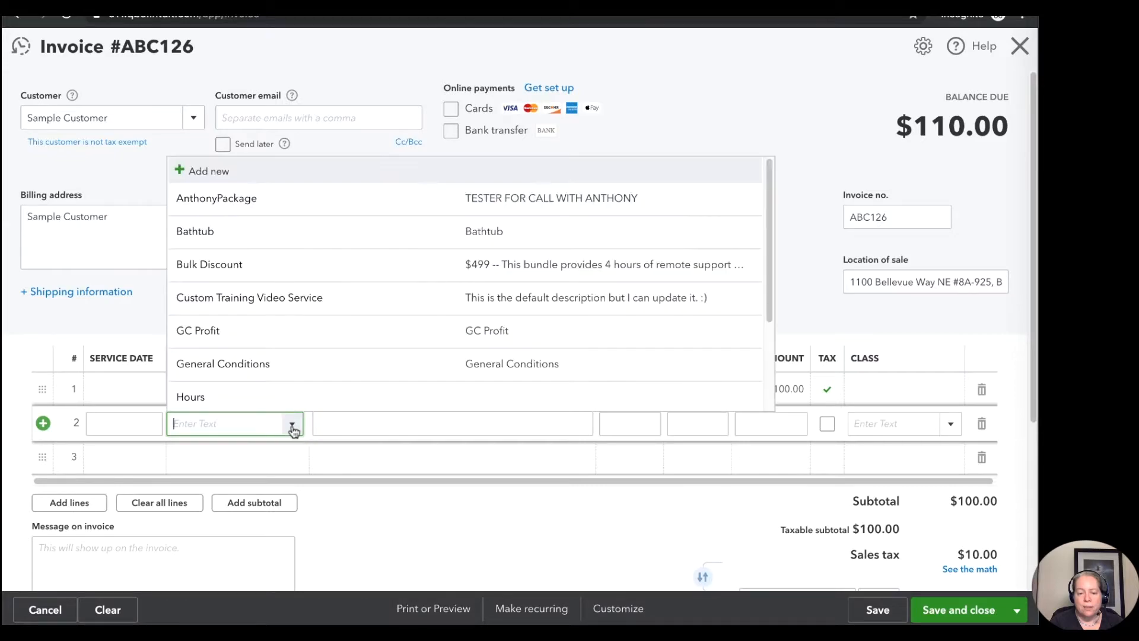
mouse_move(249, 296)
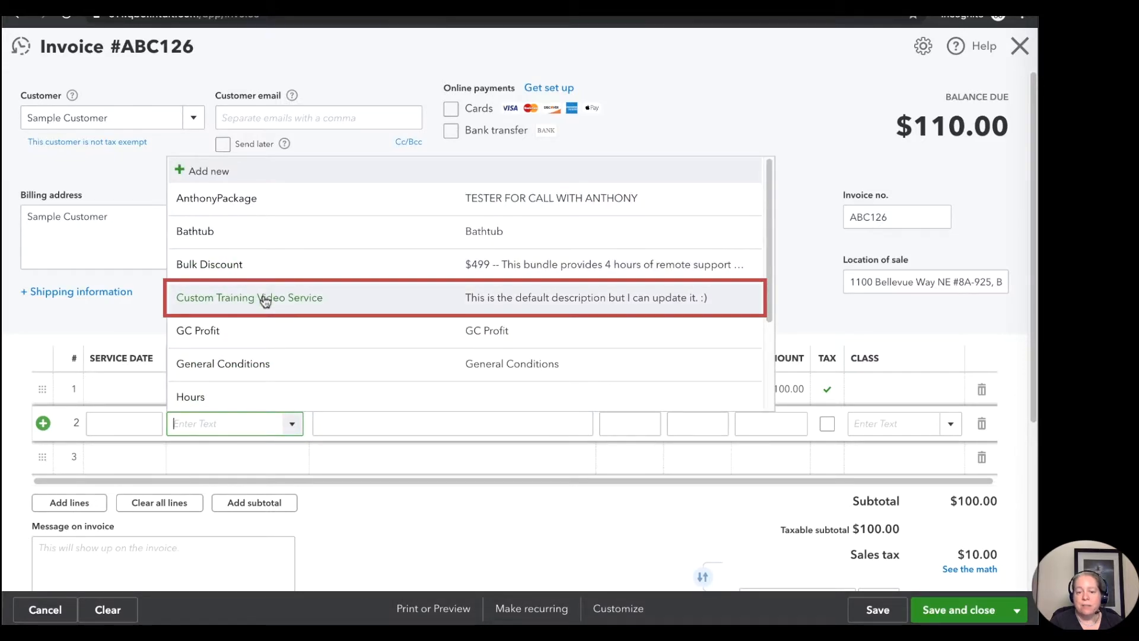
left_click(249, 296)
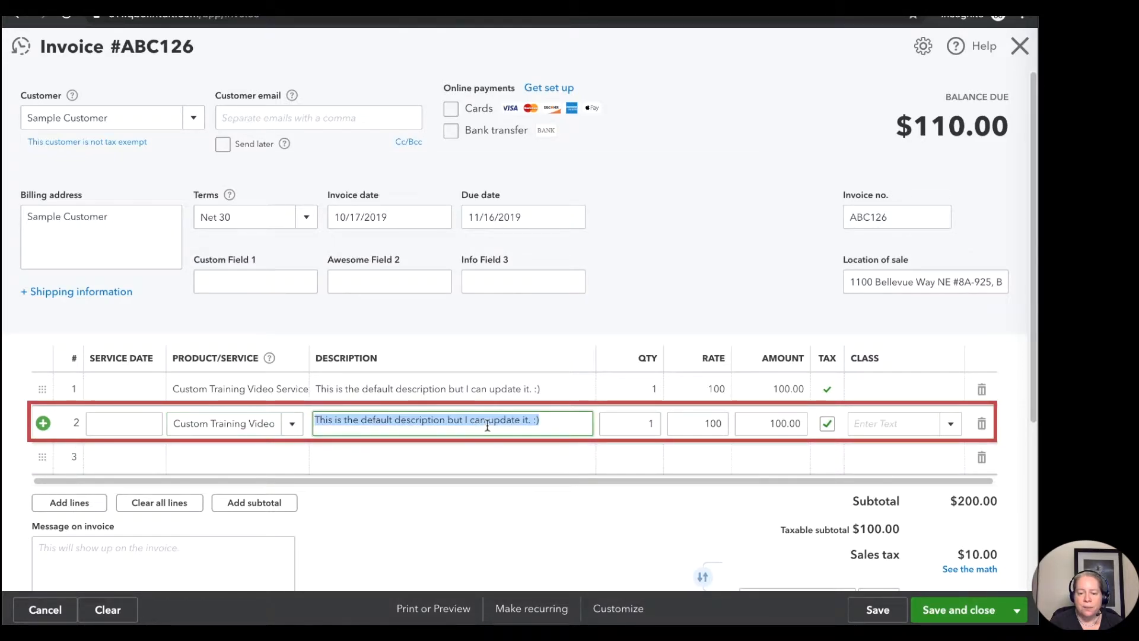
type("change this to something el")
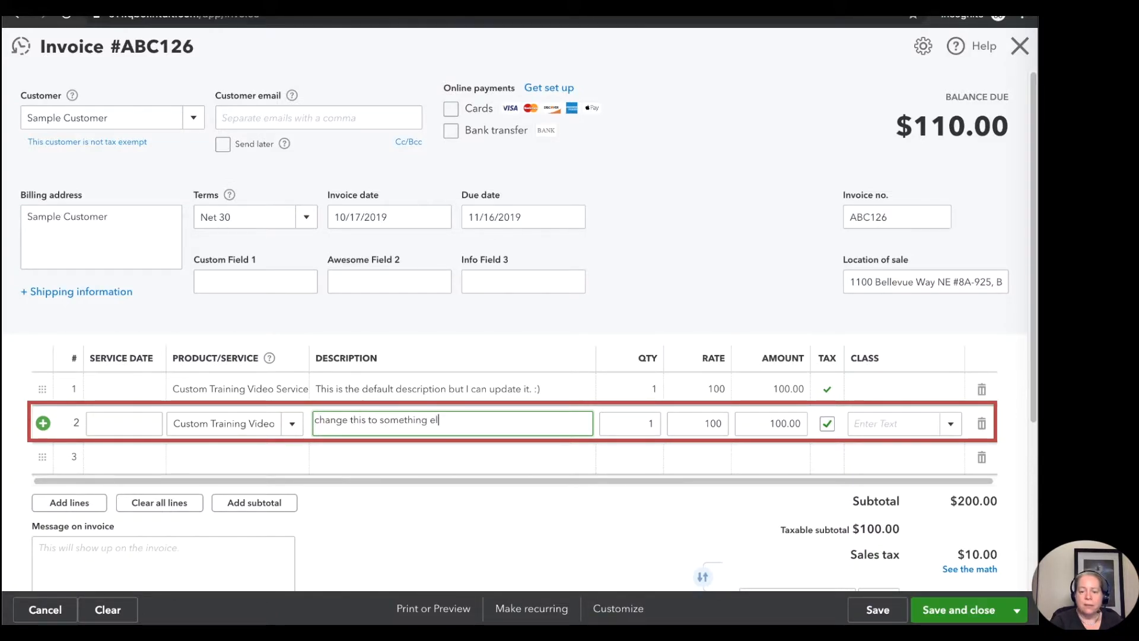
left_click(629, 424)
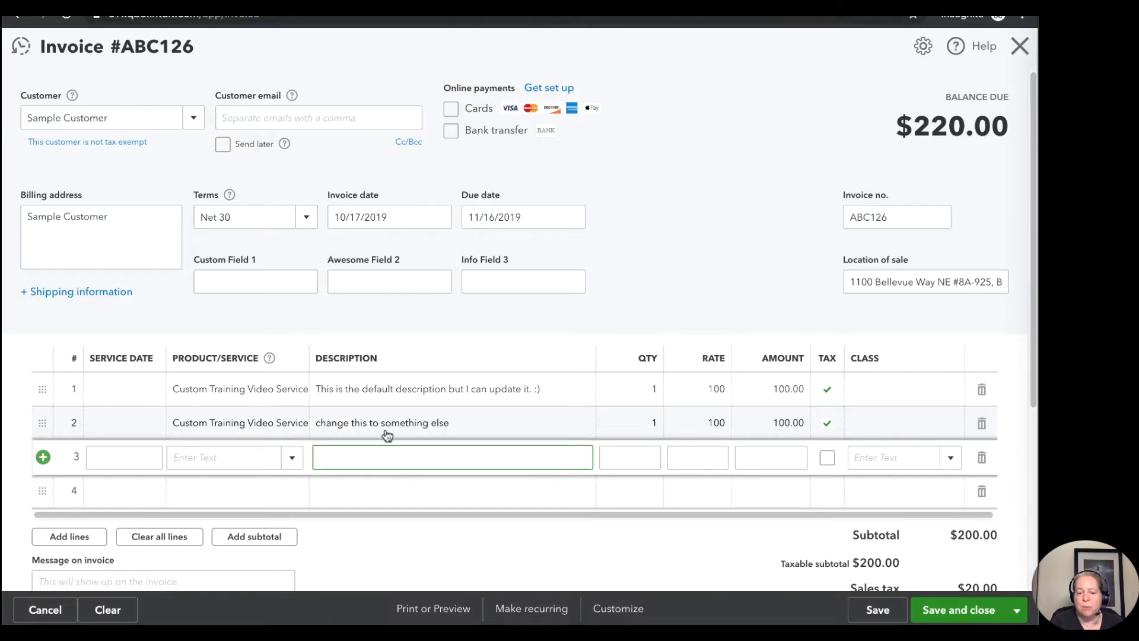
Step: Begin the third invoice line with its product/service list ready for a new entry
left_click(225, 457)
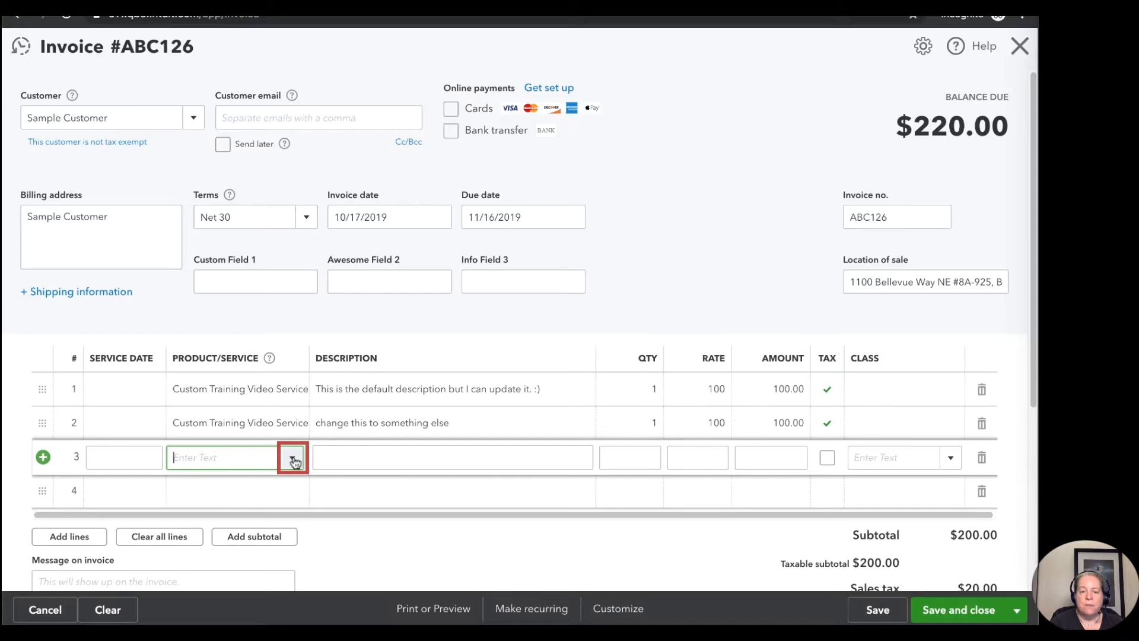
left_click(293, 457)
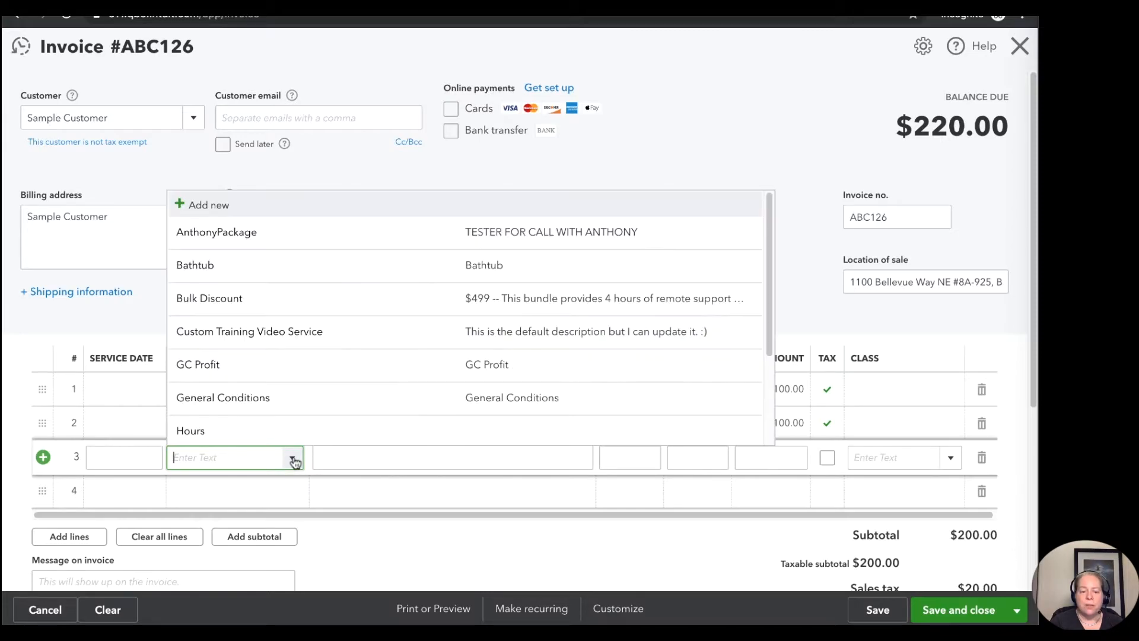
mouse_move(226, 211)
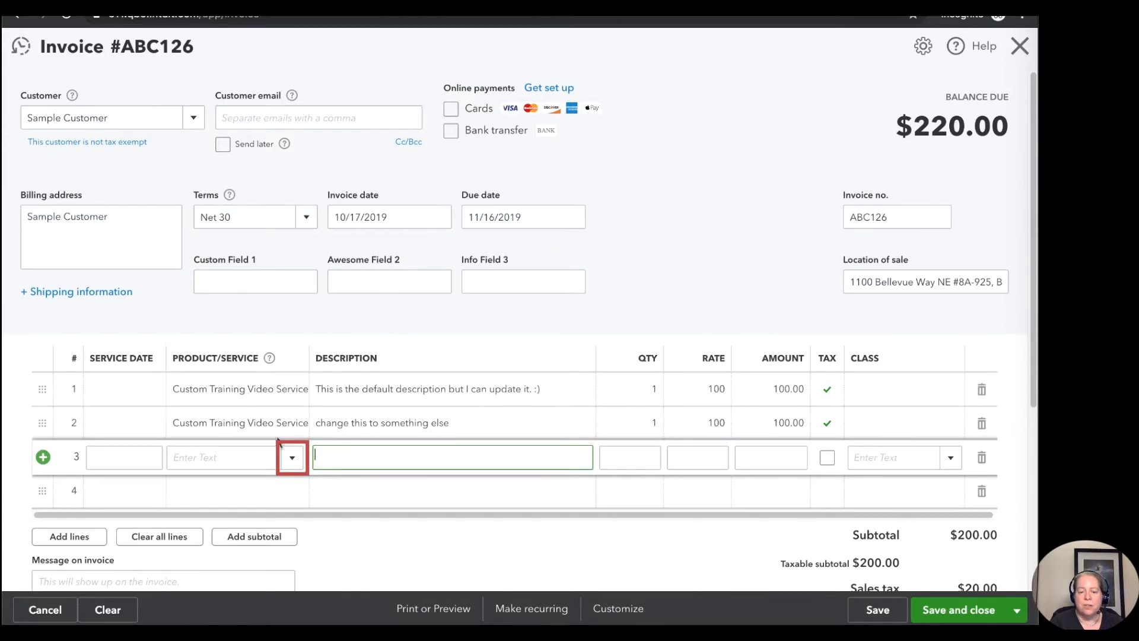
left_click(292, 456)
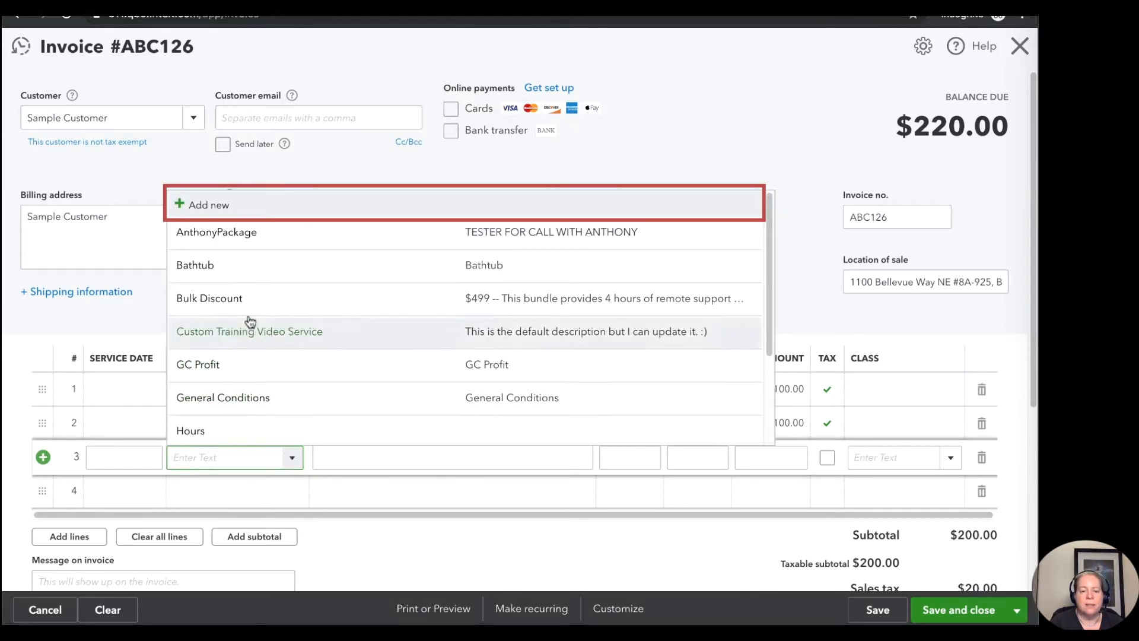
Step: Create a new service named 'New service' with the description 'Awesome description for new service.'
left_click(209, 204)
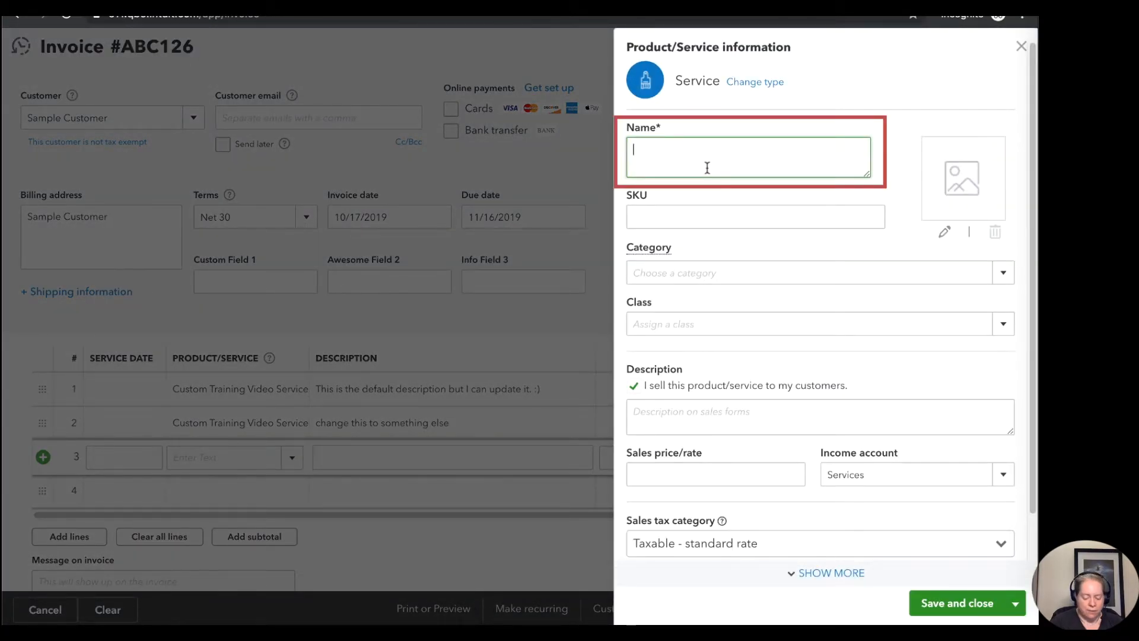
type("New service")
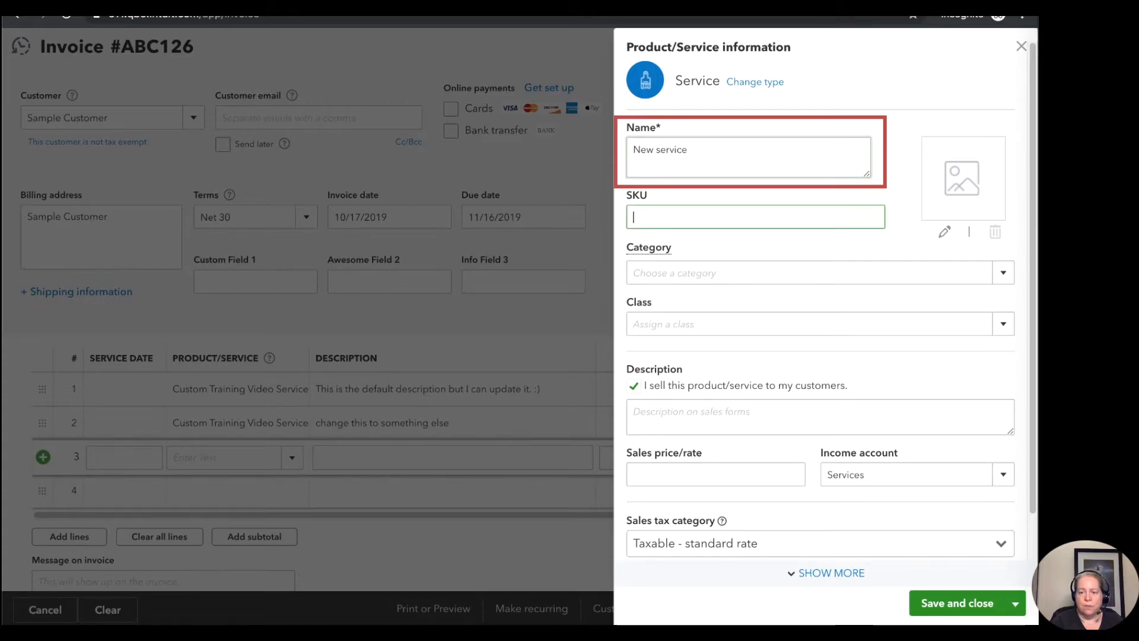
left_click(820, 416)
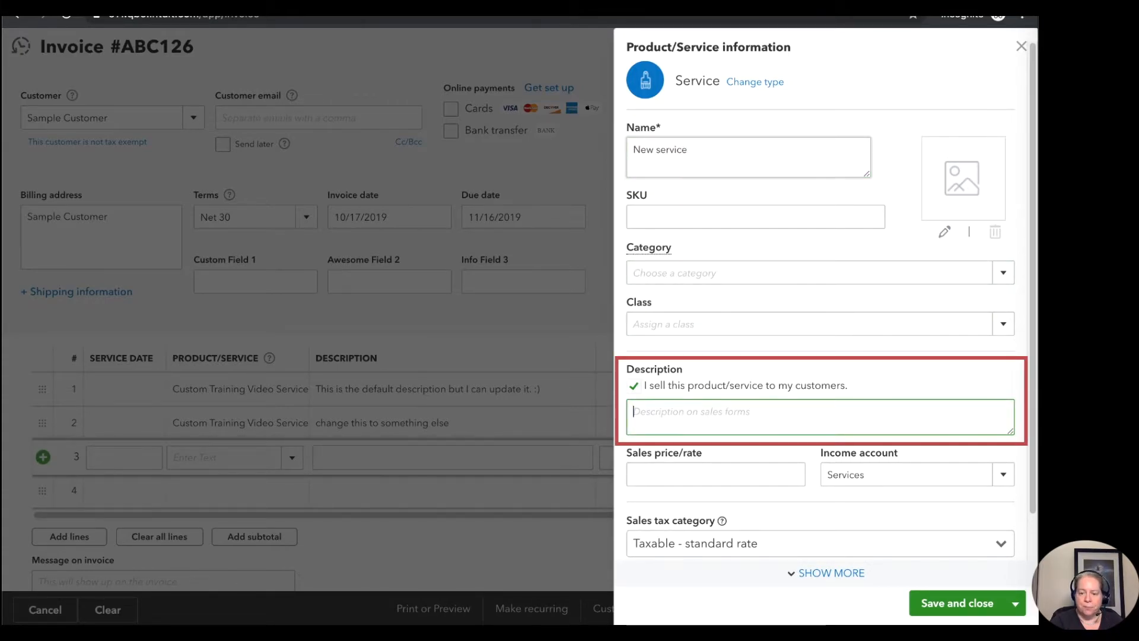
type("Awesome descrip")
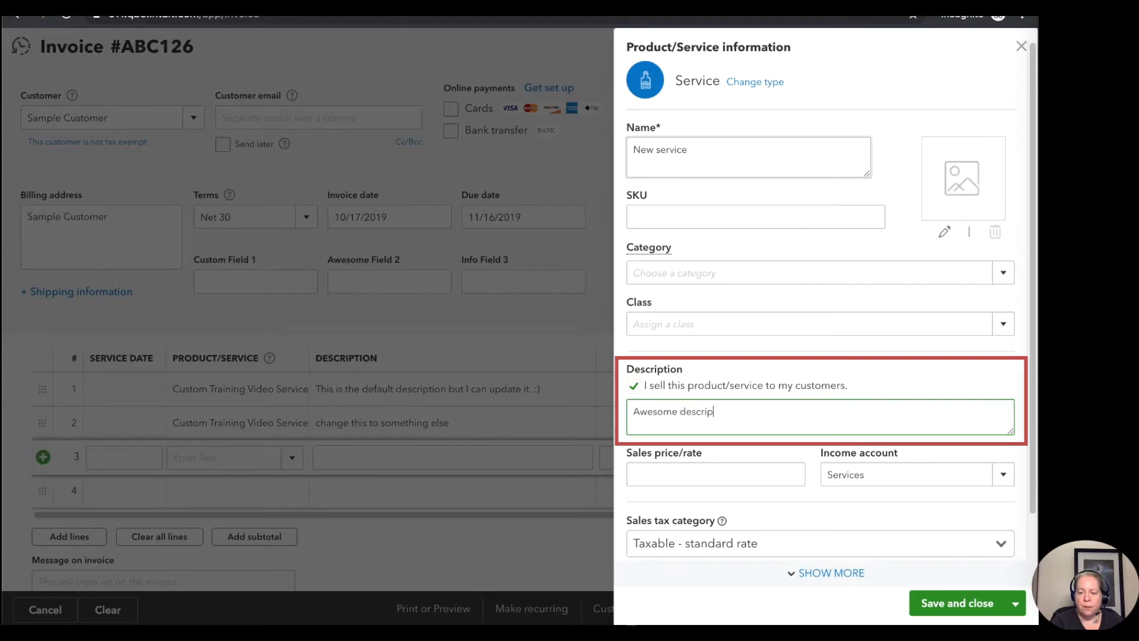
type("tion for")
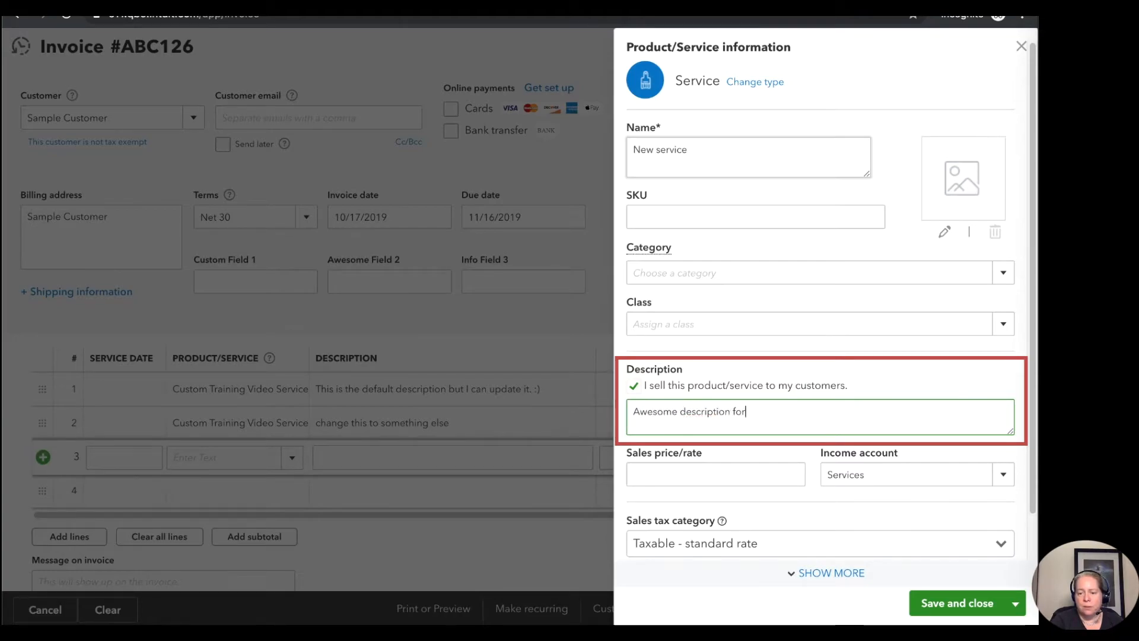
type("new service.")
left_click(715, 474)
type("99")
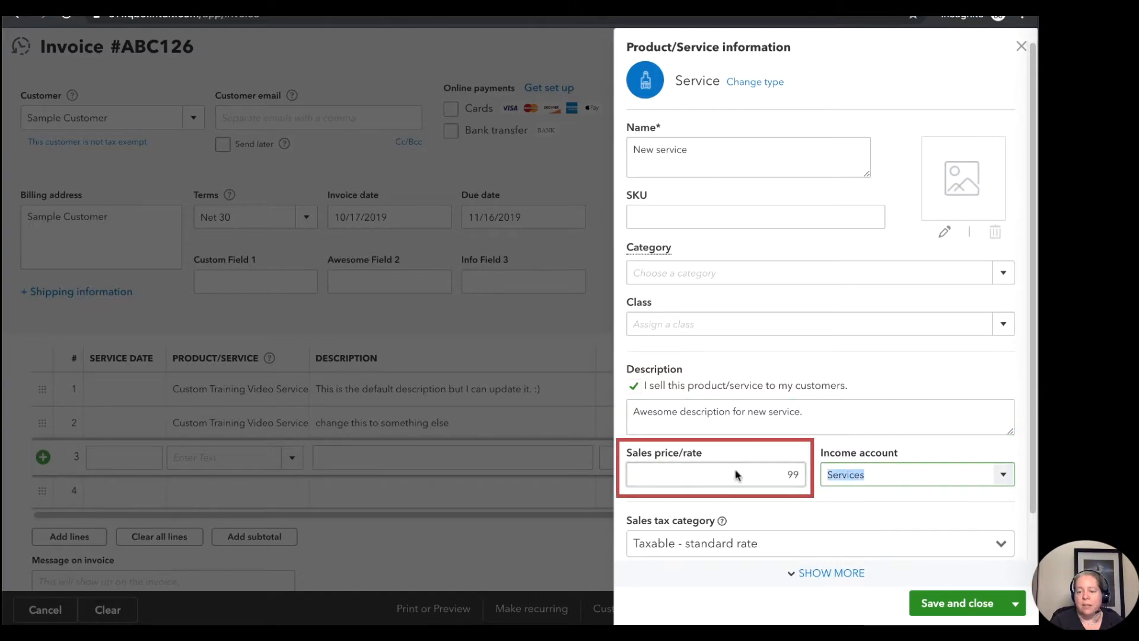
Step: Price the new service at 99 with Services income account, add it to line 3 and save invoice ABC126
left_click(915, 475)
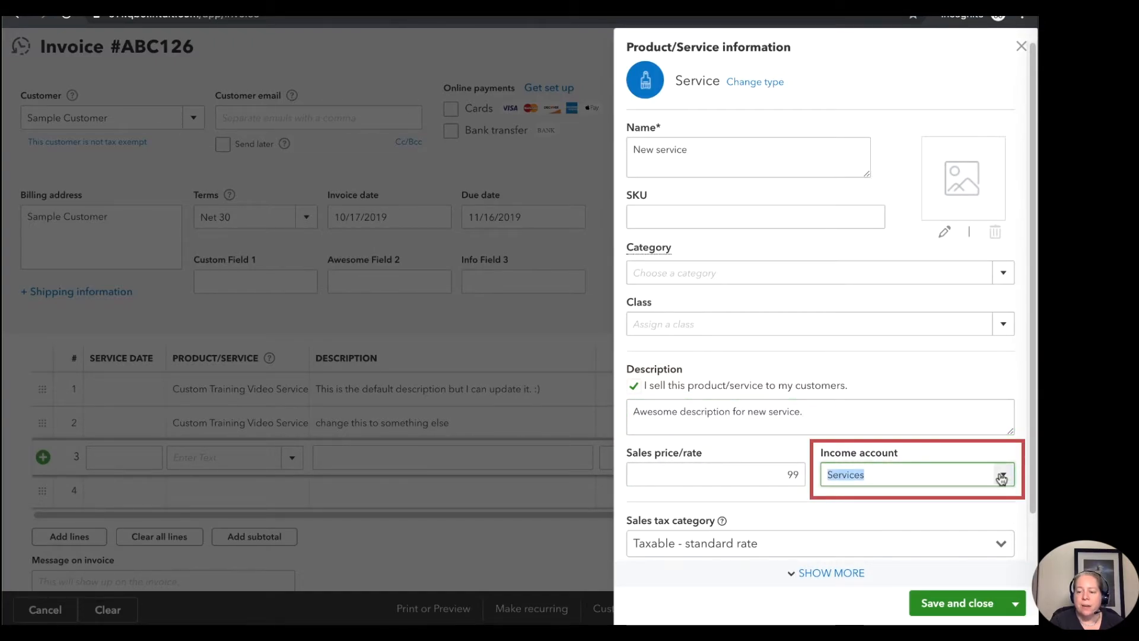
left_click(1001, 475)
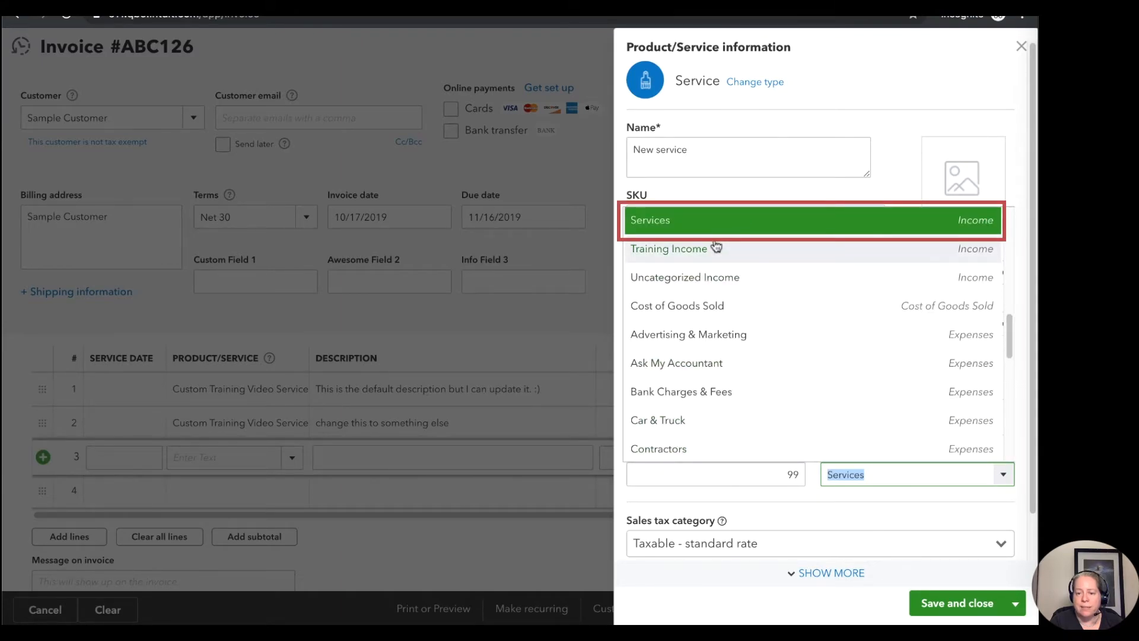
left_click(650, 220)
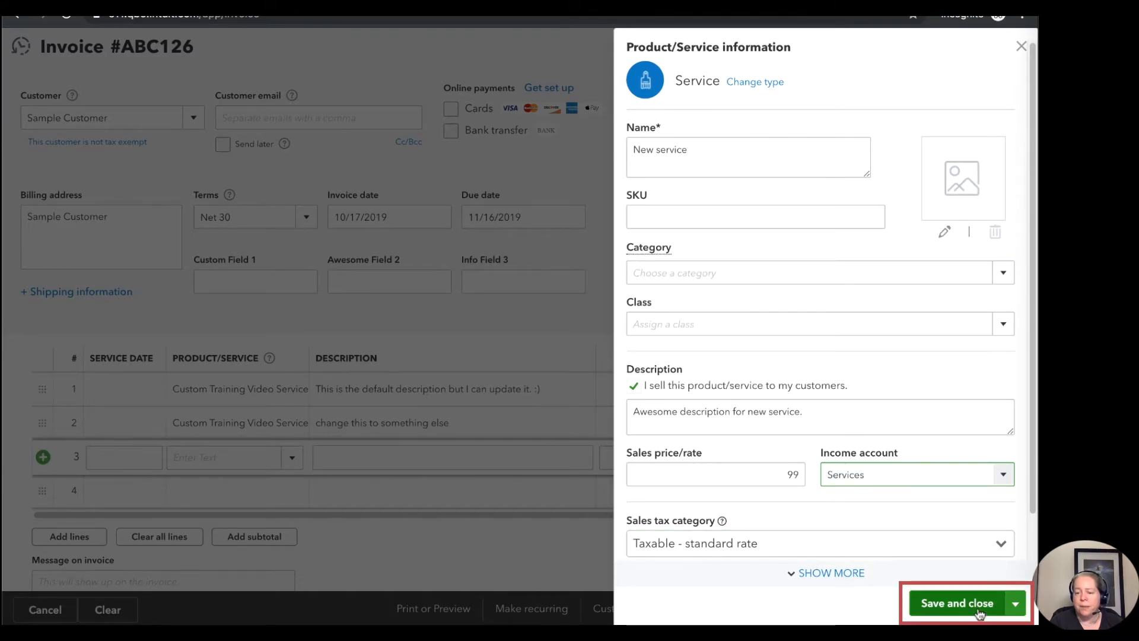
left_click(957, 603)
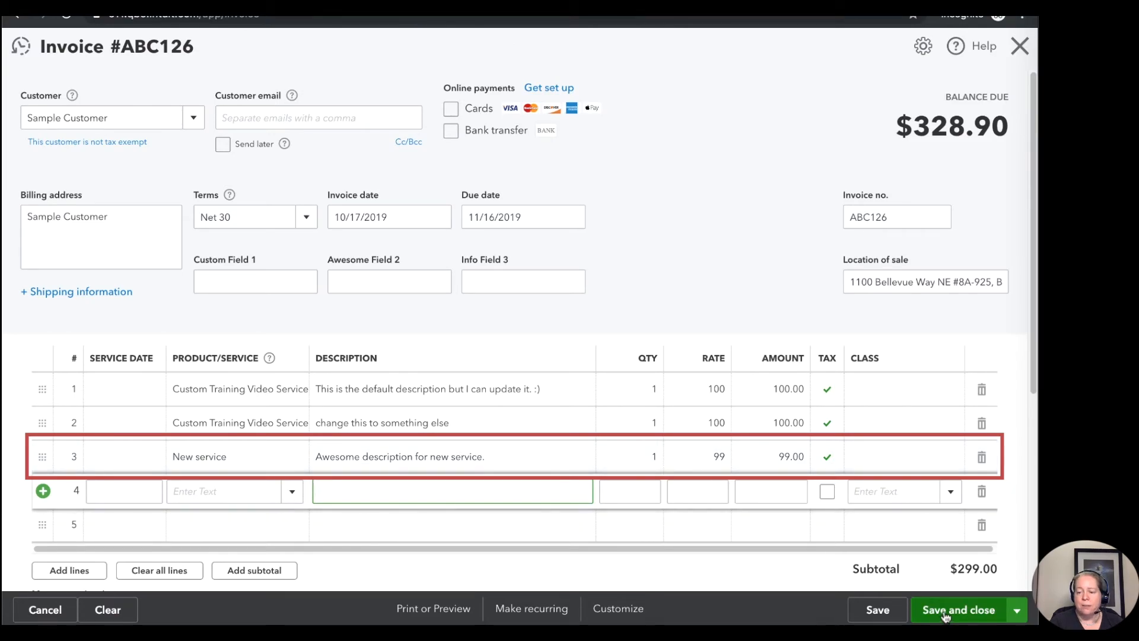
left_click(958, 610)
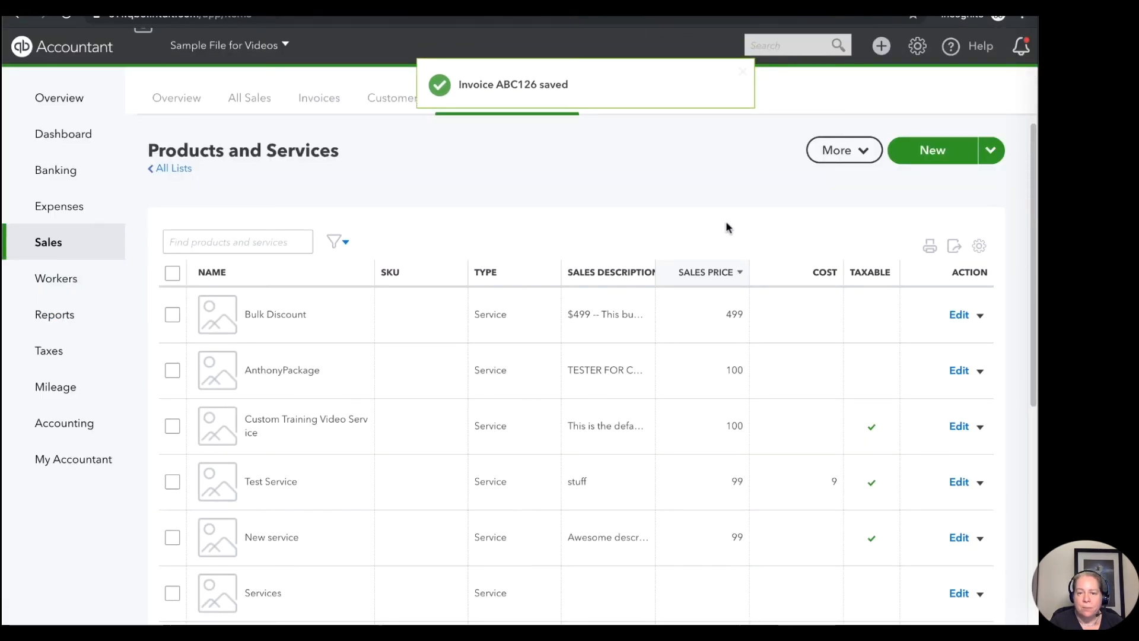
mouse_move(712, 221)
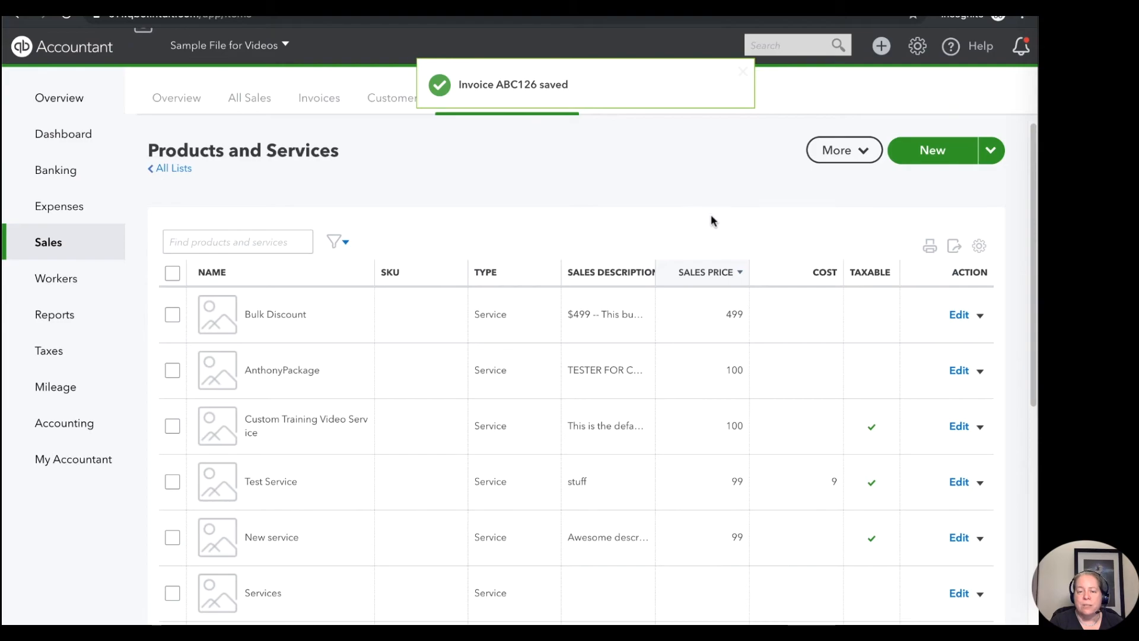